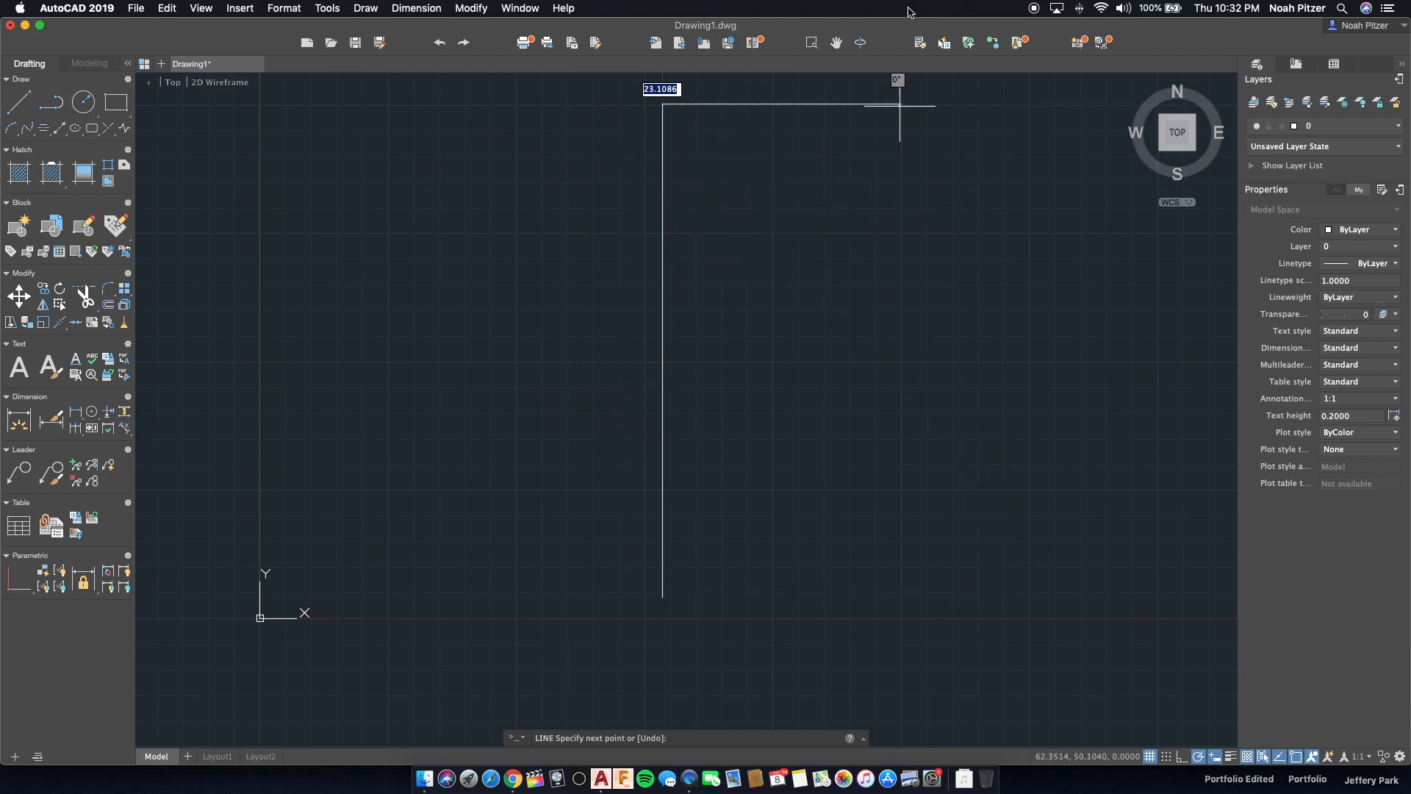
mouse_move(898, 101)
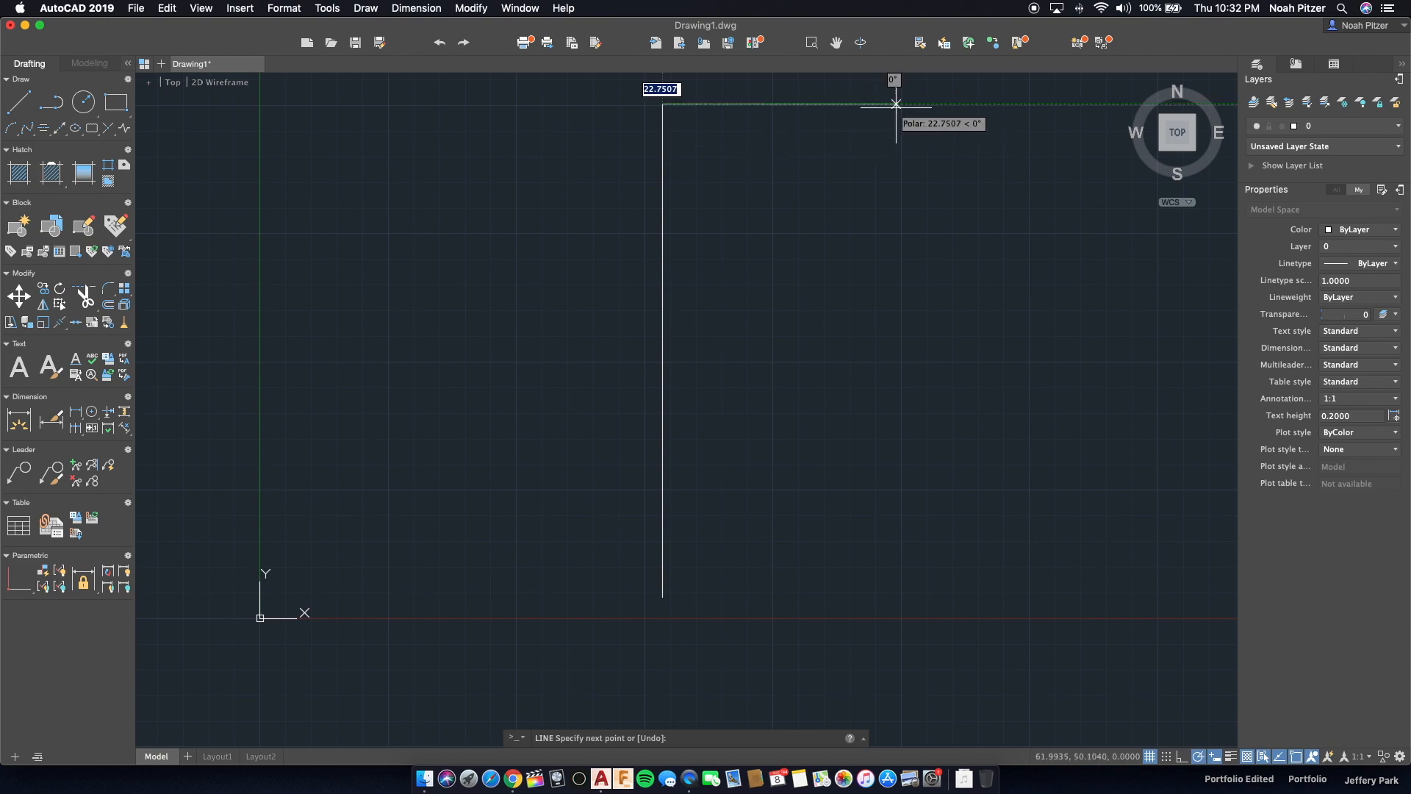
Draw the 48-unit-tall rectangular top-view outline, fixing its top edge.
type("2")
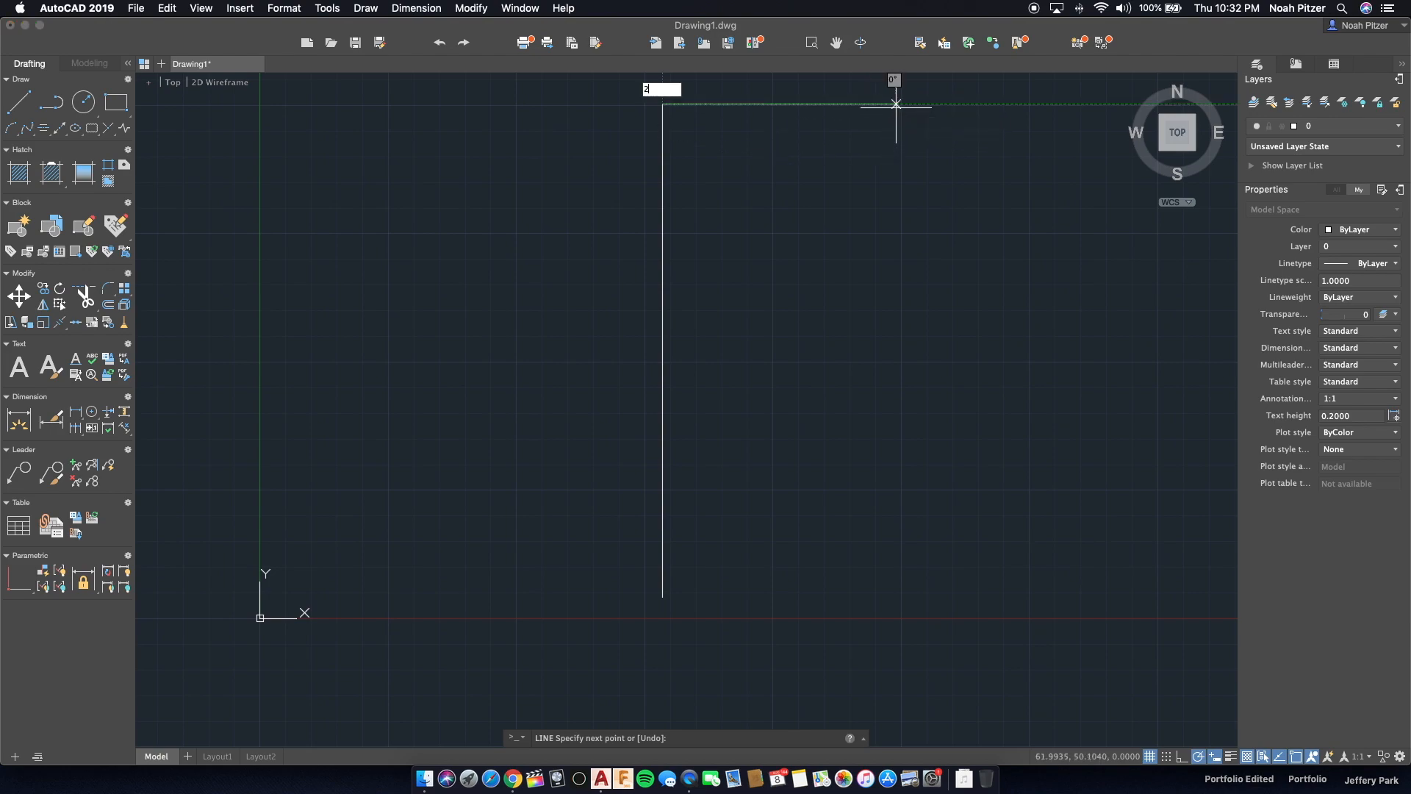
left_click(954, 670)
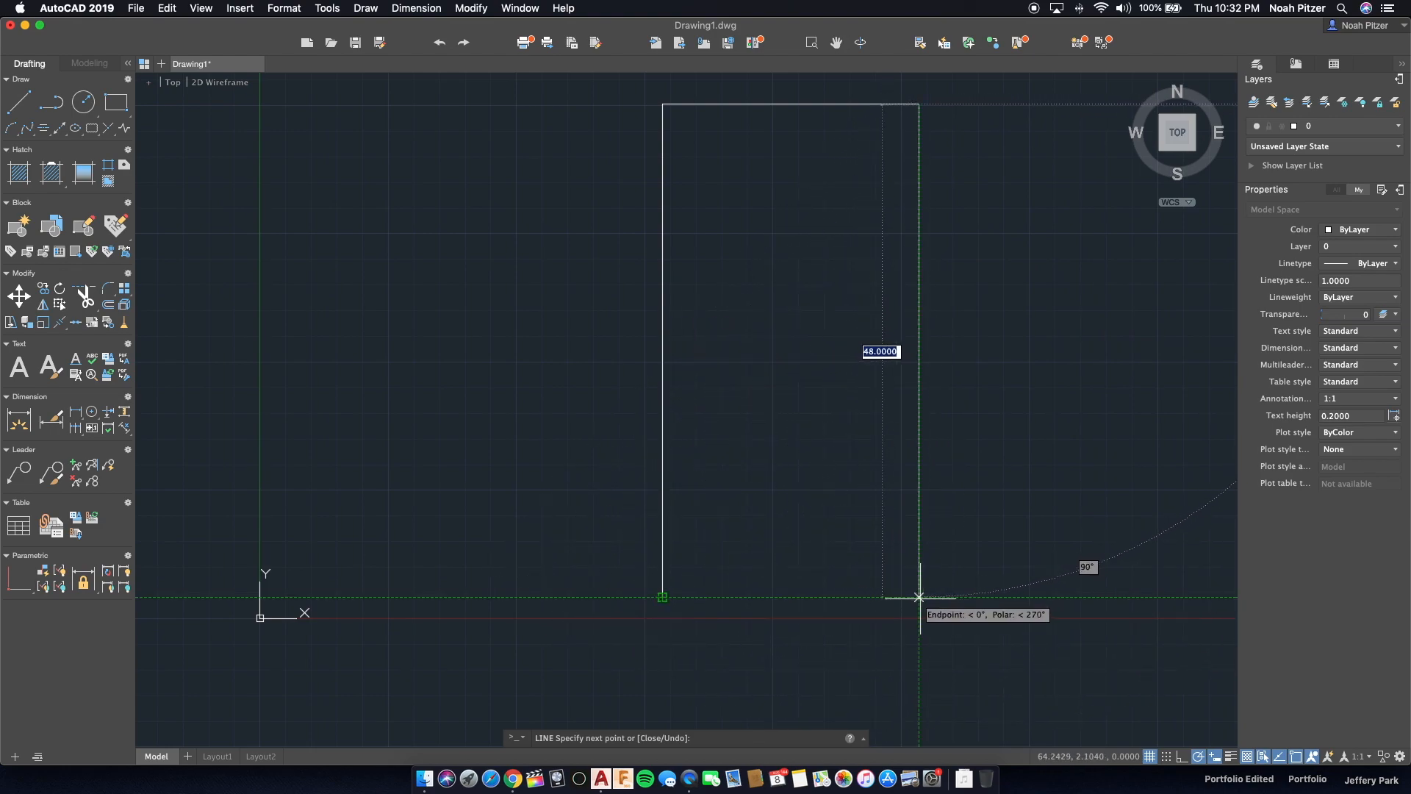
mouse_move(661, 597)
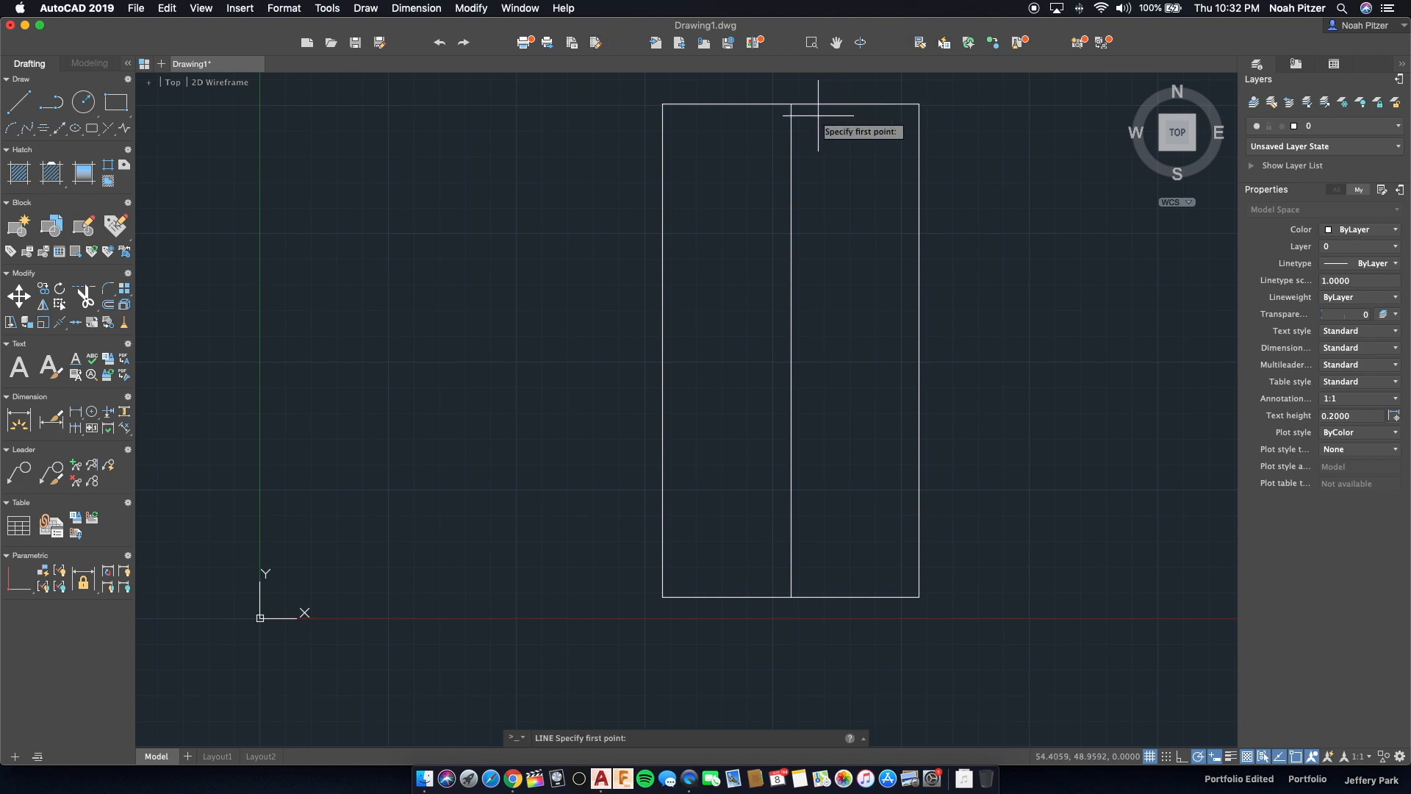
Draw a fuselage line offset 1.9 from centre and mirror it, keeping the original.
left_click(814, 101)
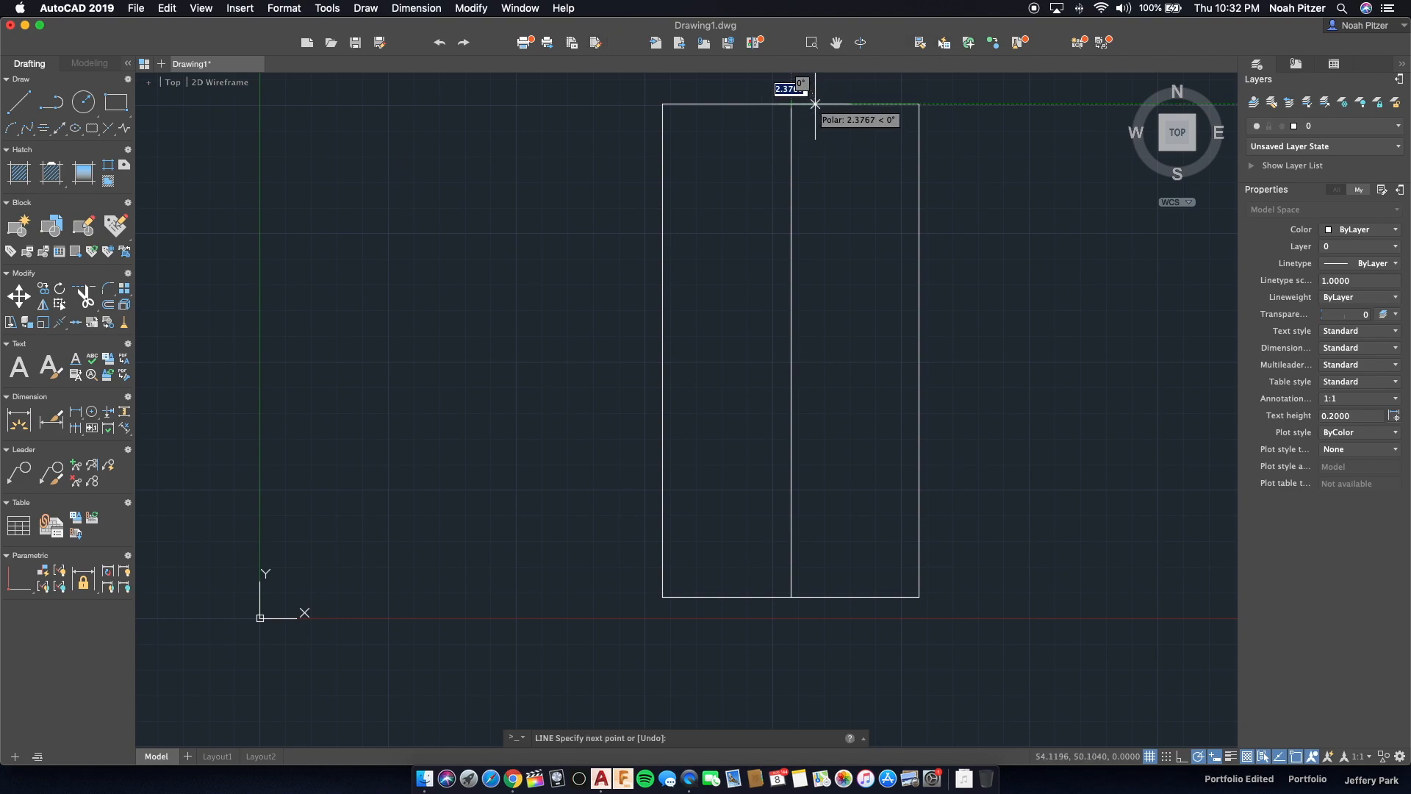
type("1.9")
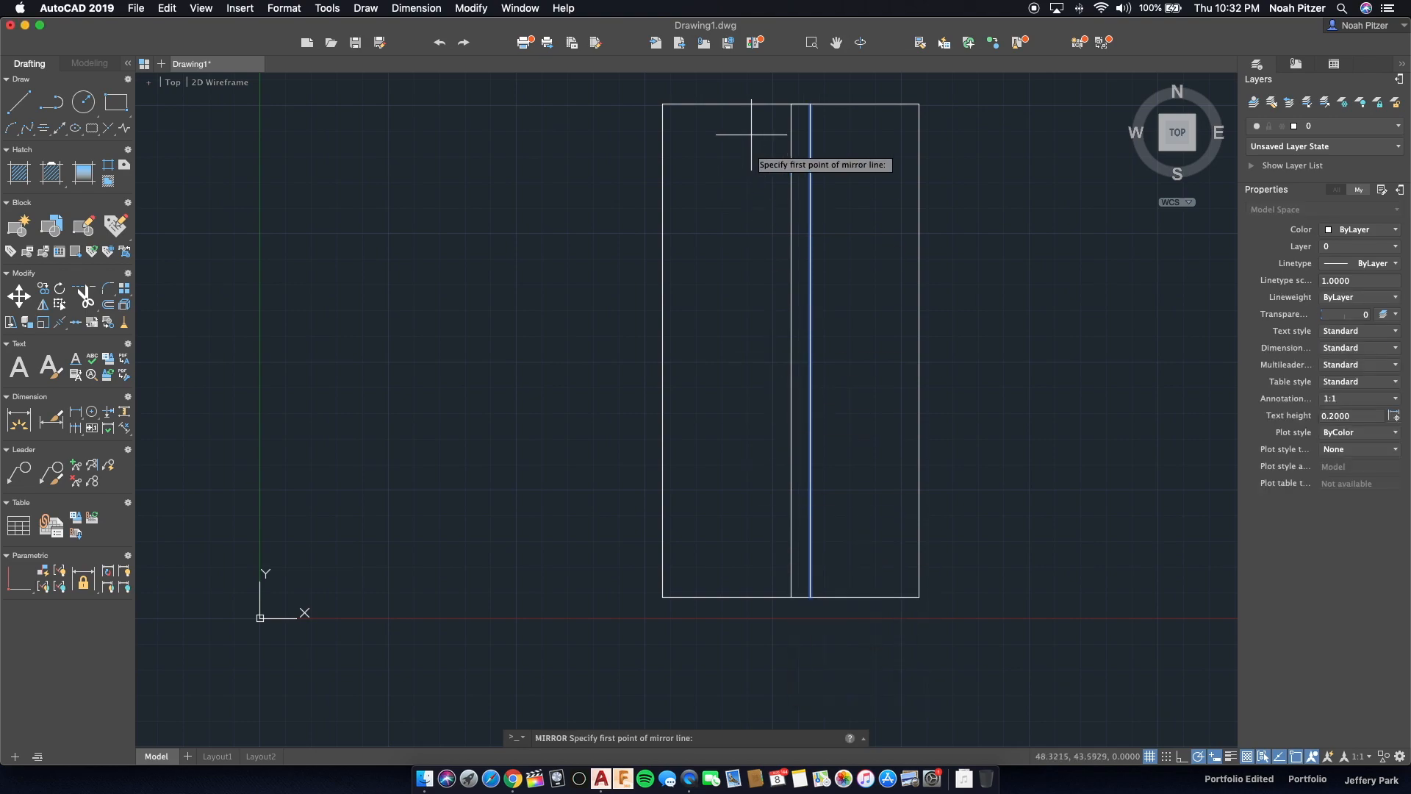
left_click(789, 104)
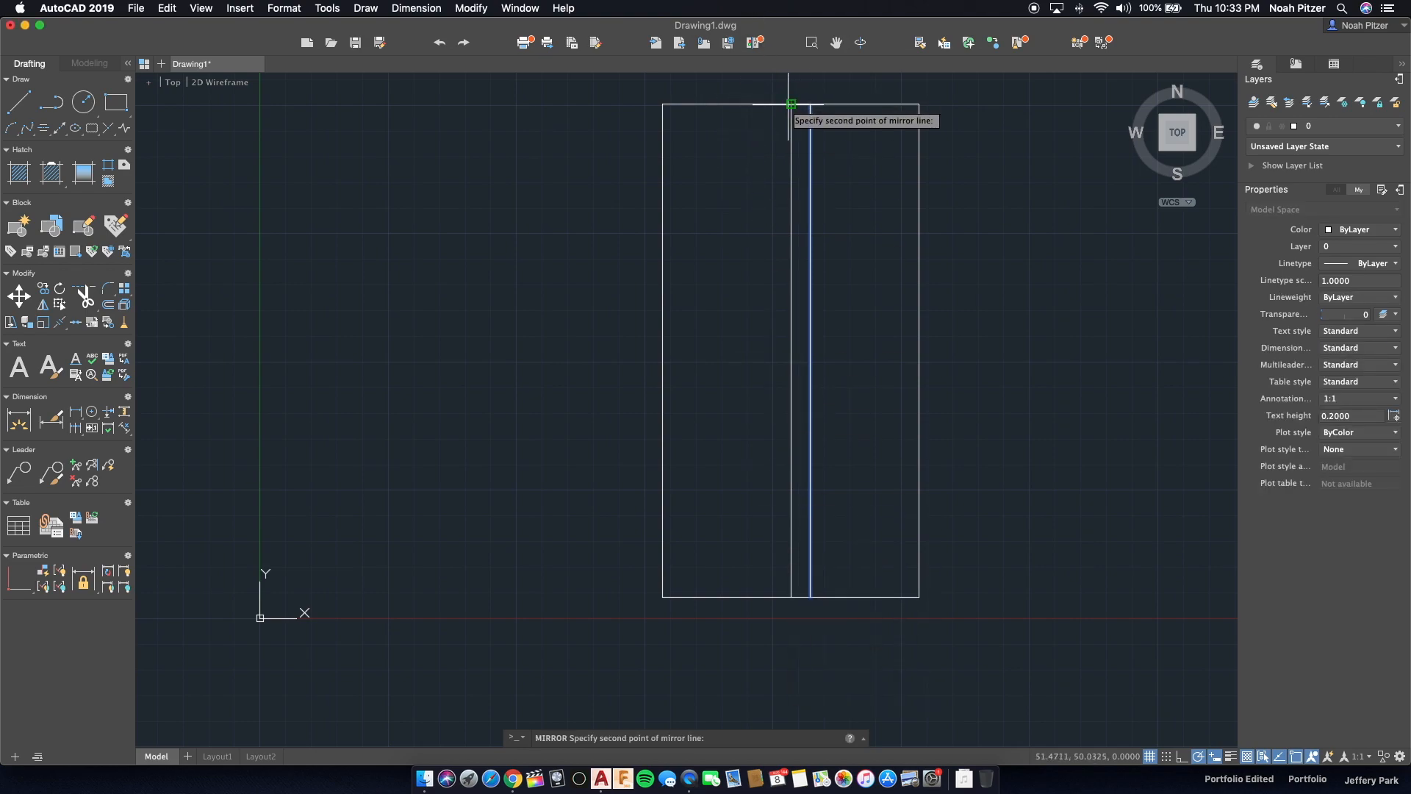
mouse_move(790, 619)
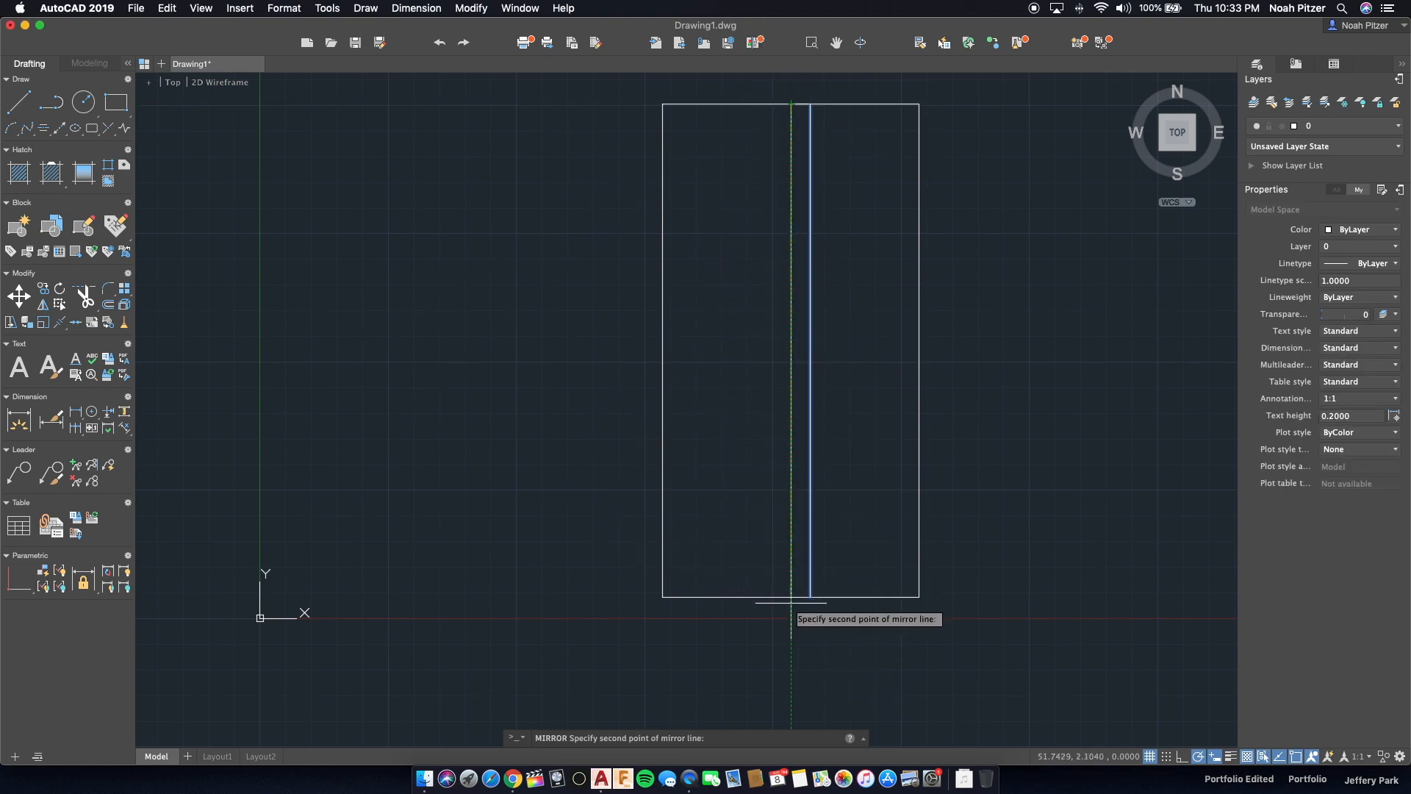
left_click(790, 601)
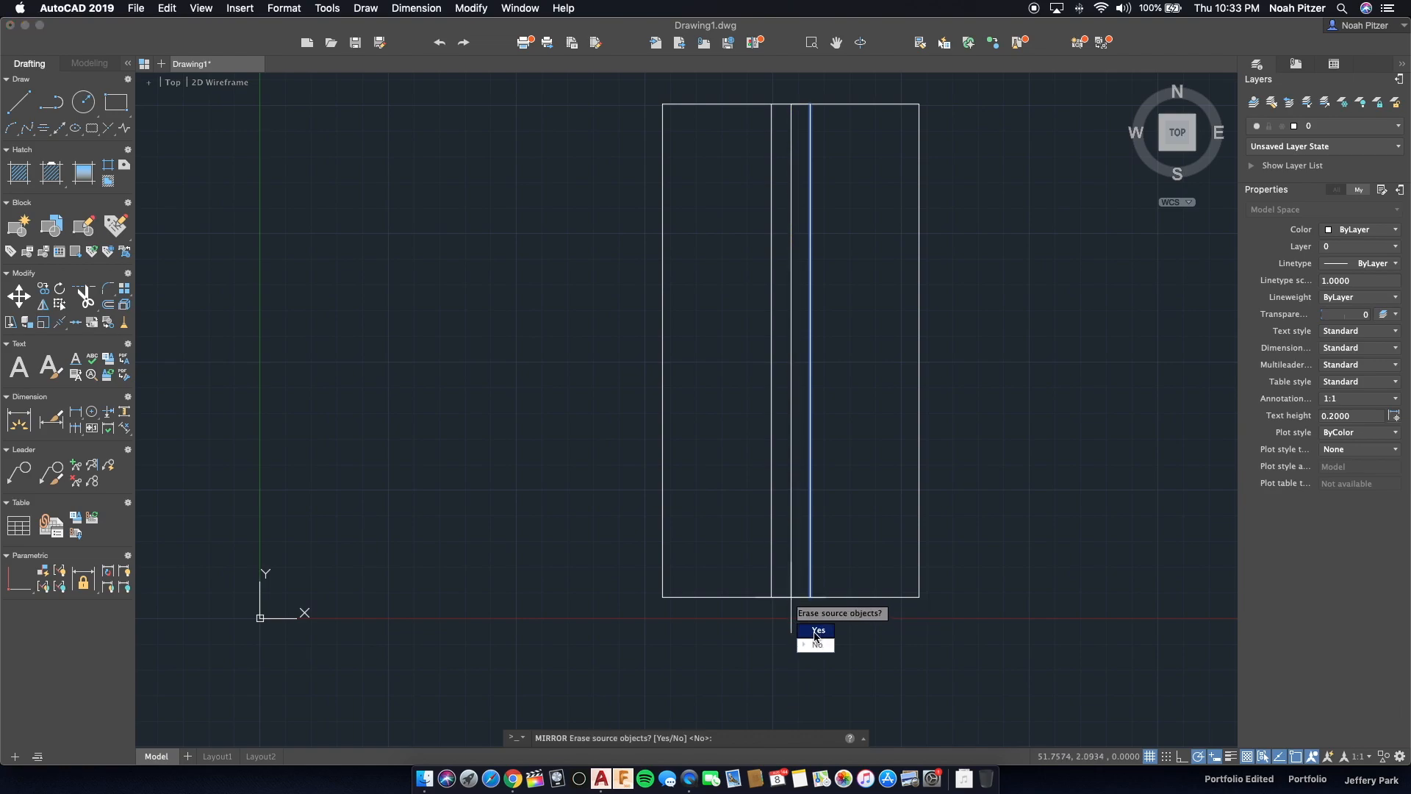
left_click(815, 630)
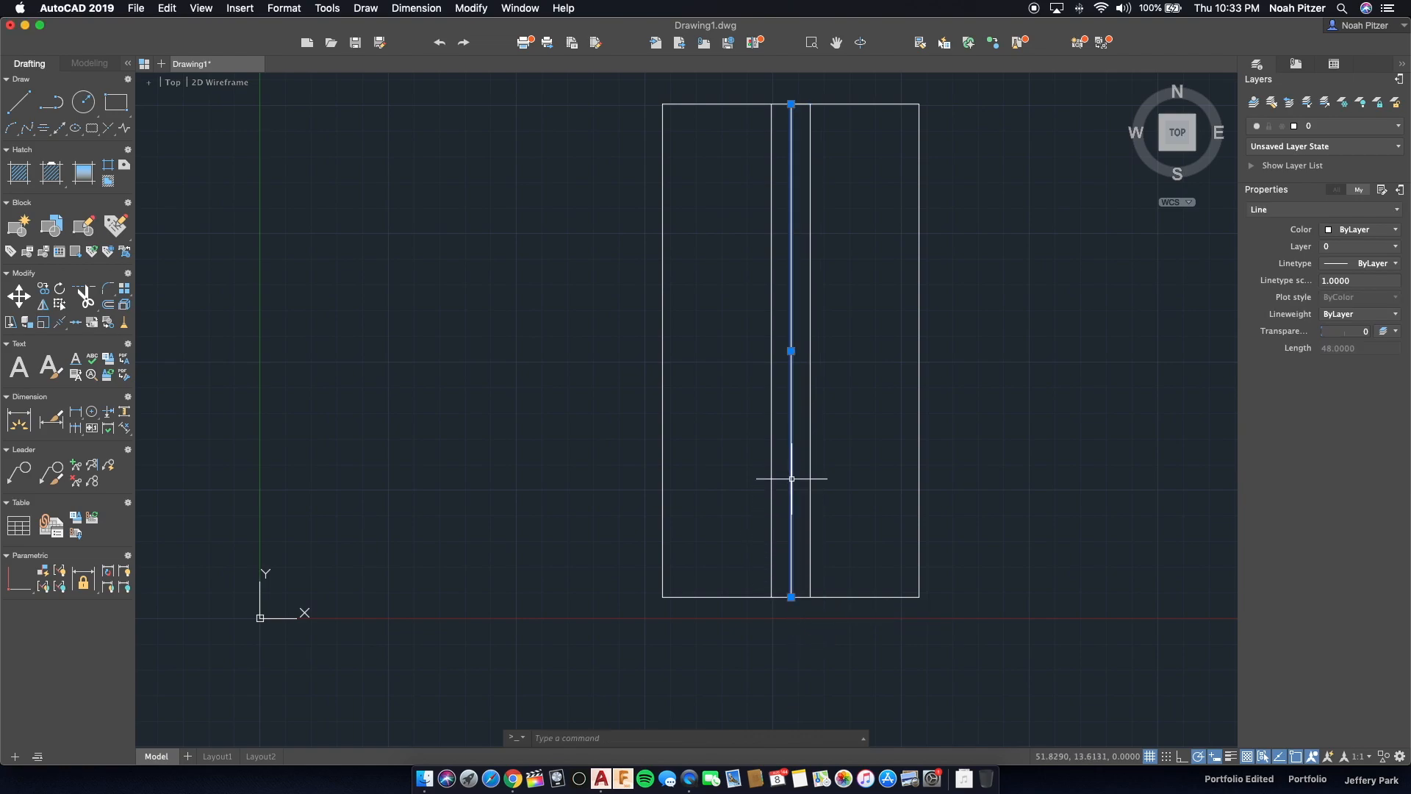
mouse_move(841, 520)
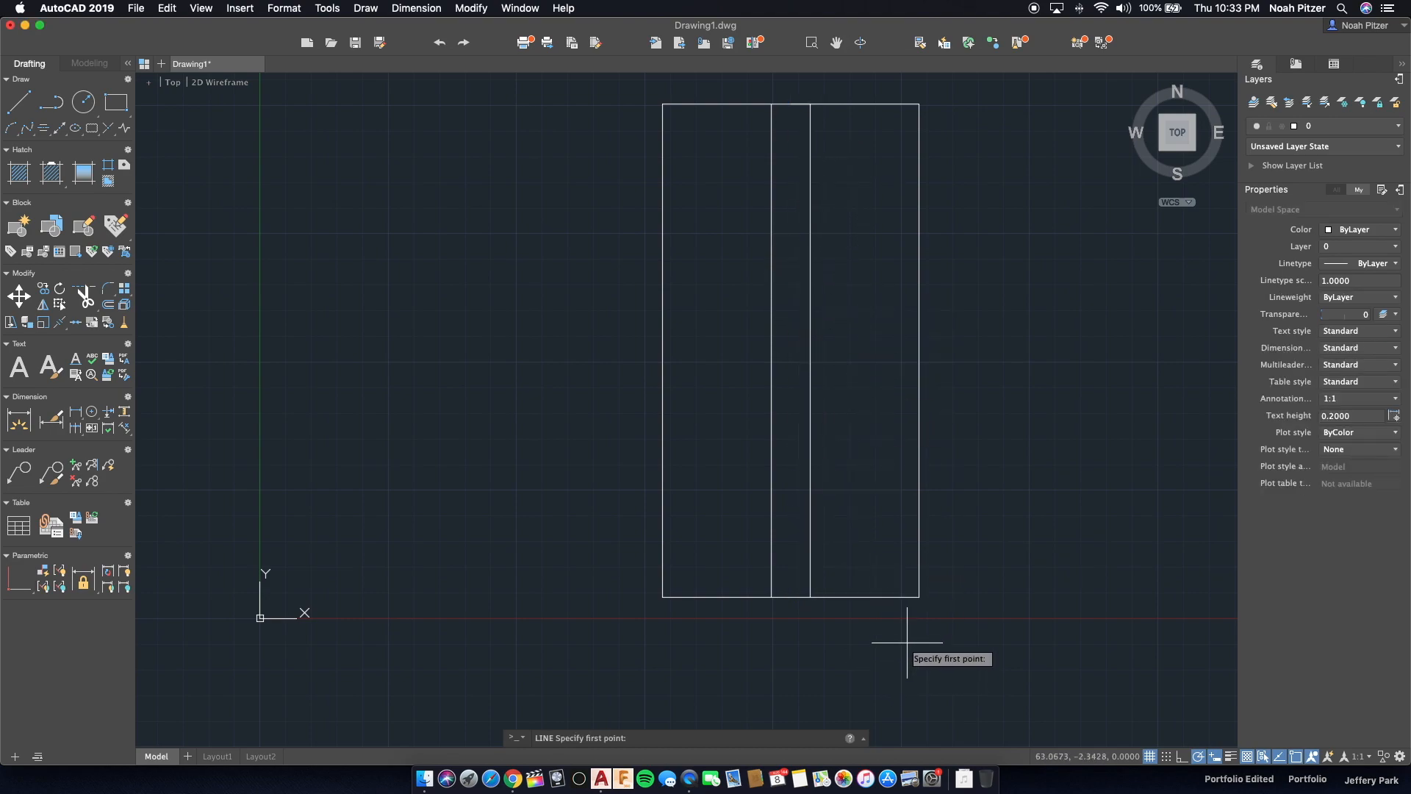
mouse_move(918, 621)
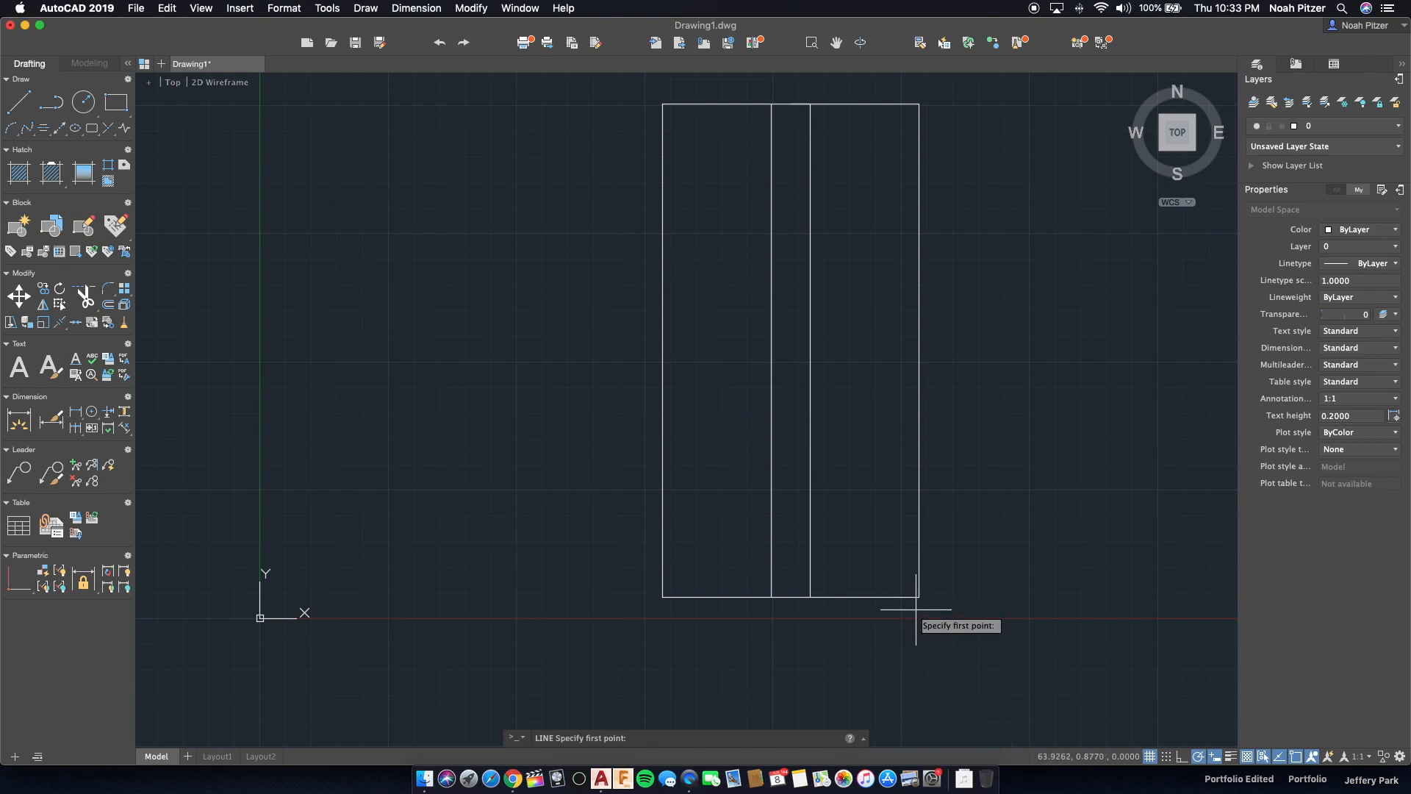
Draw the right wing edges, recolour the short crossing line red, and mirror them.
left_click(917, 594)
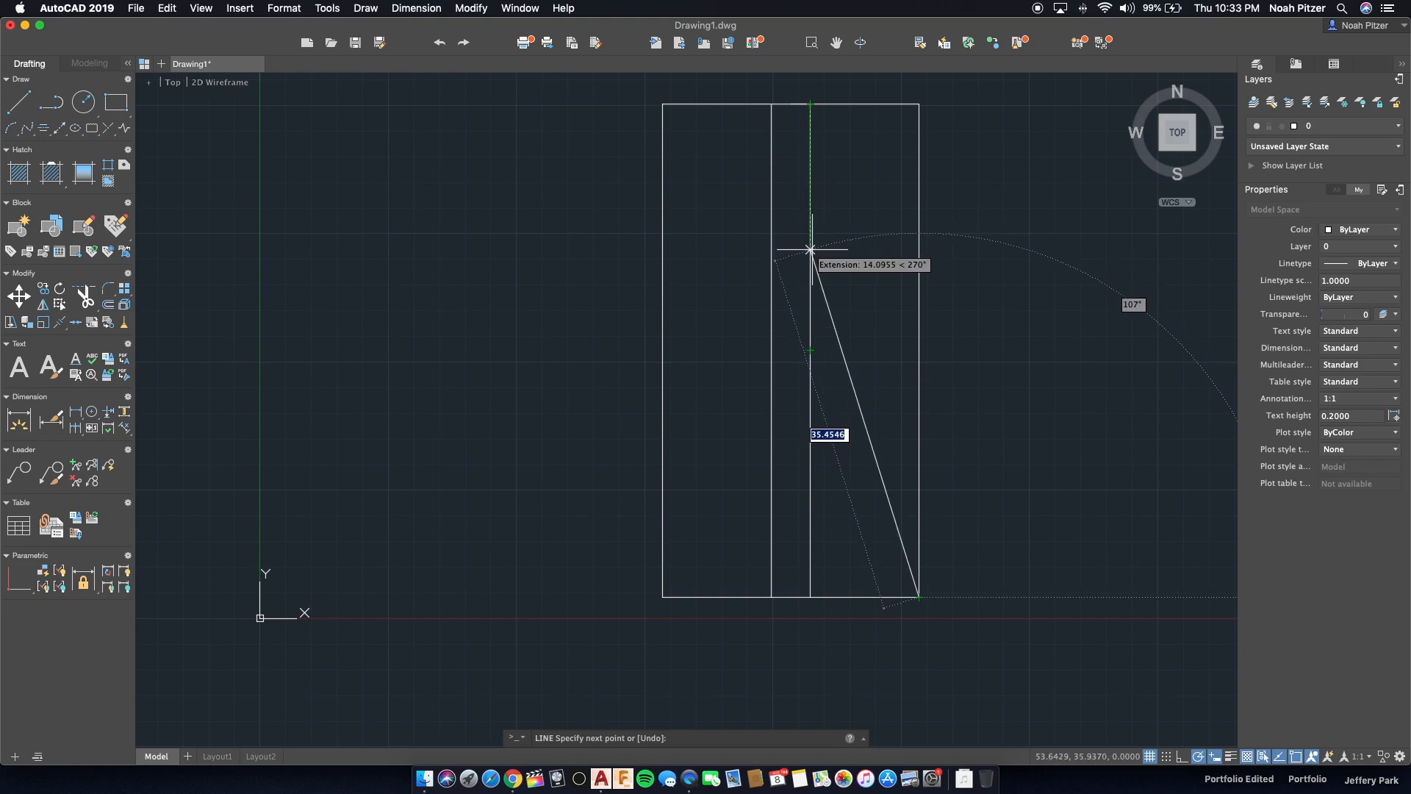
mouse_move(810, 285)
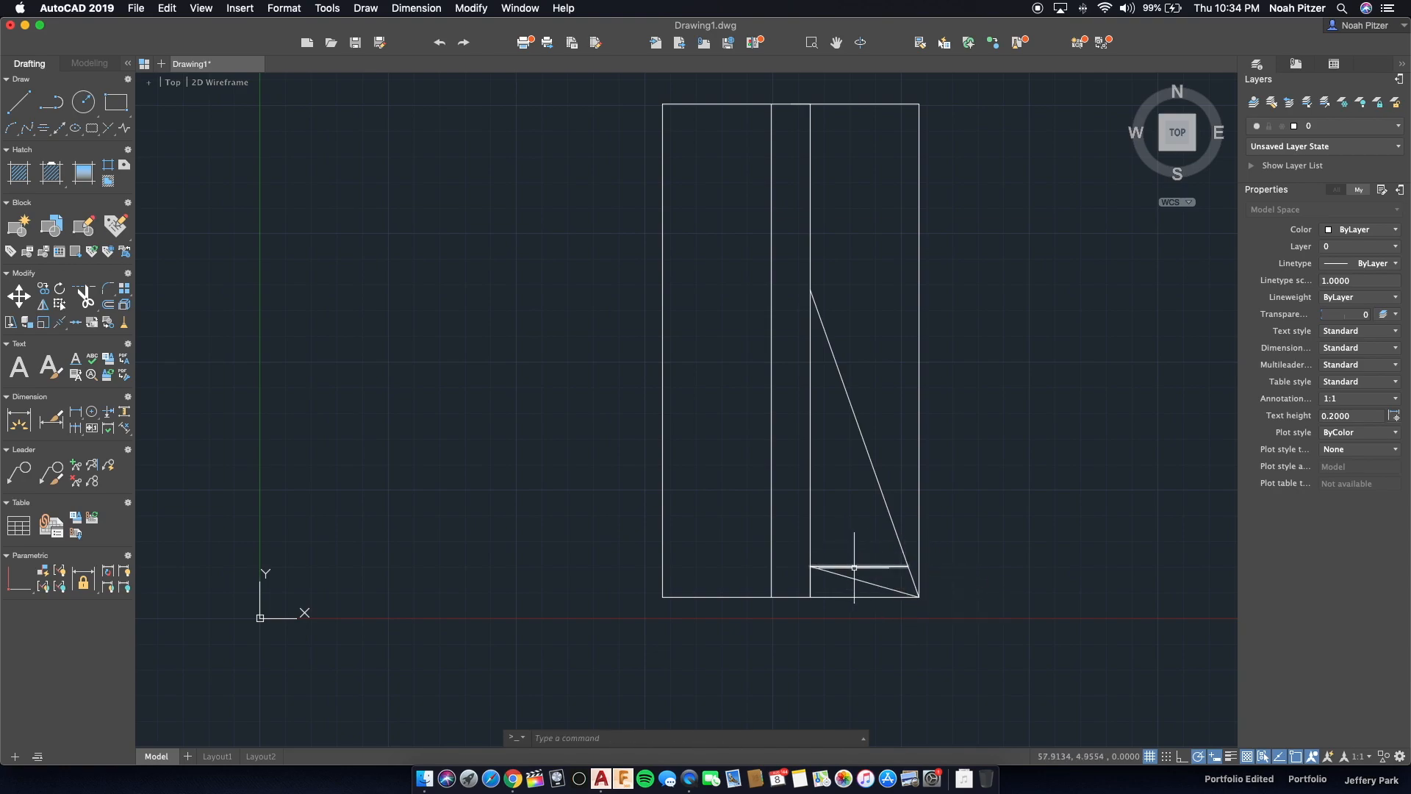
left_click(855, 569)
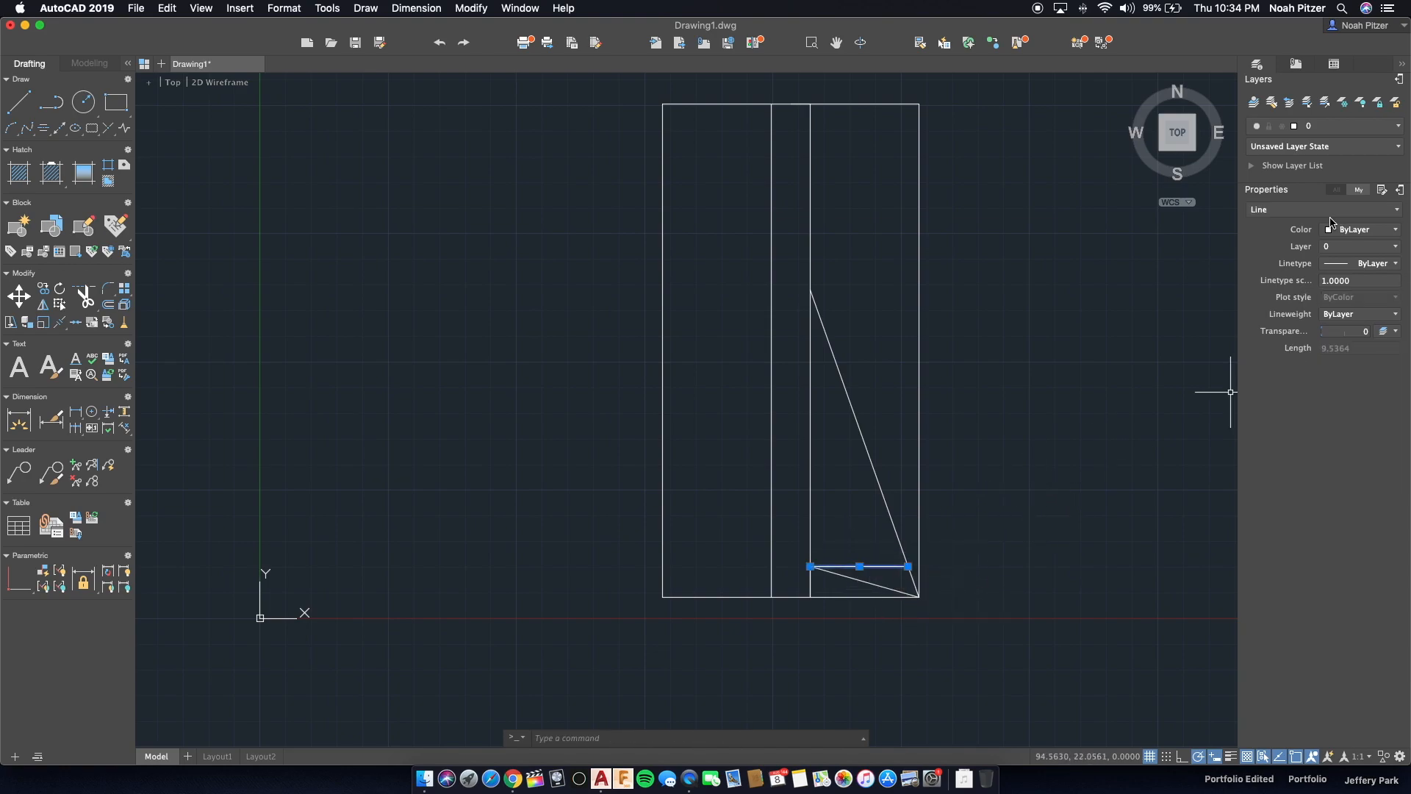
left_click(1368, 229)
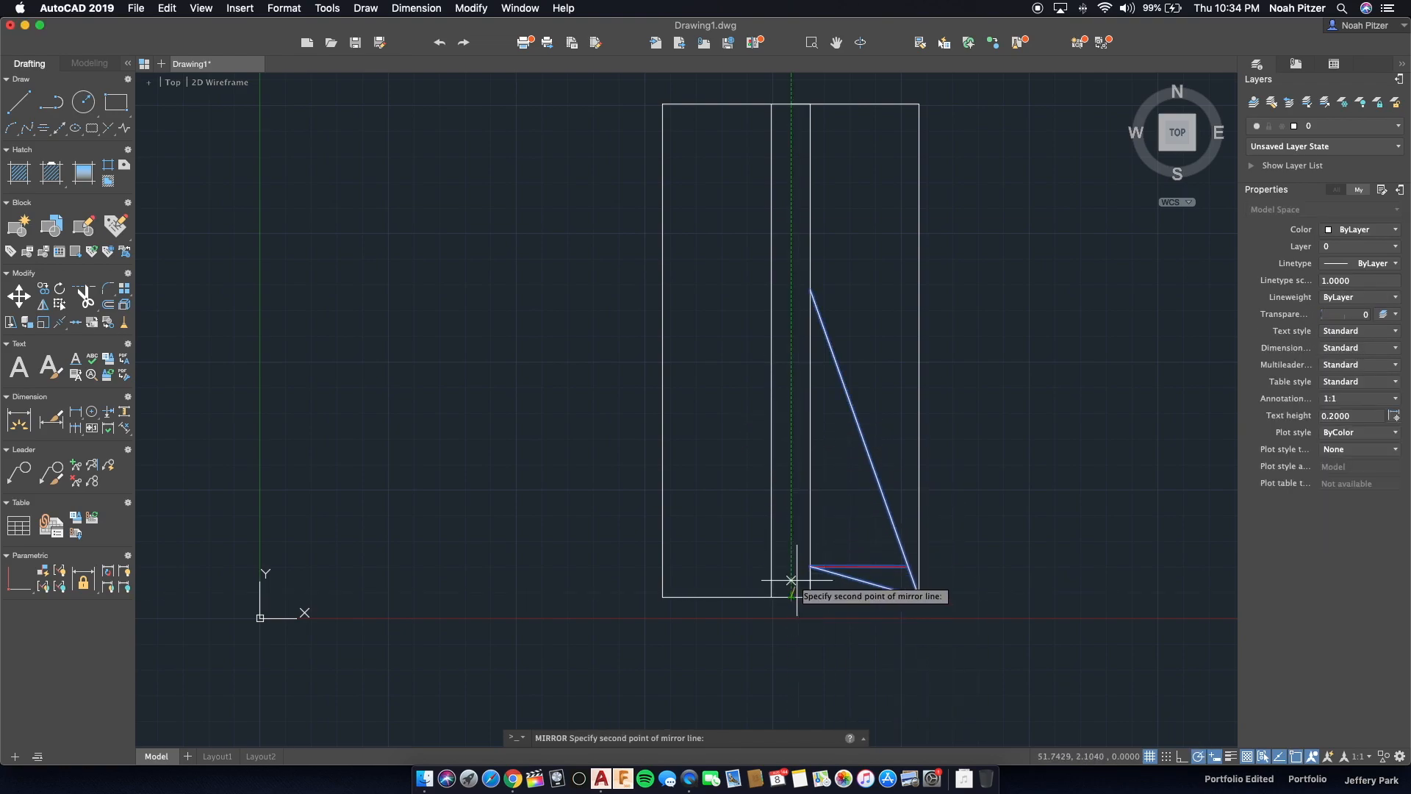
left_click(790, 581)
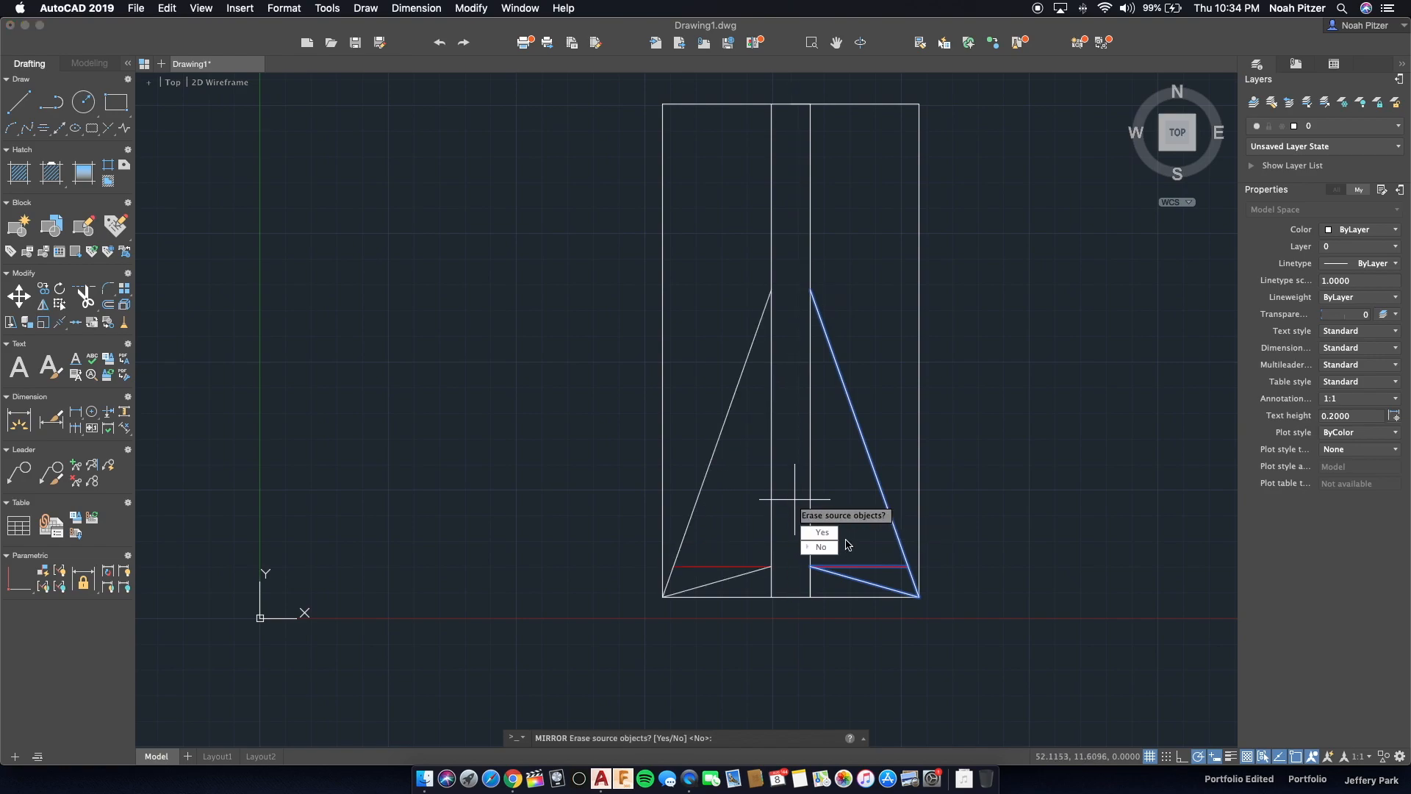
left_click(821, 546)
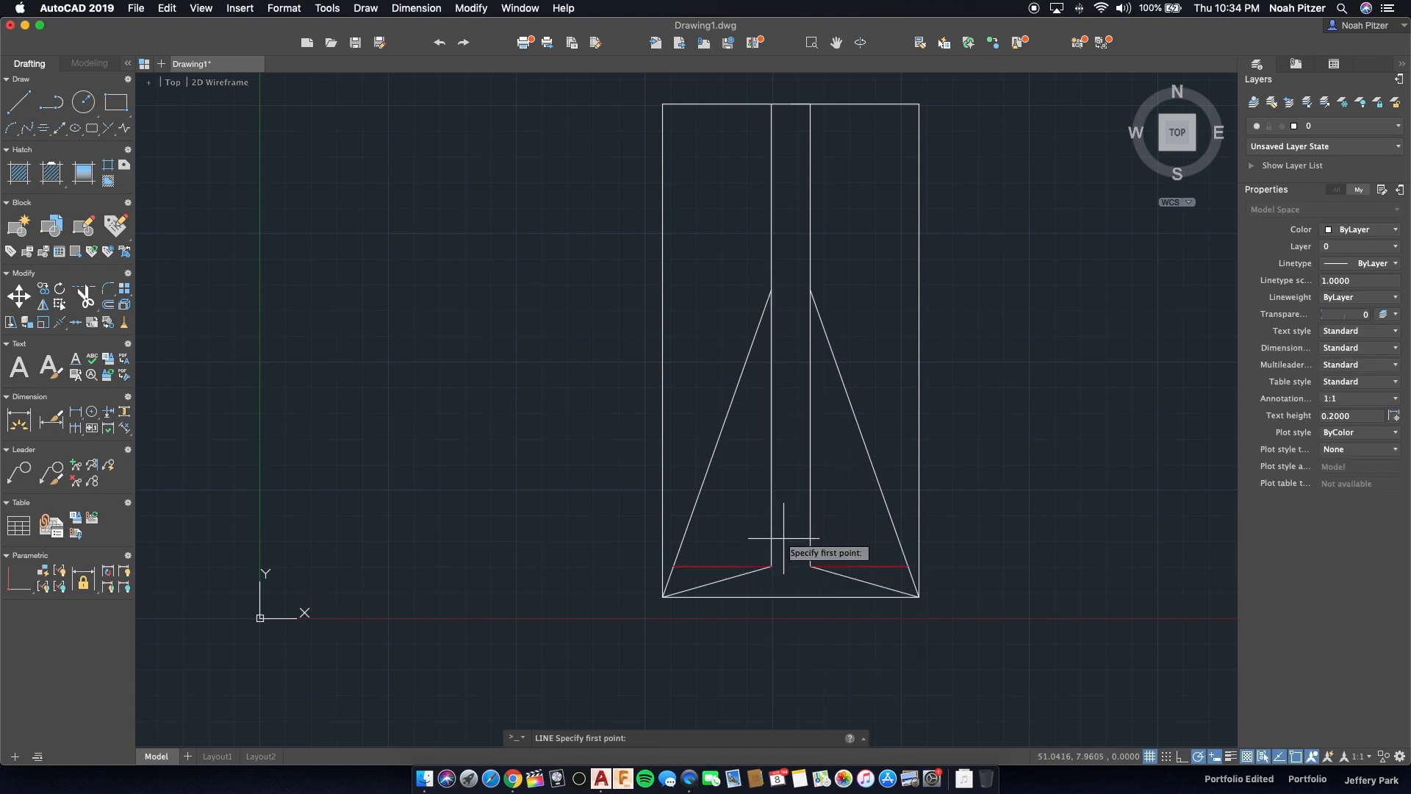
Draw the pointed nose lines (8 and 10) and remove the long centre line.
left_click(778, 565)
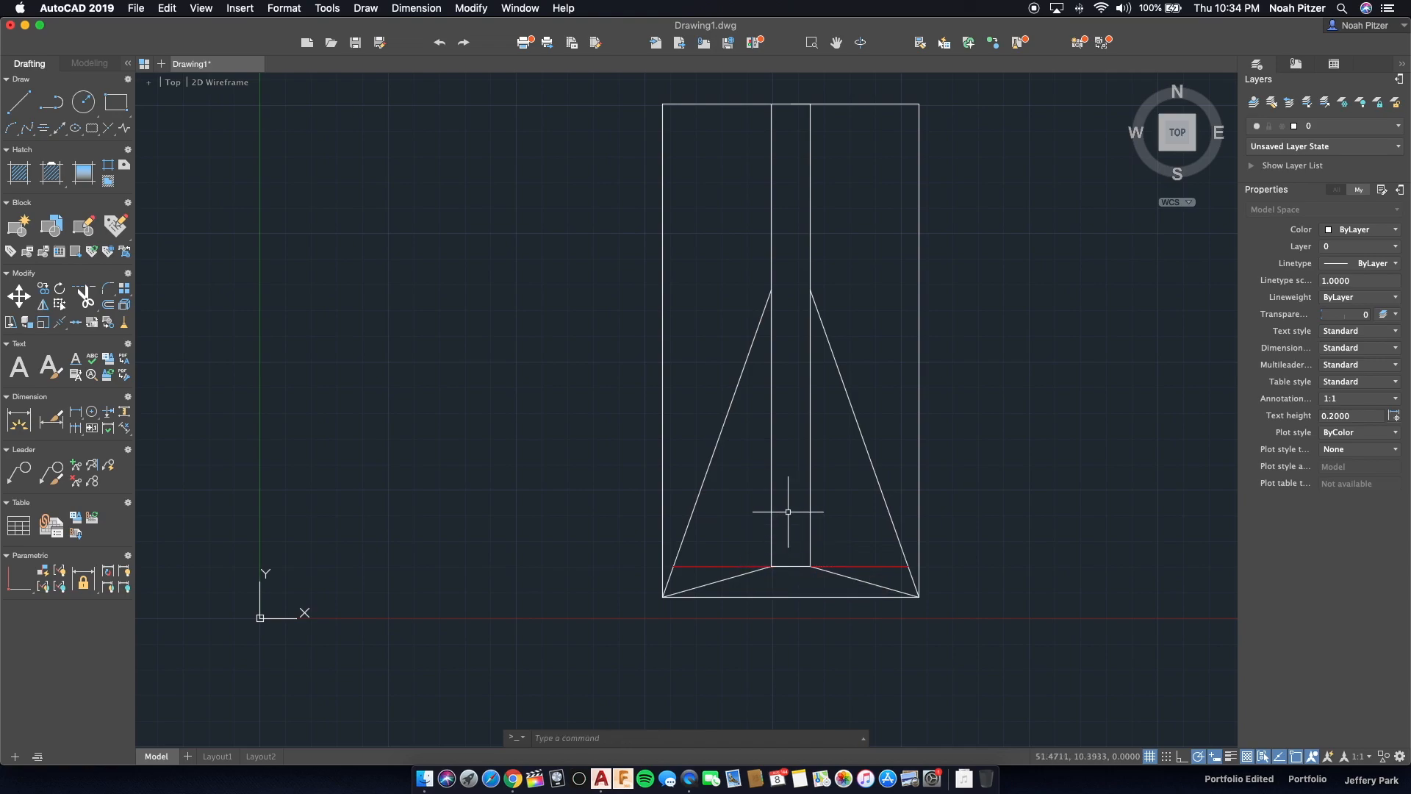
left_click(17, 101)
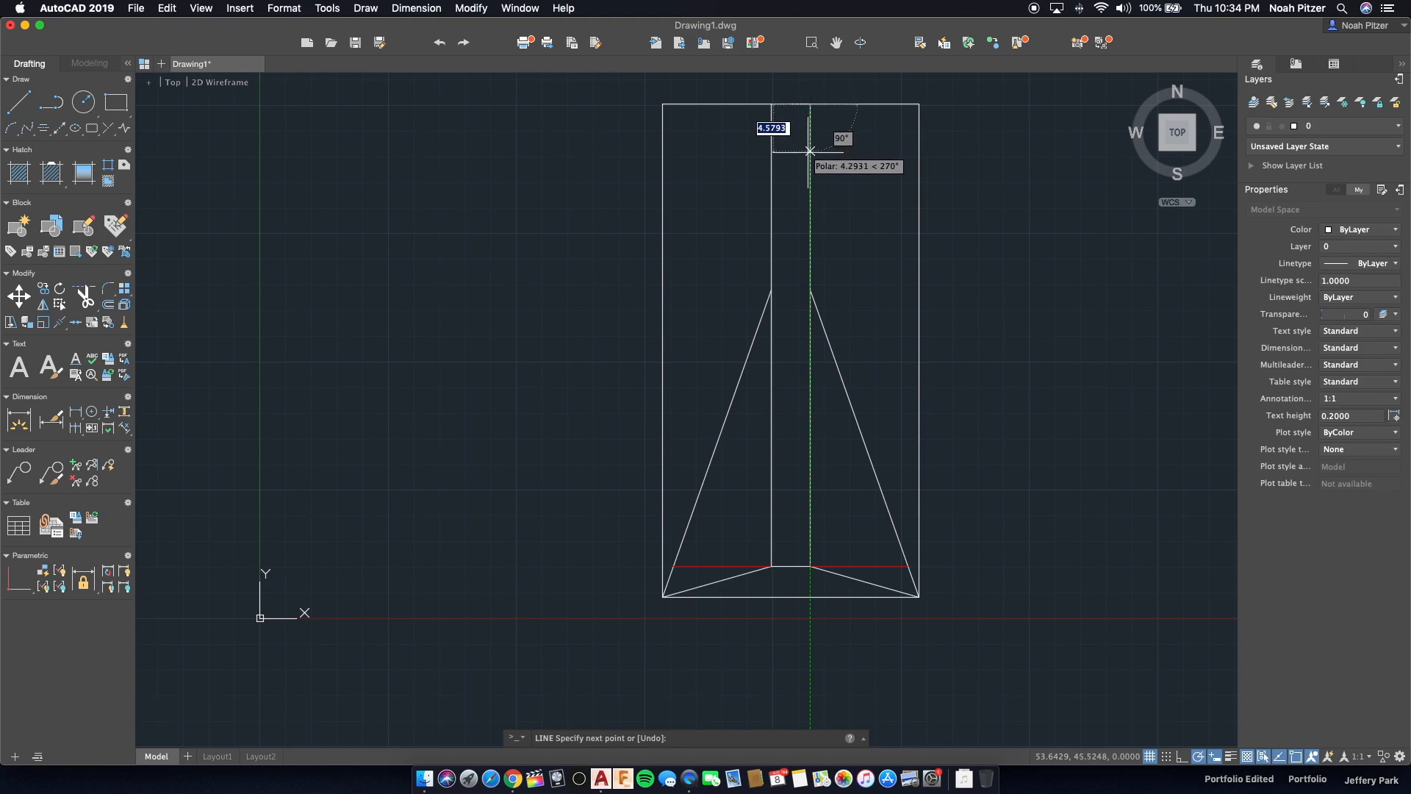
mouse_move(809, 188)
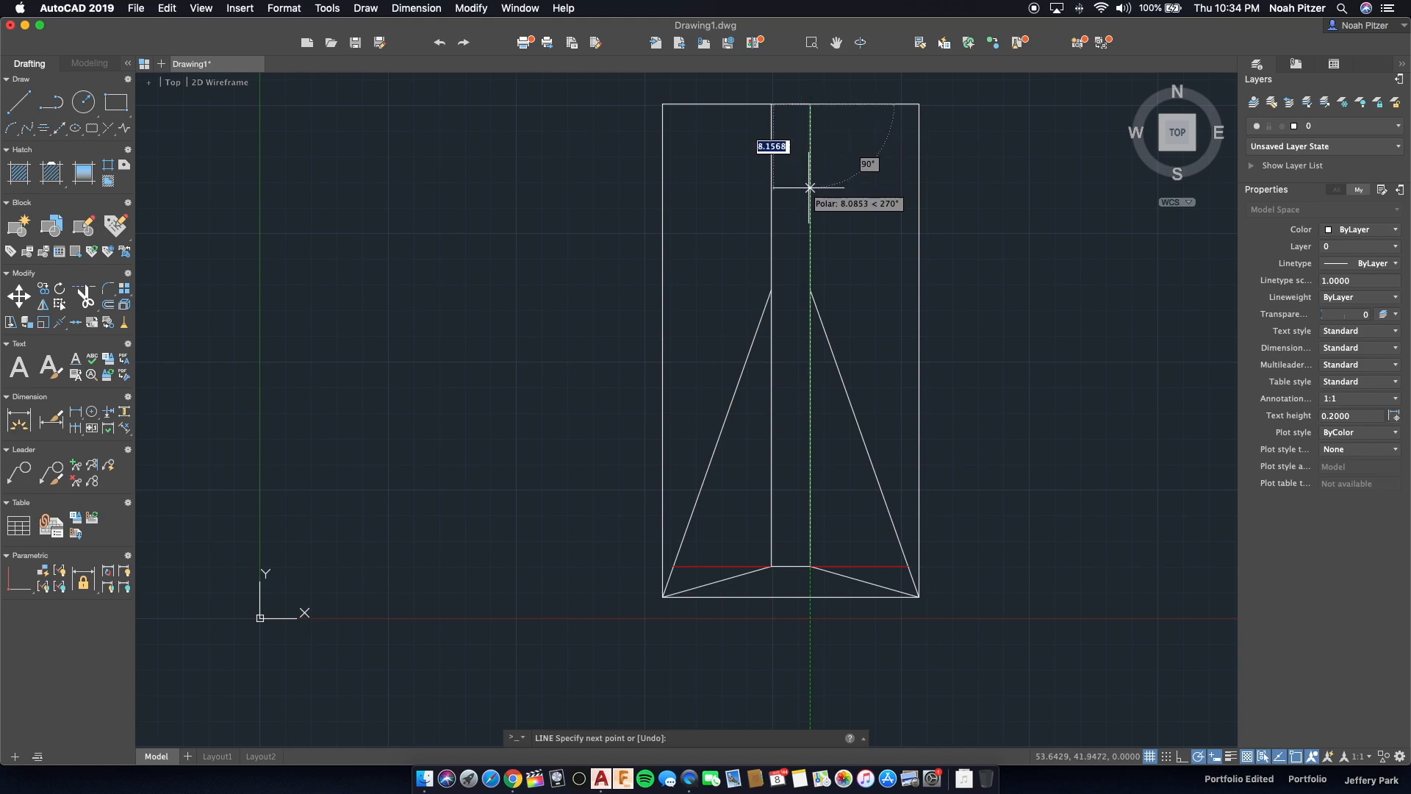
mouse_move(810, 185)
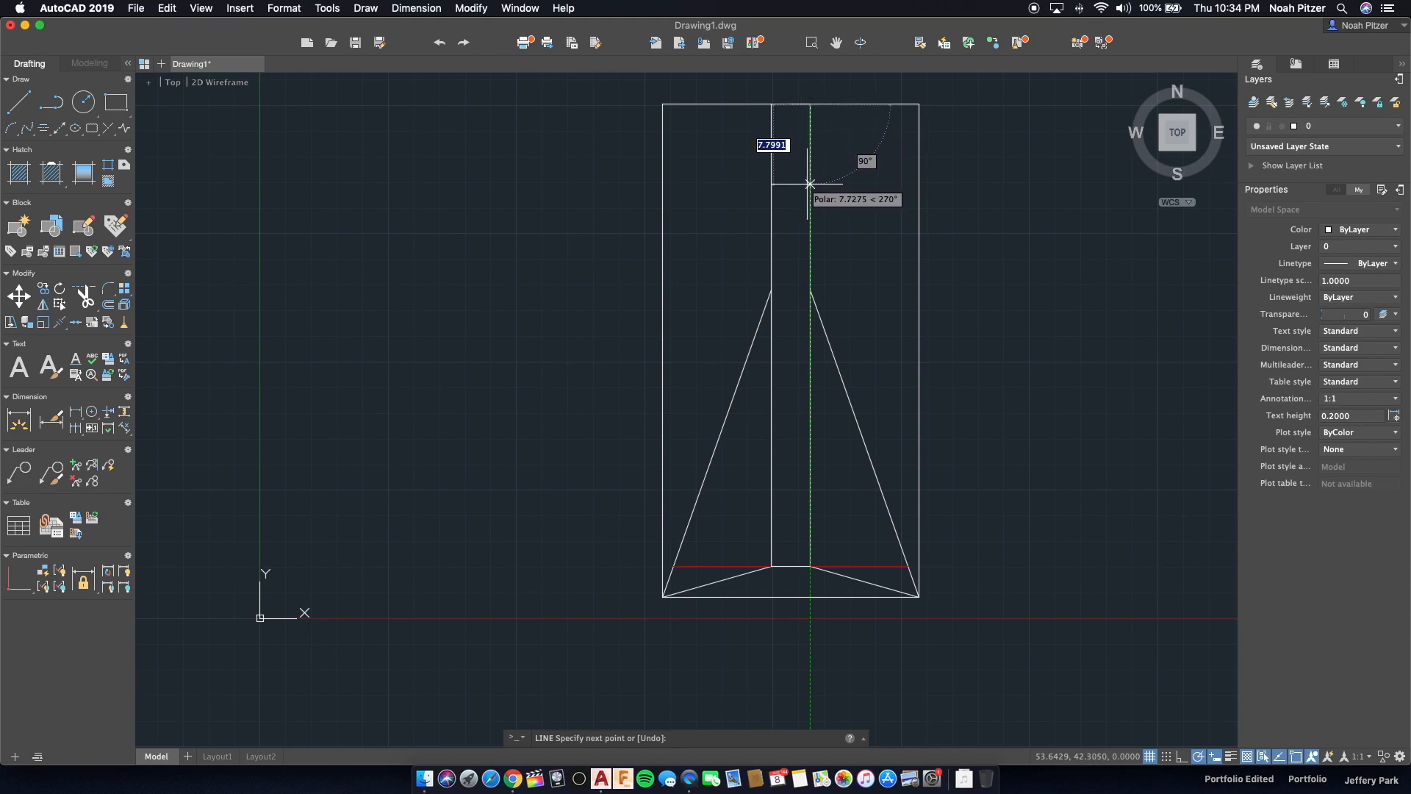
type("8")
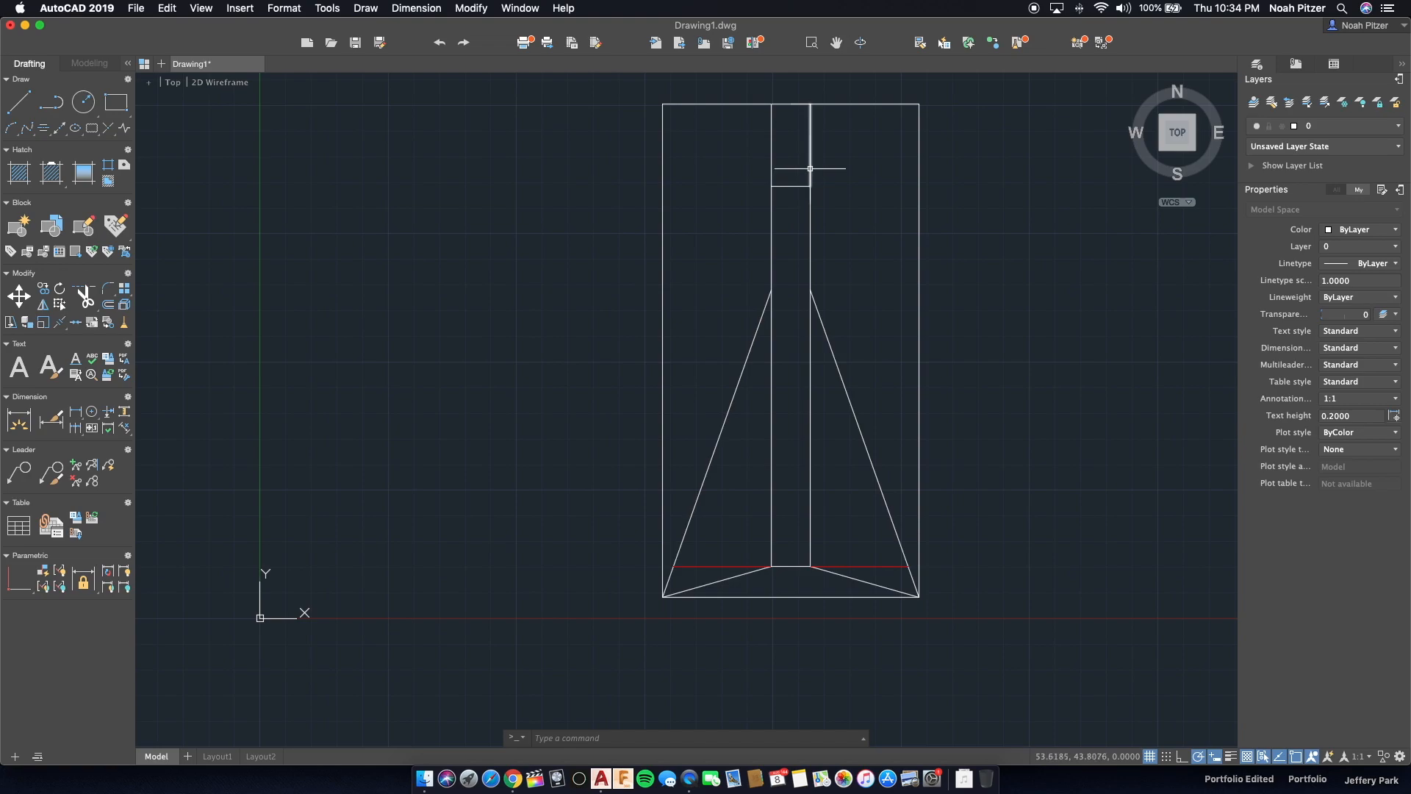
mouse_move(799, 183)
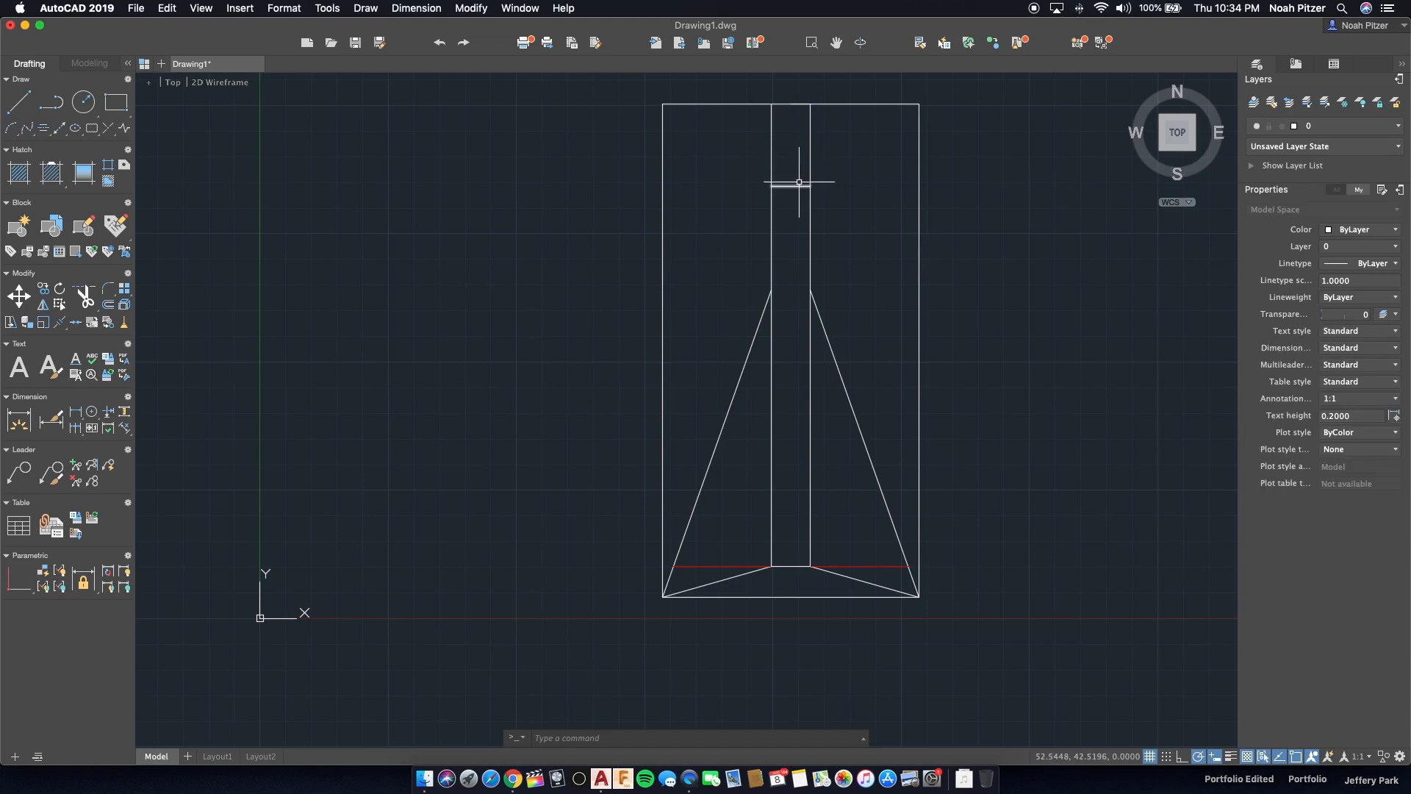
left_click(799, 183)
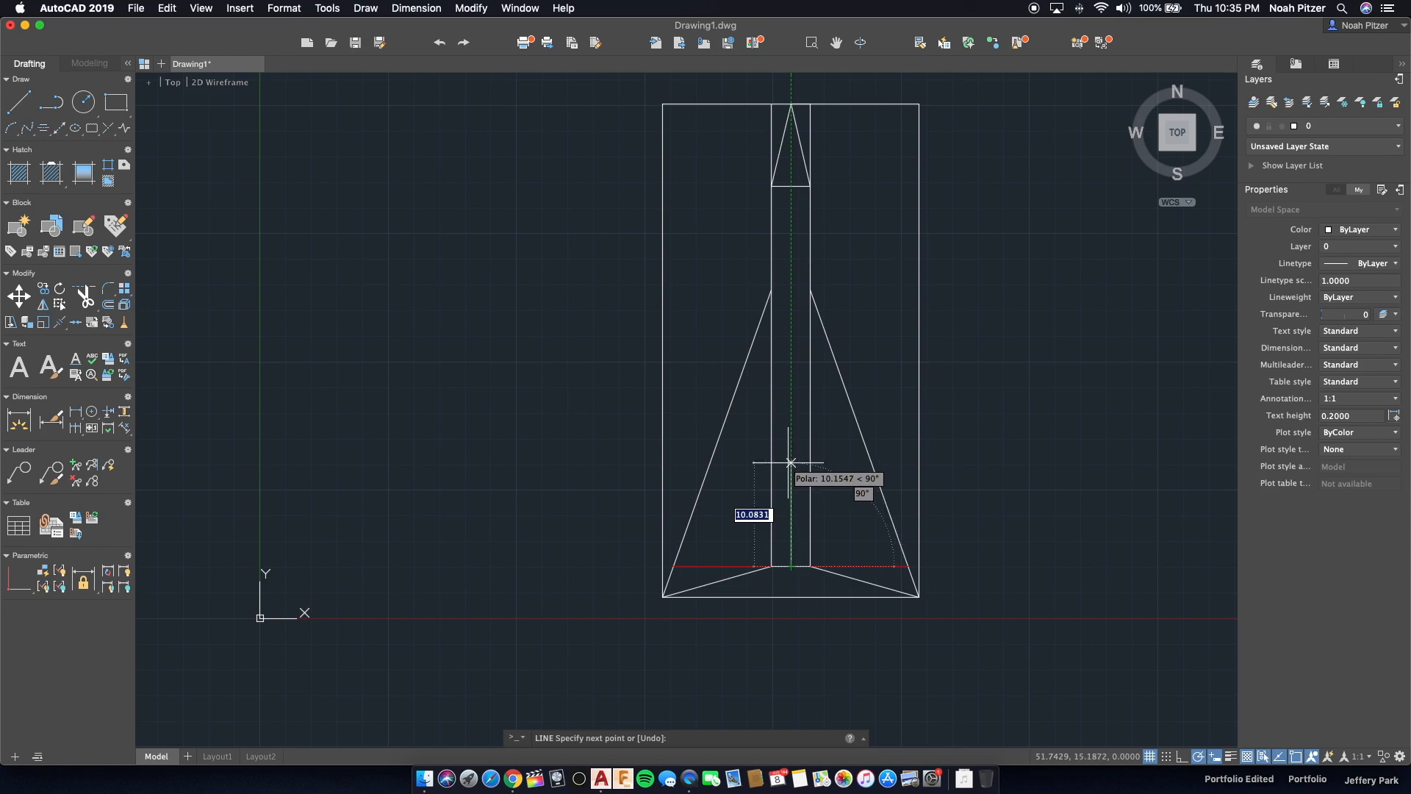
mouse_move(791, 461)
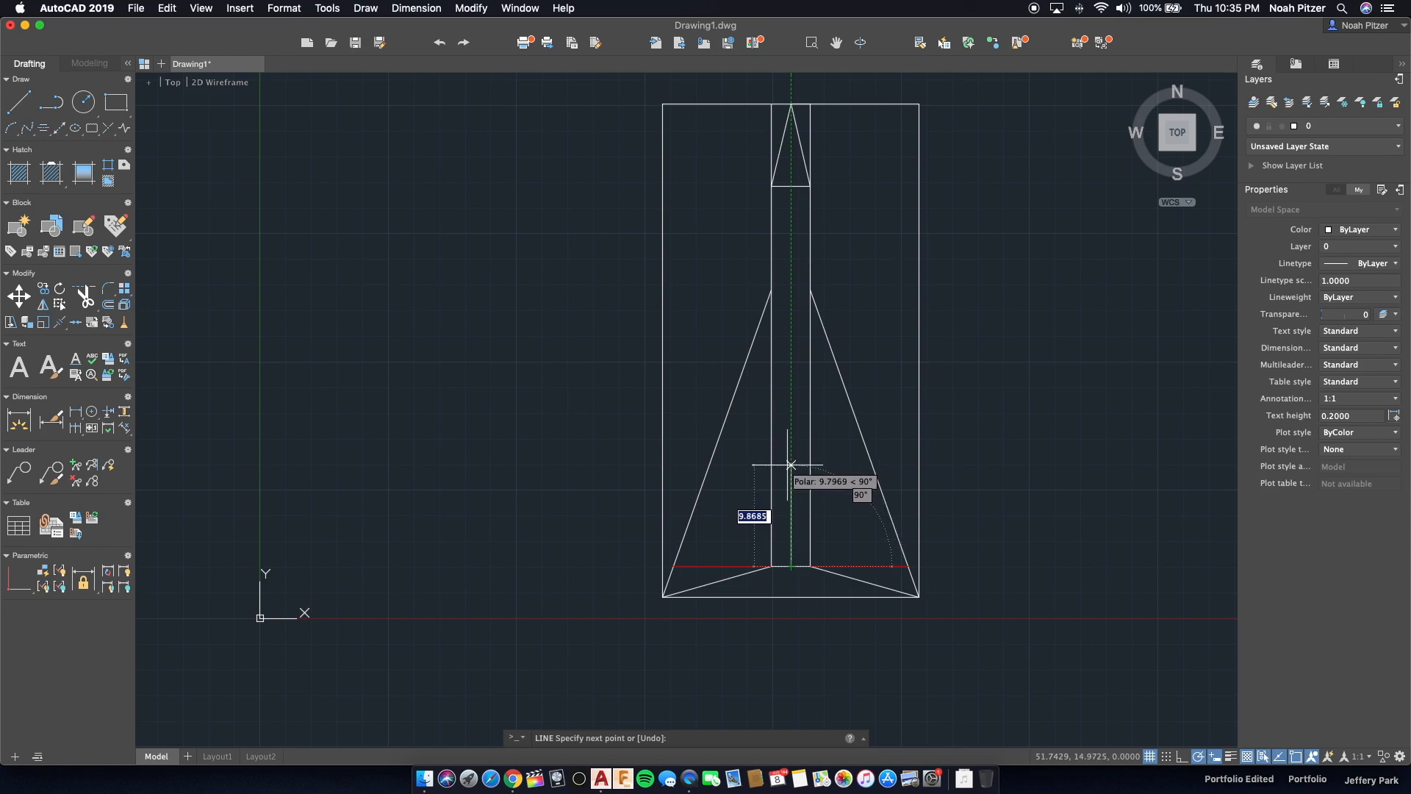
type("10")
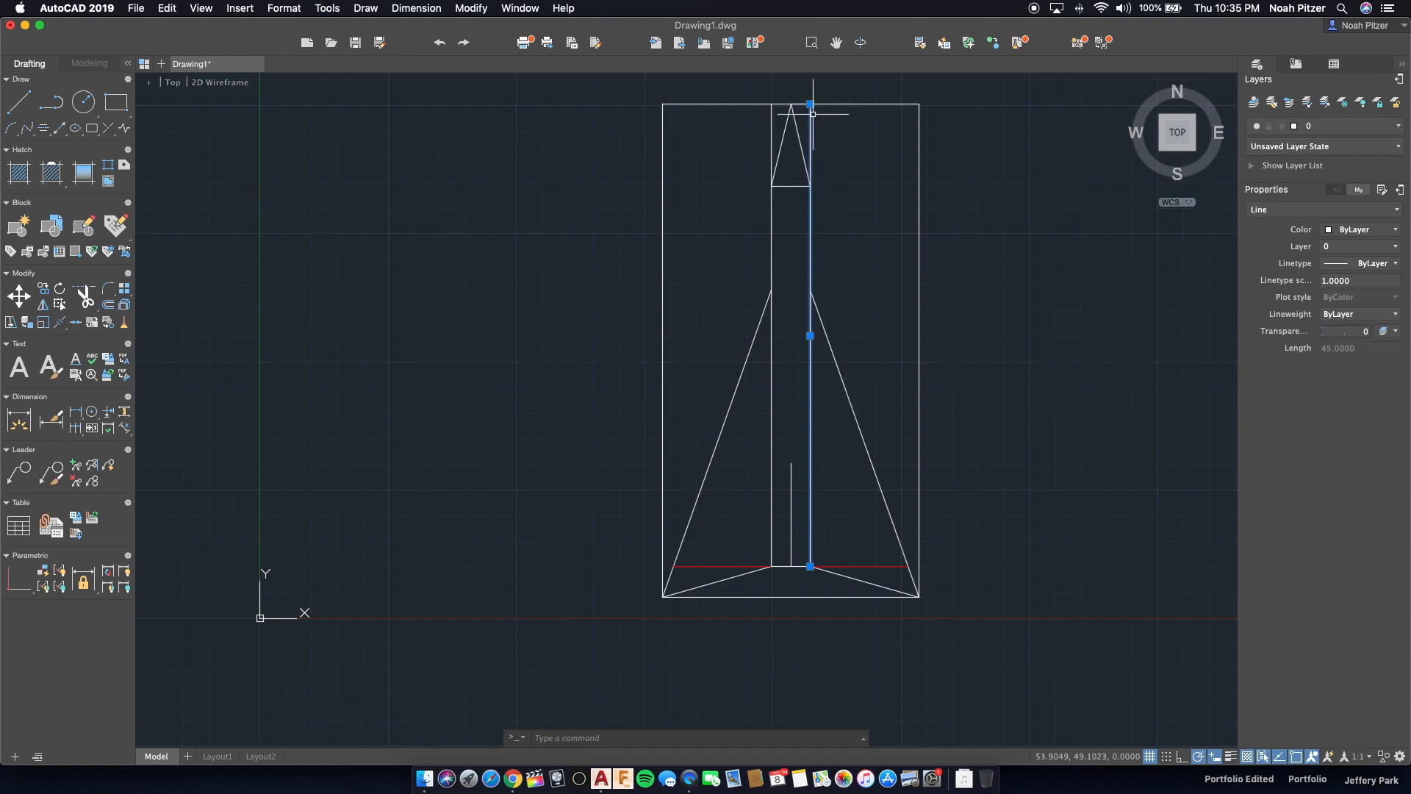
left_click(809, 115)
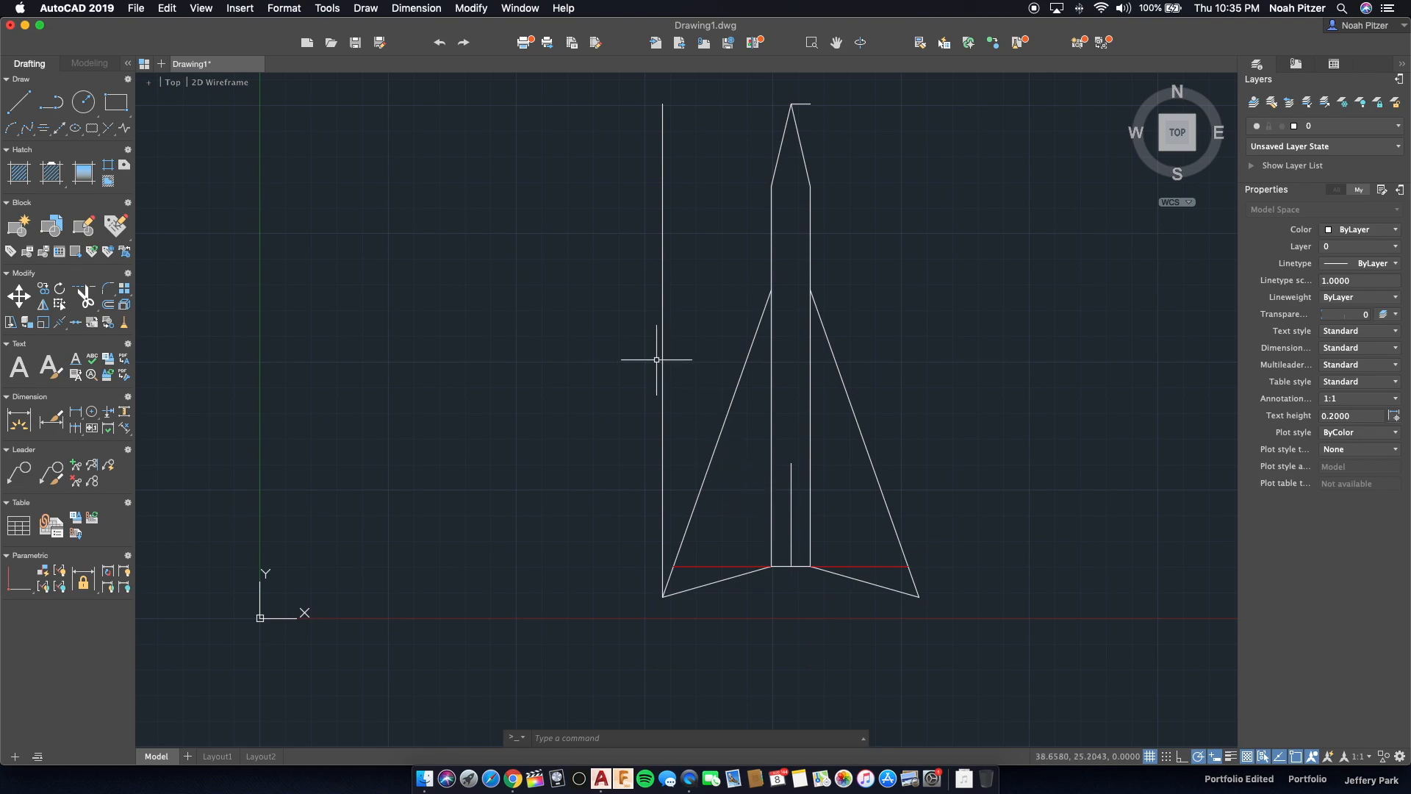
mouse_move(795, 97)
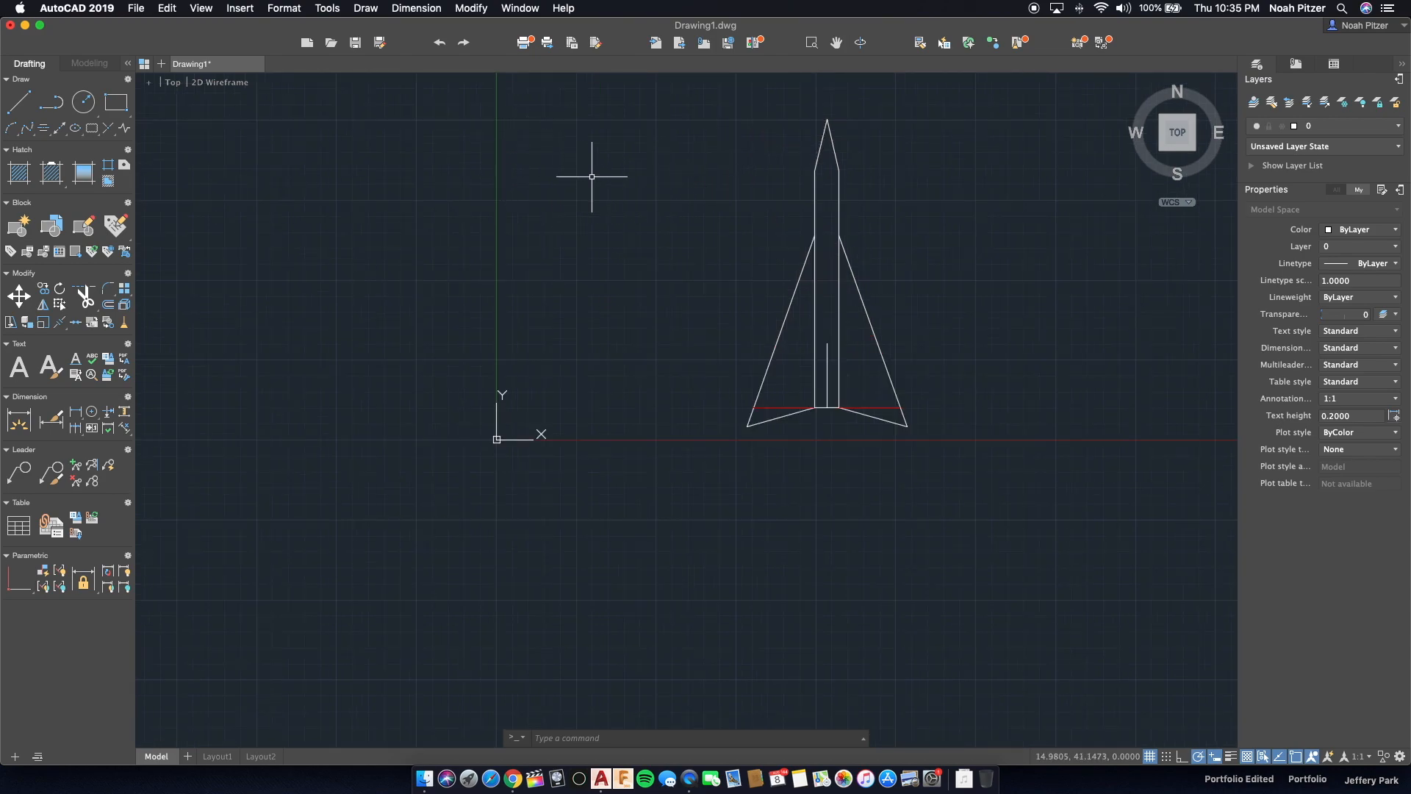
left_click(16, 102)
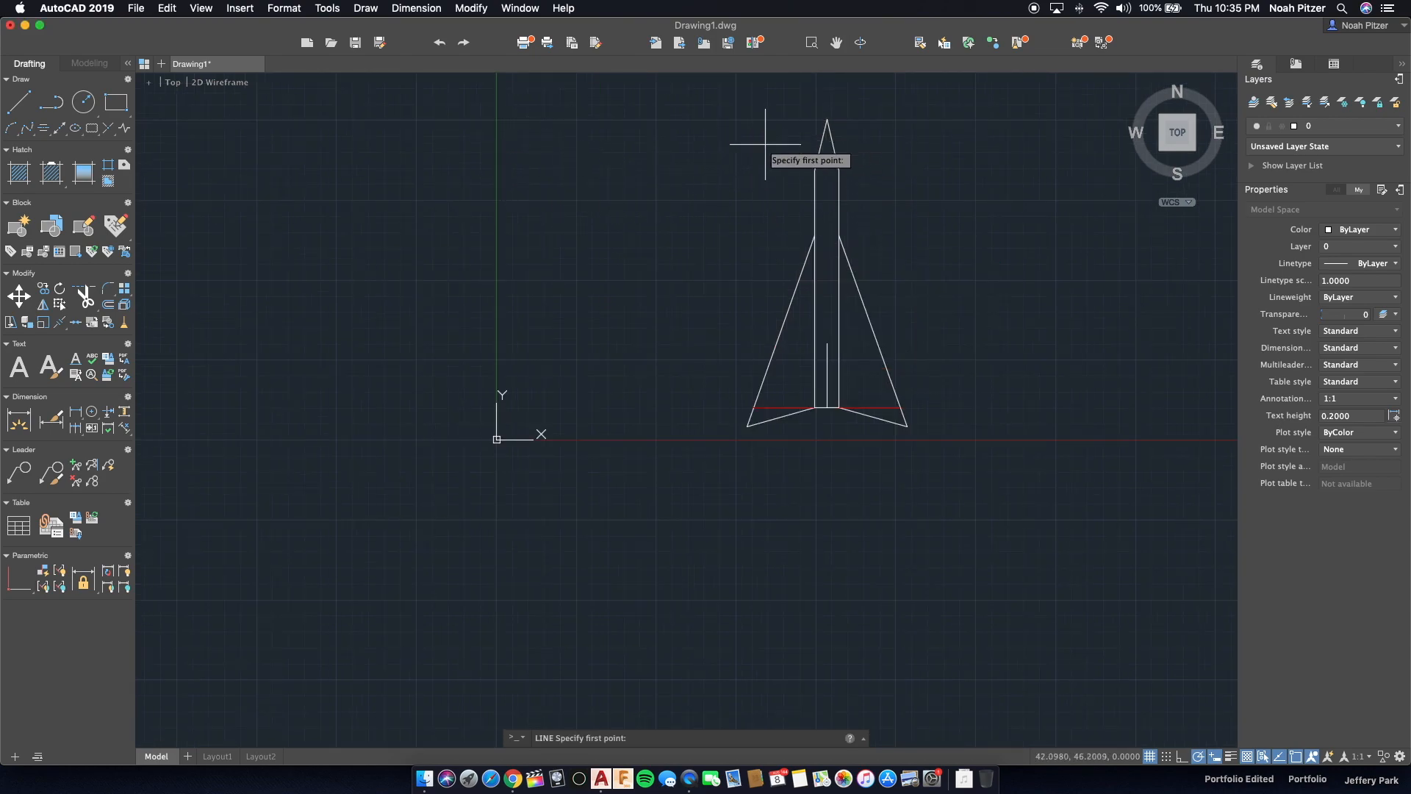
Draw the 48-unit side-view baseline and move it by its midpoint grip.
left_click(754, 137)
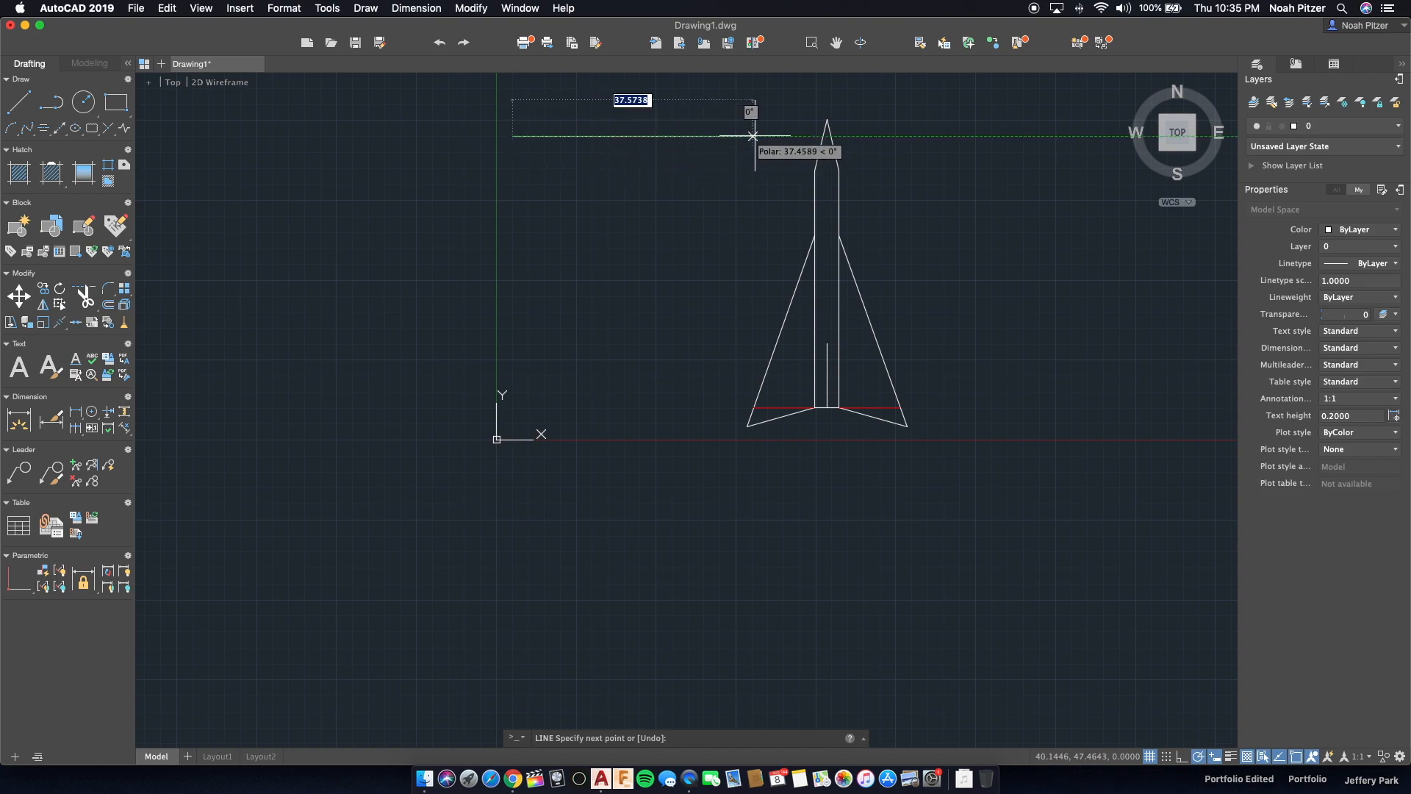
type("48")
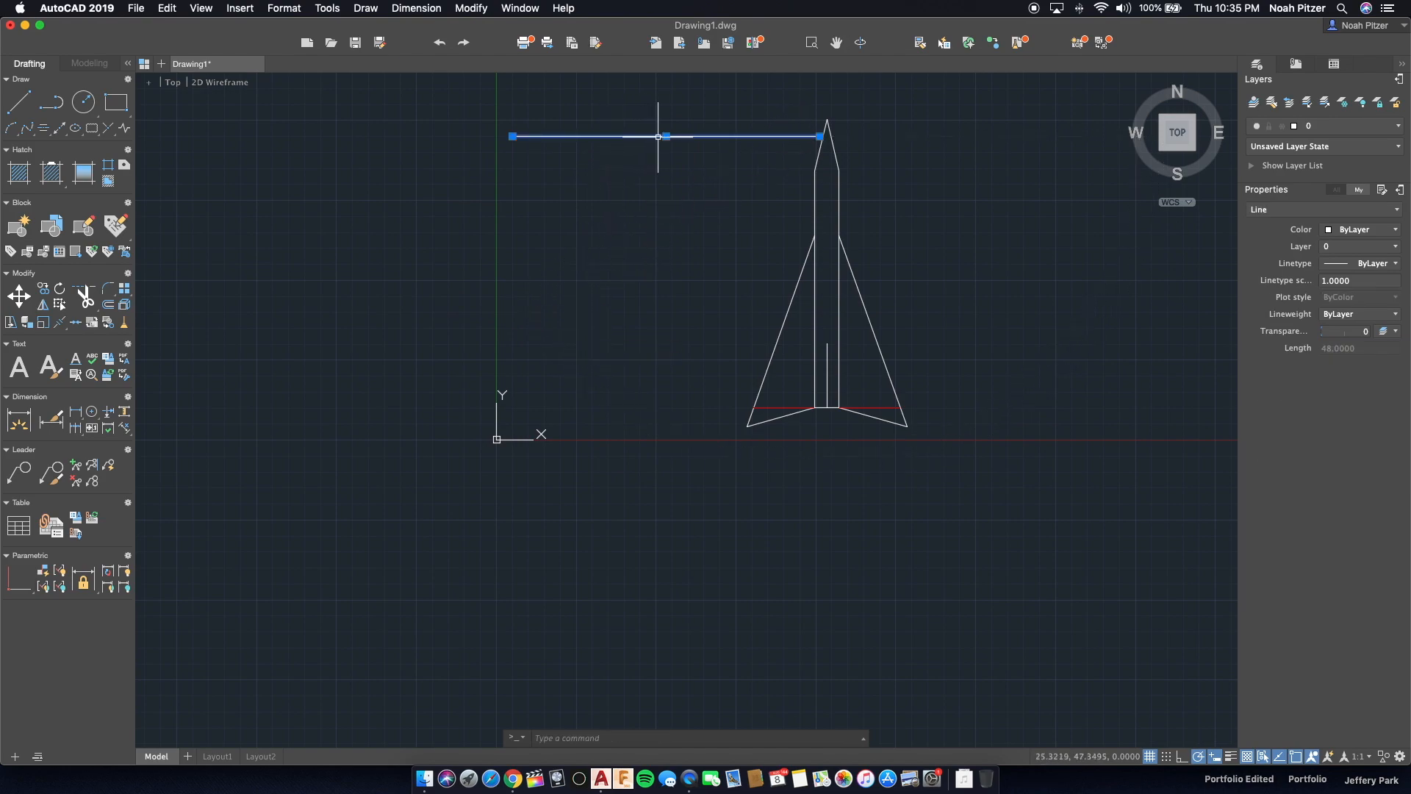
left_click(660, 137)
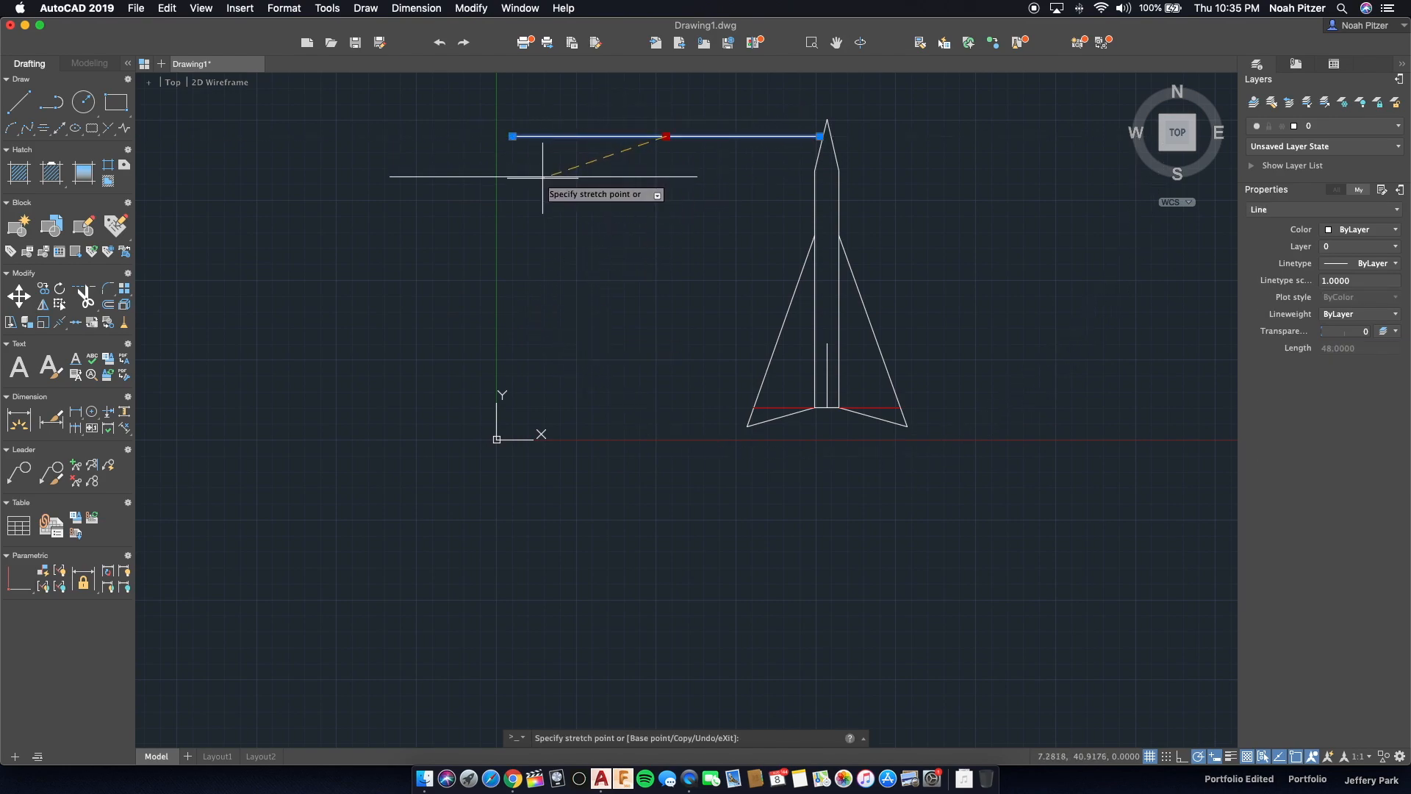
key("Escape")
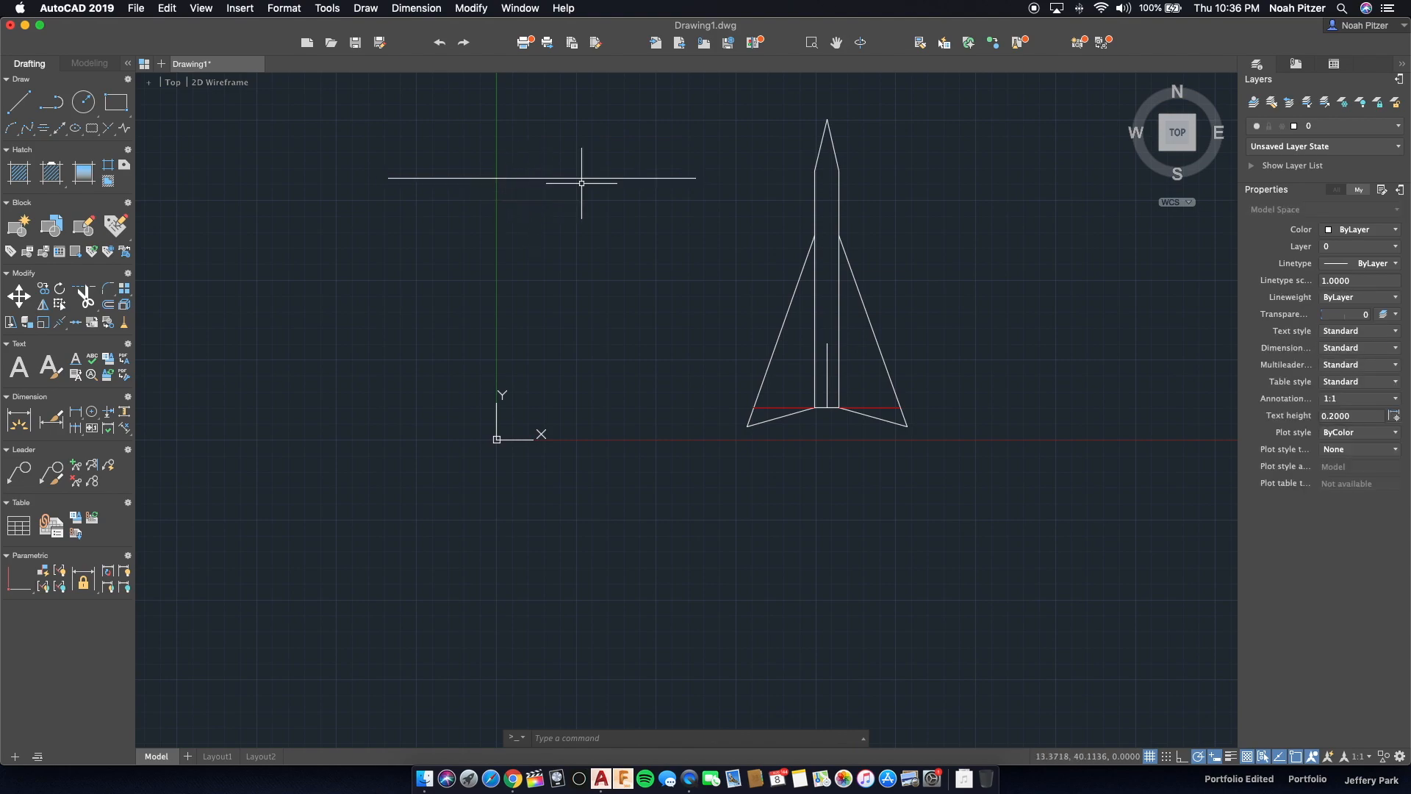
mouse_move(712, 177)
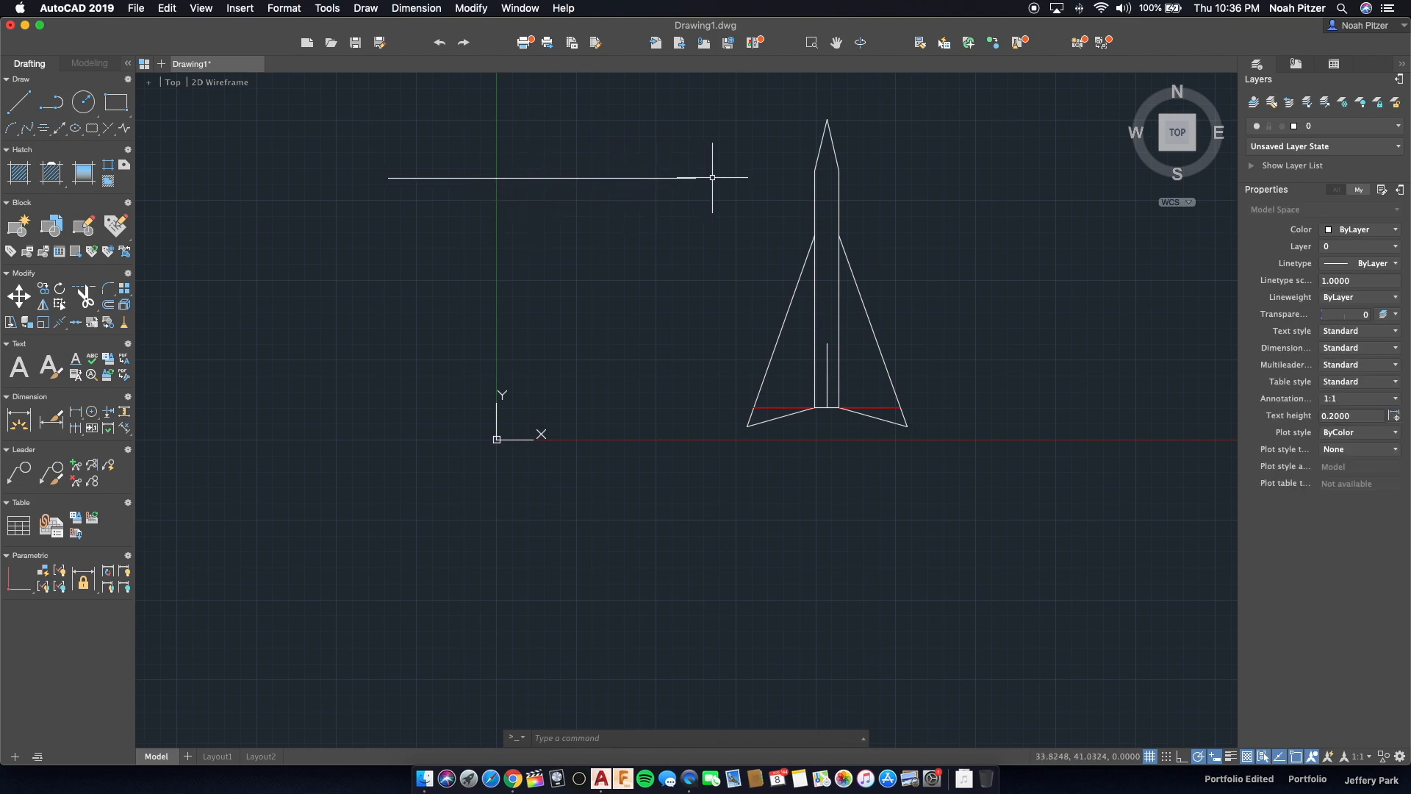
Draw the slanted nose line and top fuselage line of the side view.
left_click(16, 101)
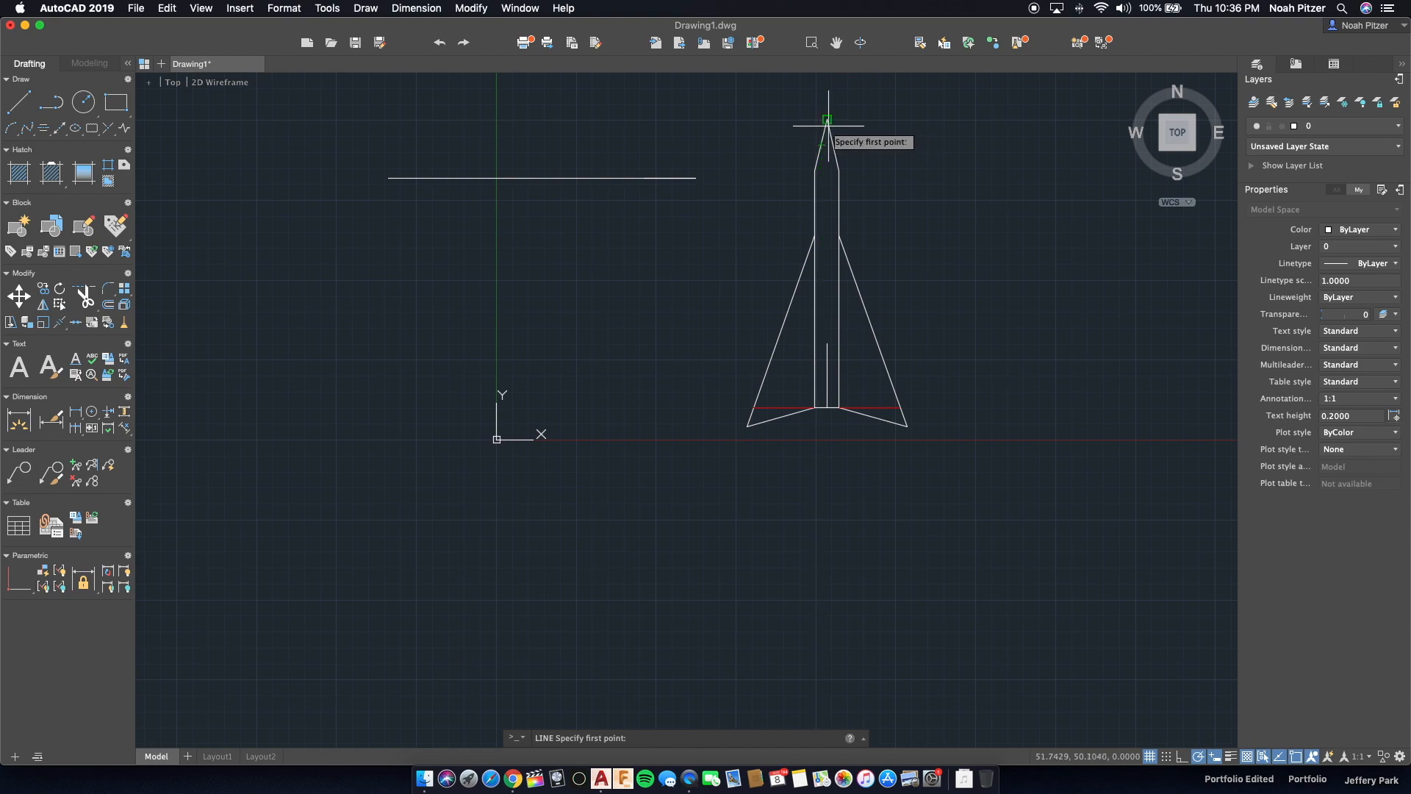
left_click(826, 120)
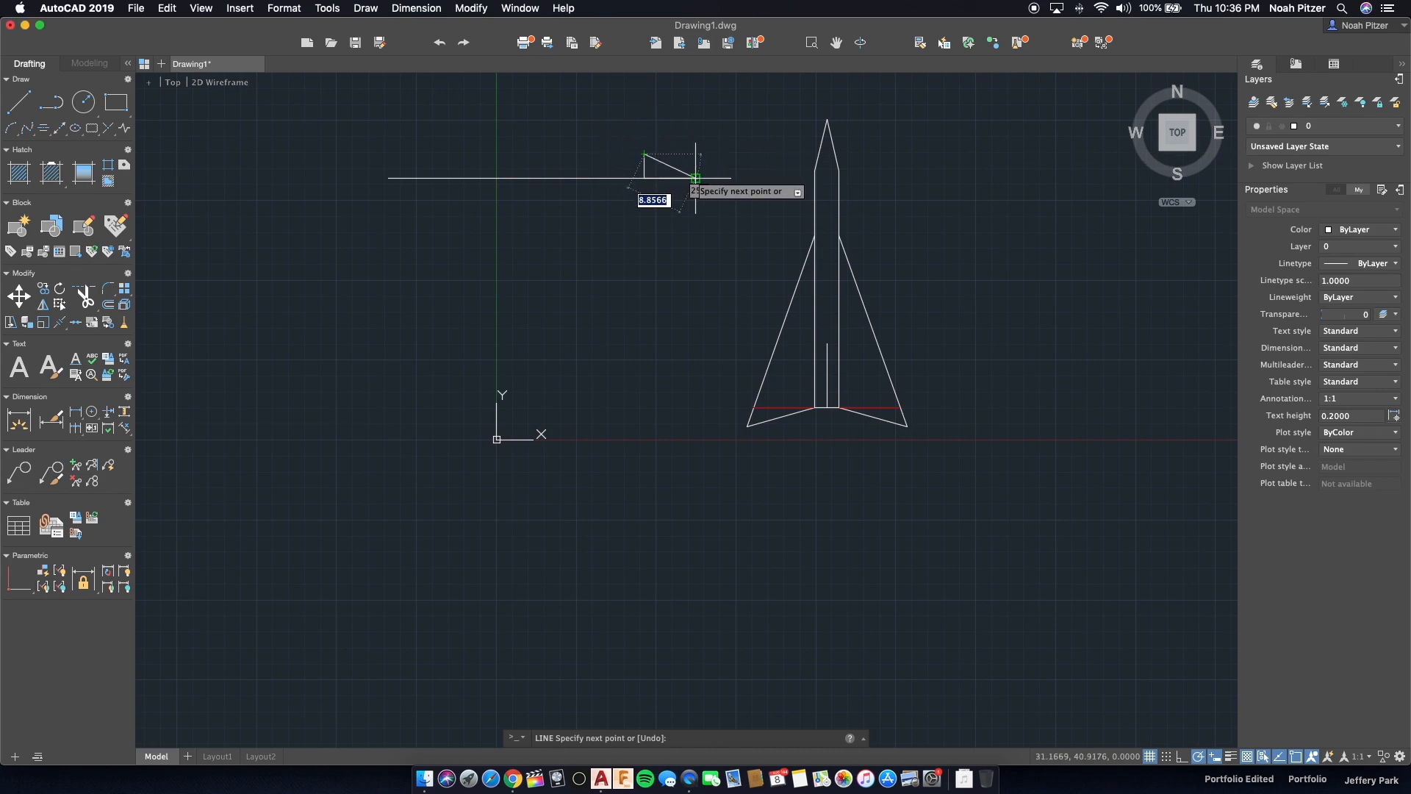
key("Escape")
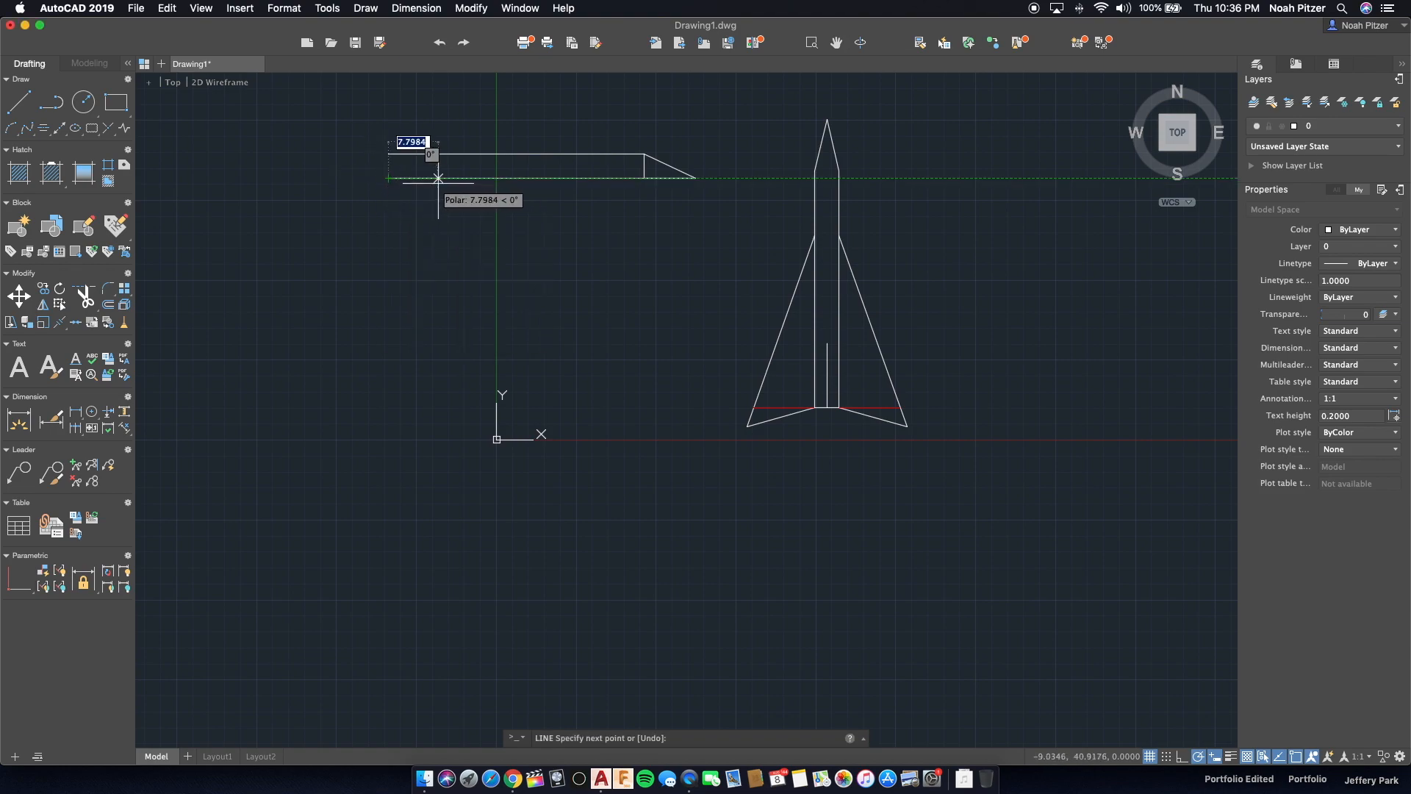
mouse_move(419, 177)
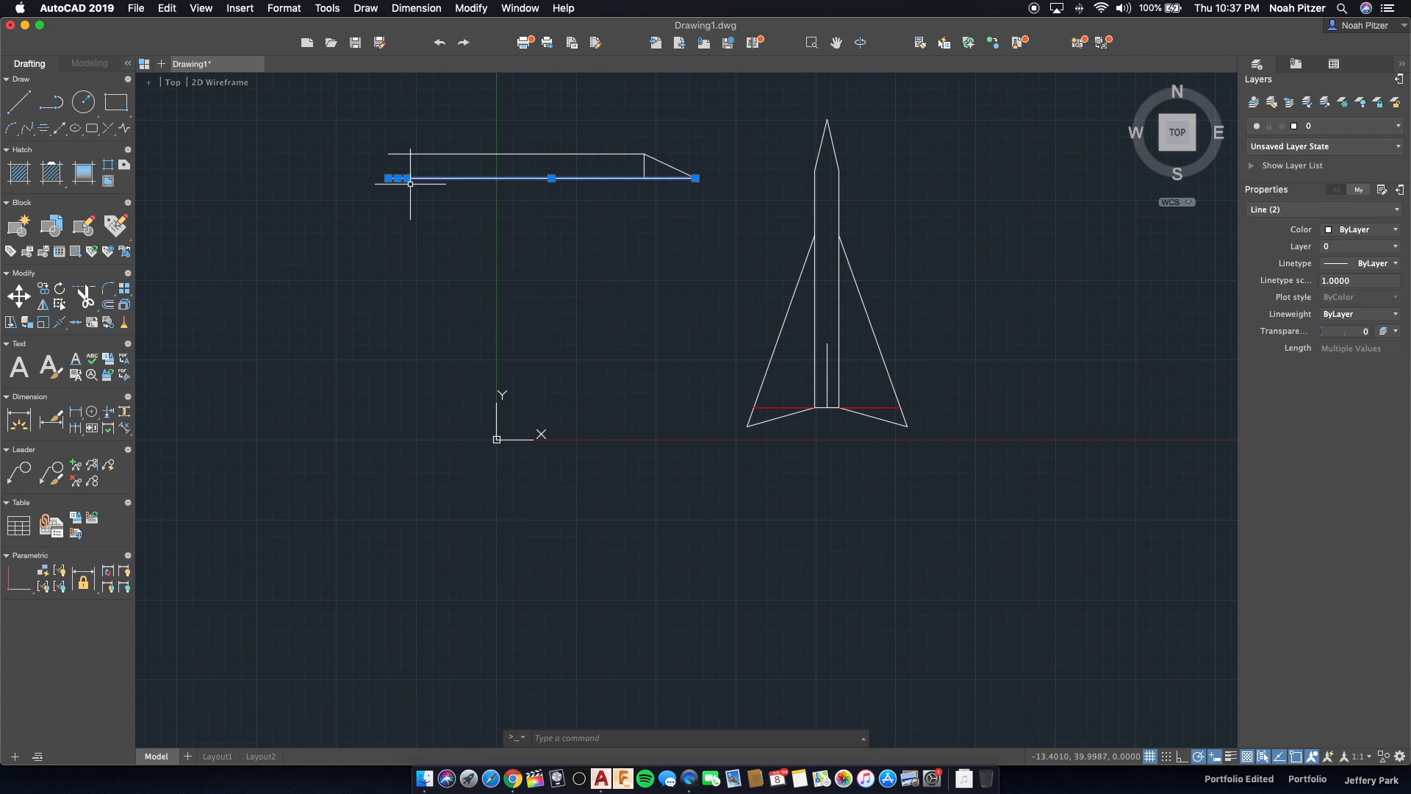
Stretch the top line to close the rear, then draw tail fin lines of 19 and 1.
left_click(409, 183)
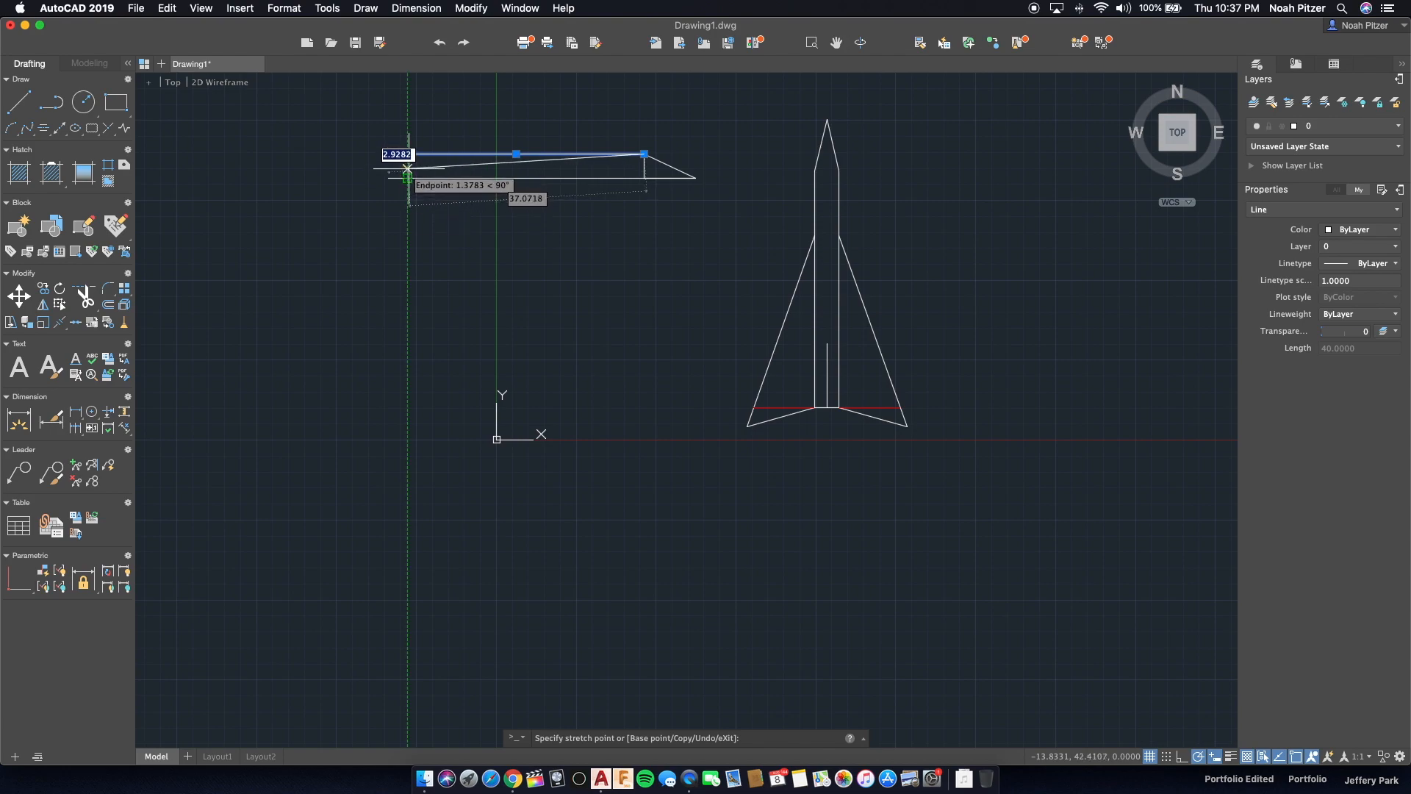
key("Escape")
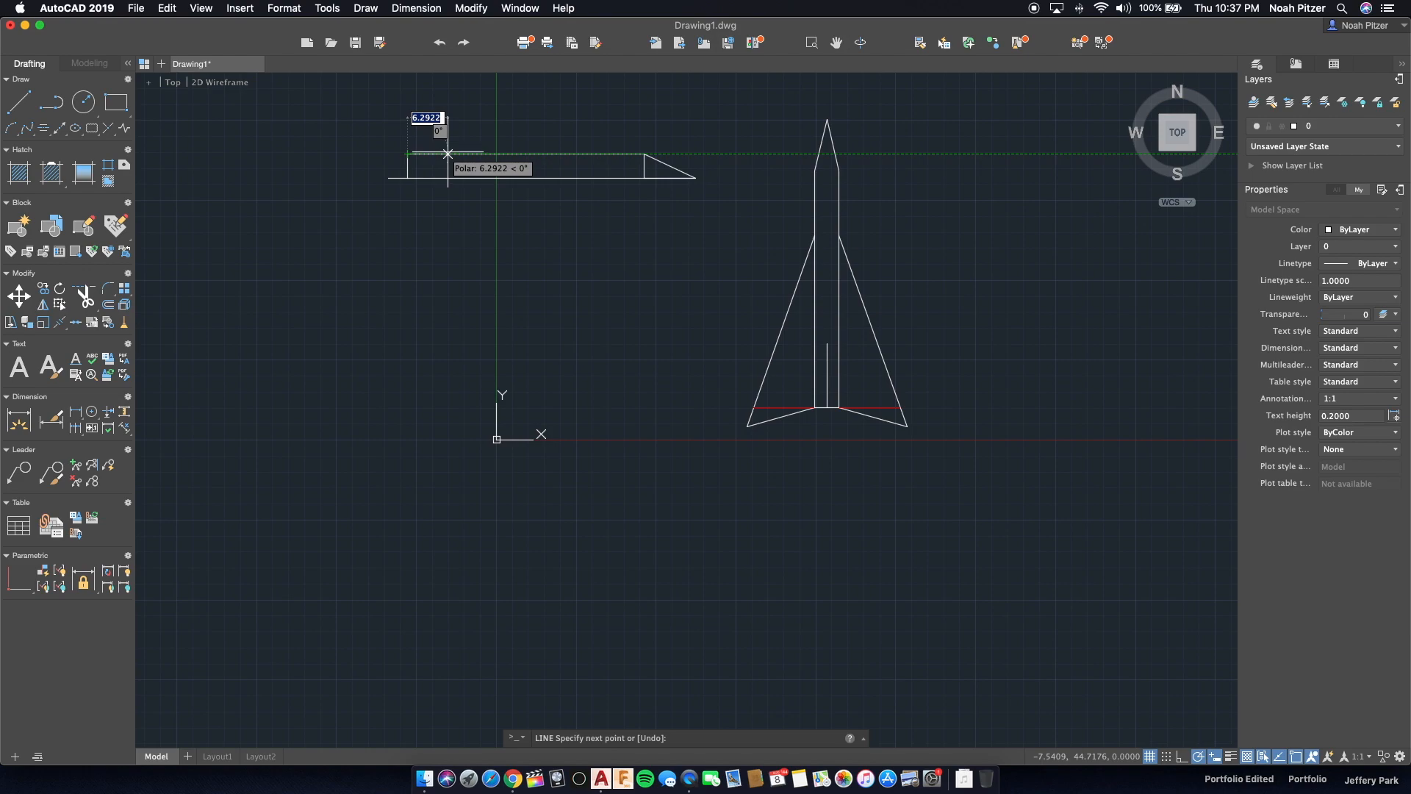
type("19")
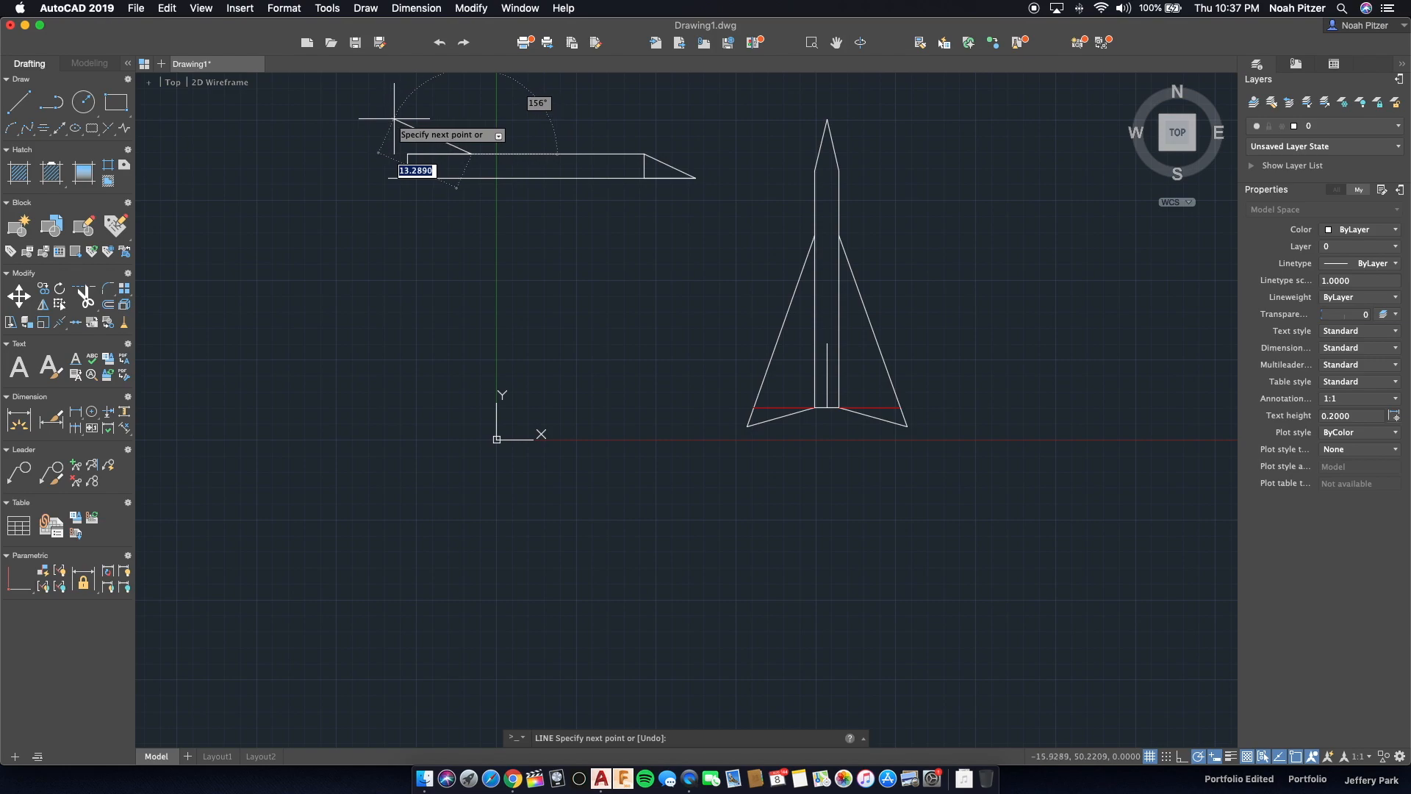
mouse_move(410, 117)
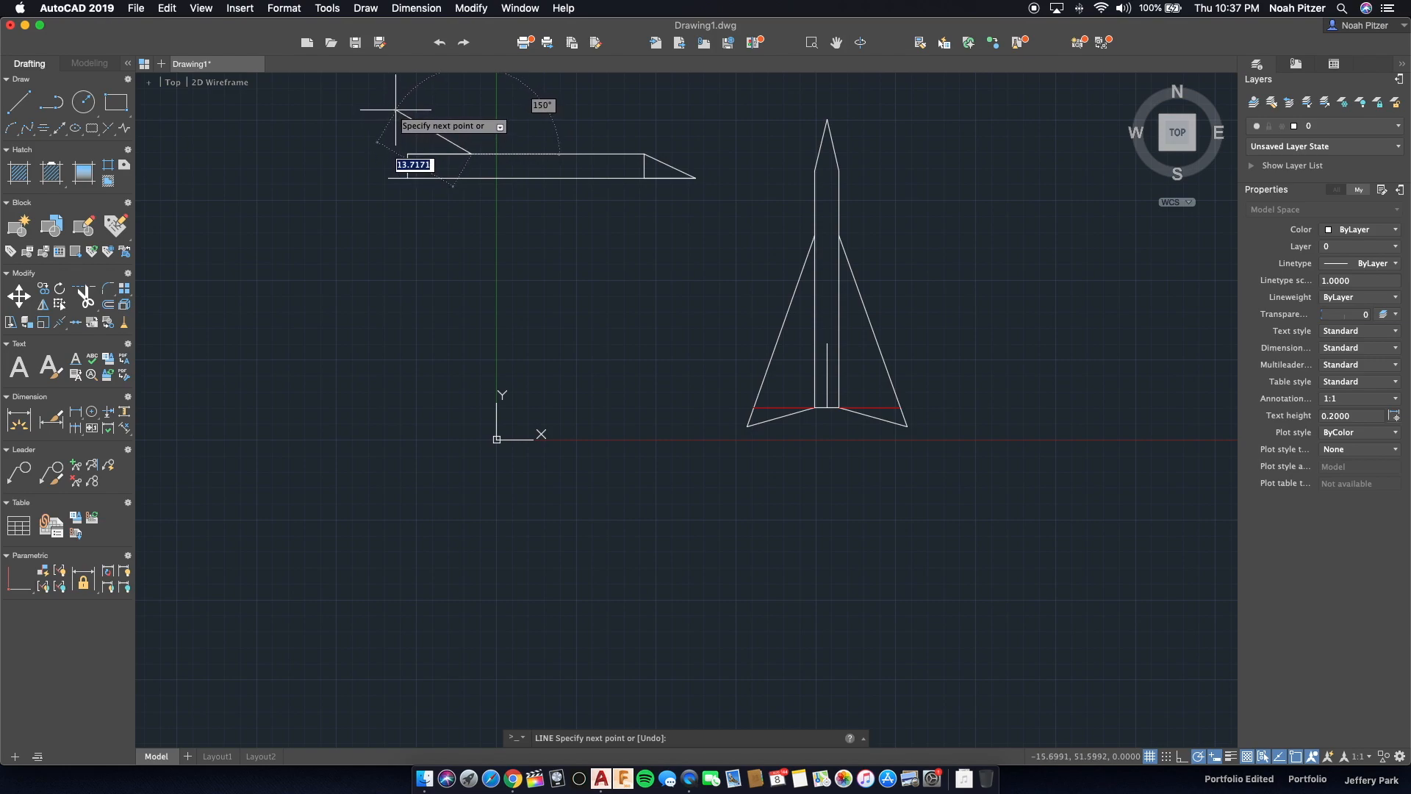
type("1")
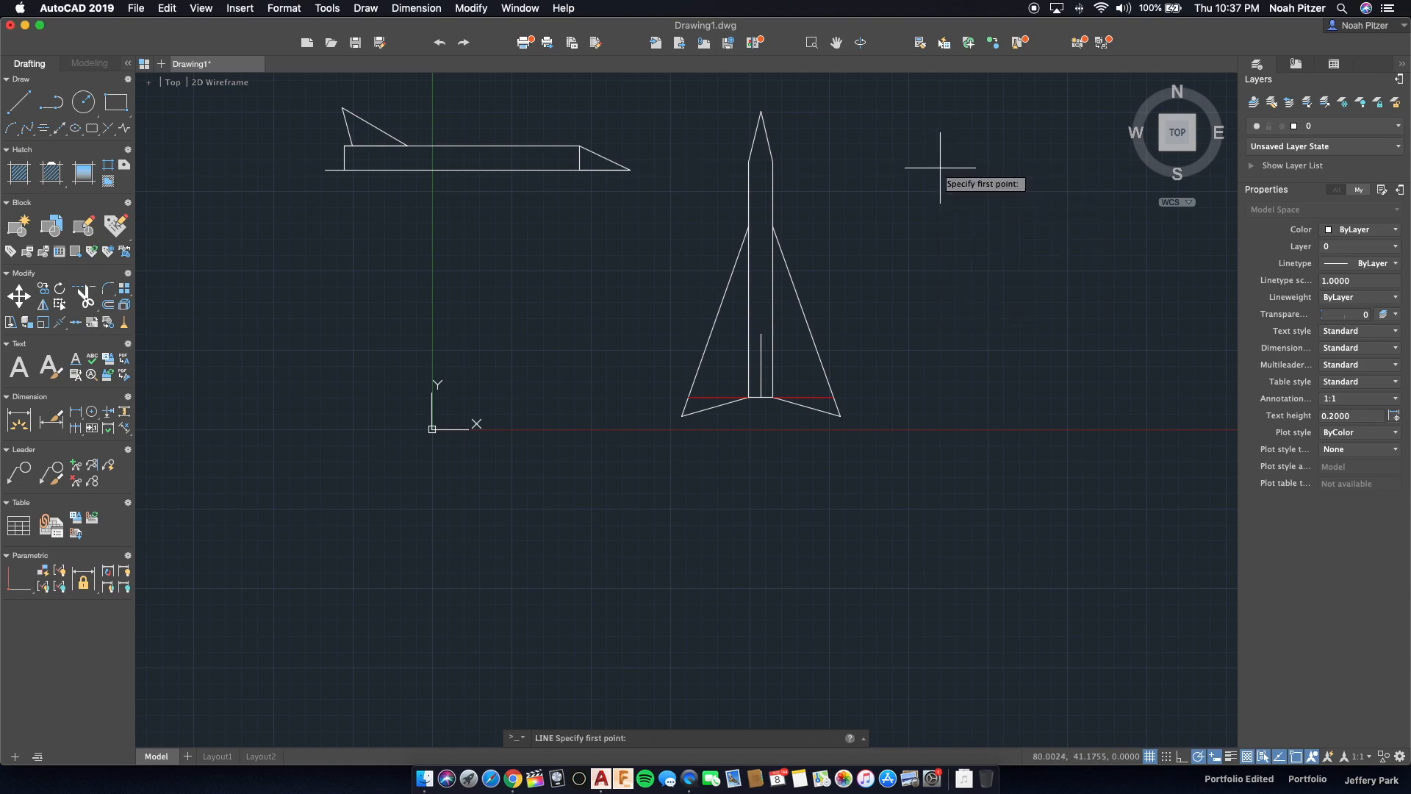
Draw the short front-view base lines, each 3 units long.
left_click(942, 171)
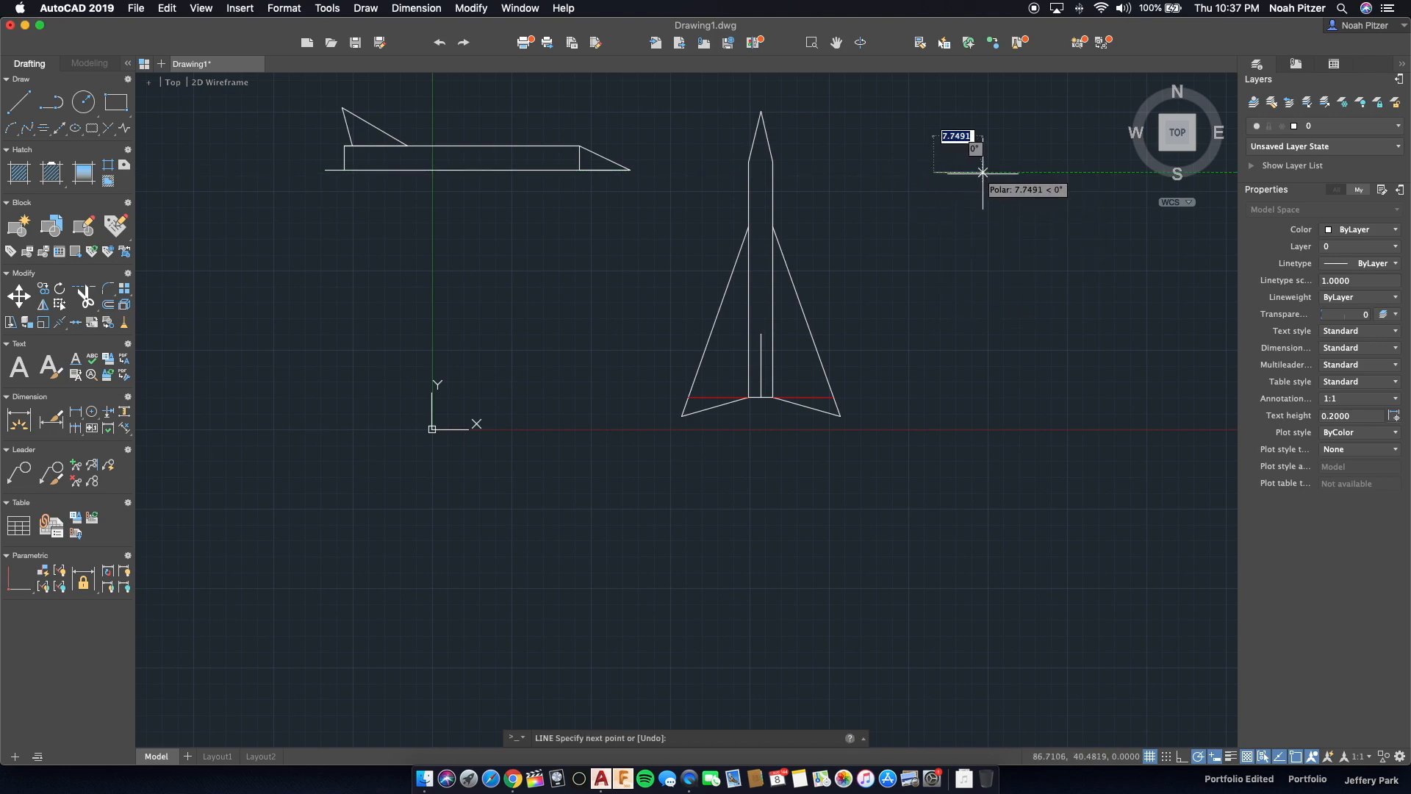
type("3")
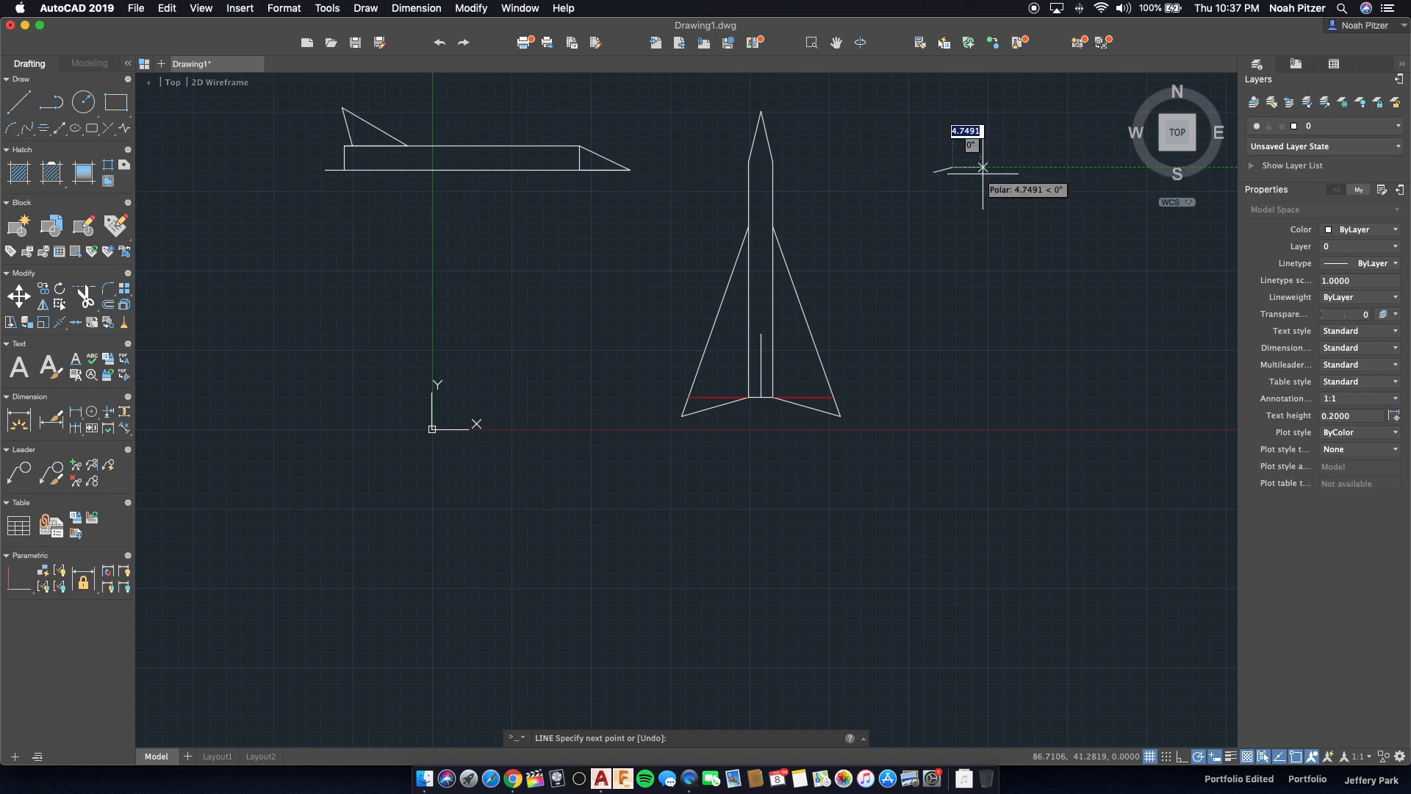
key("Escape")
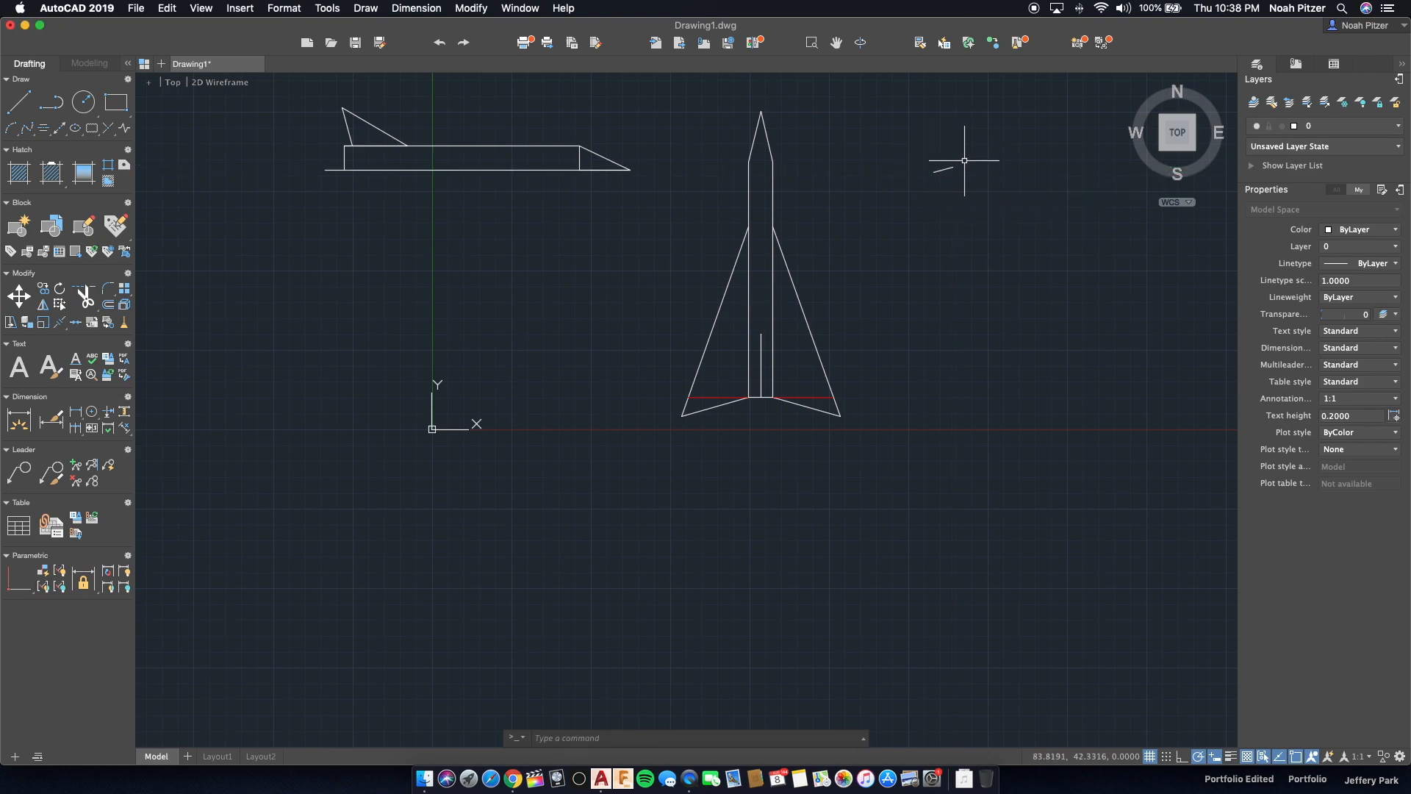
mouse_move(925, 172)
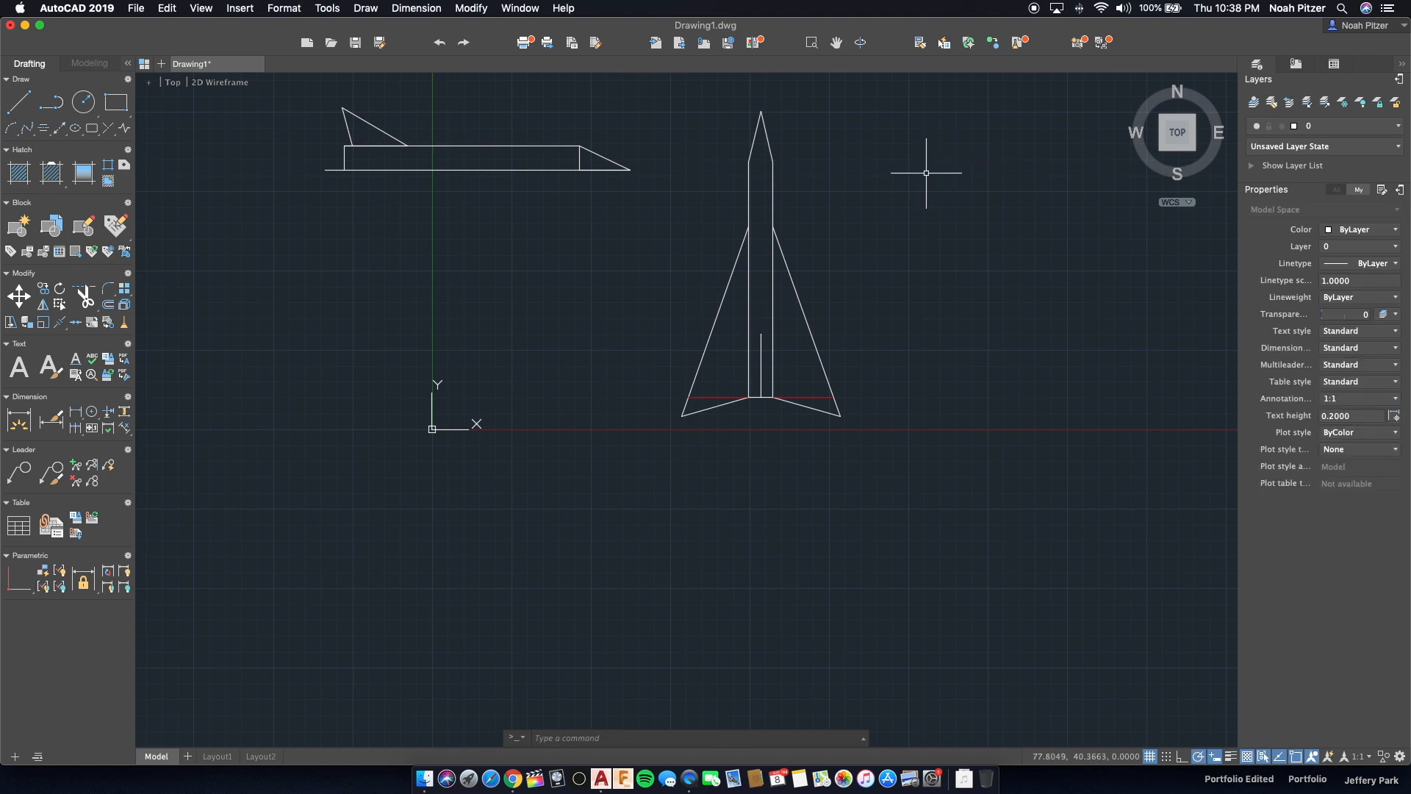
left_click(926, 173)
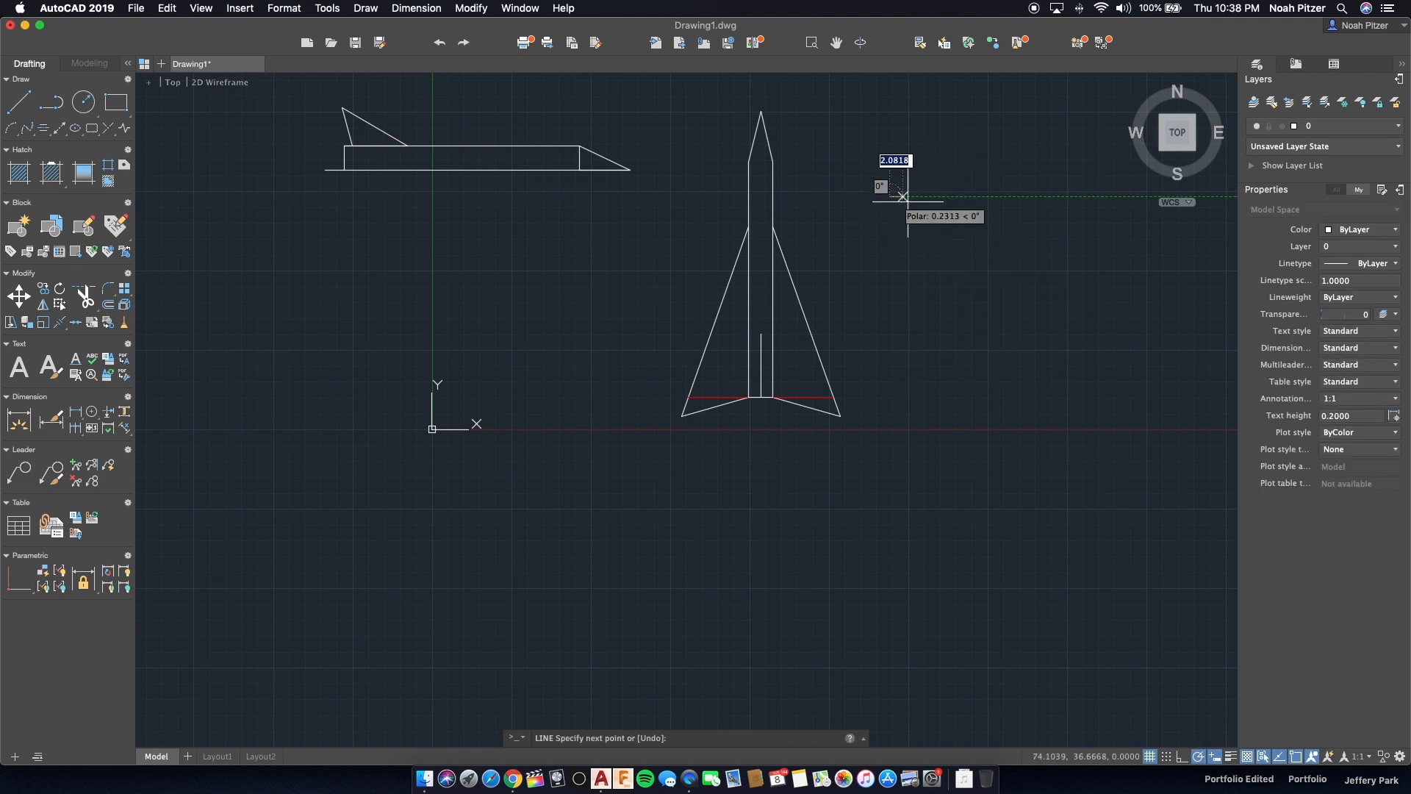
type("3.")
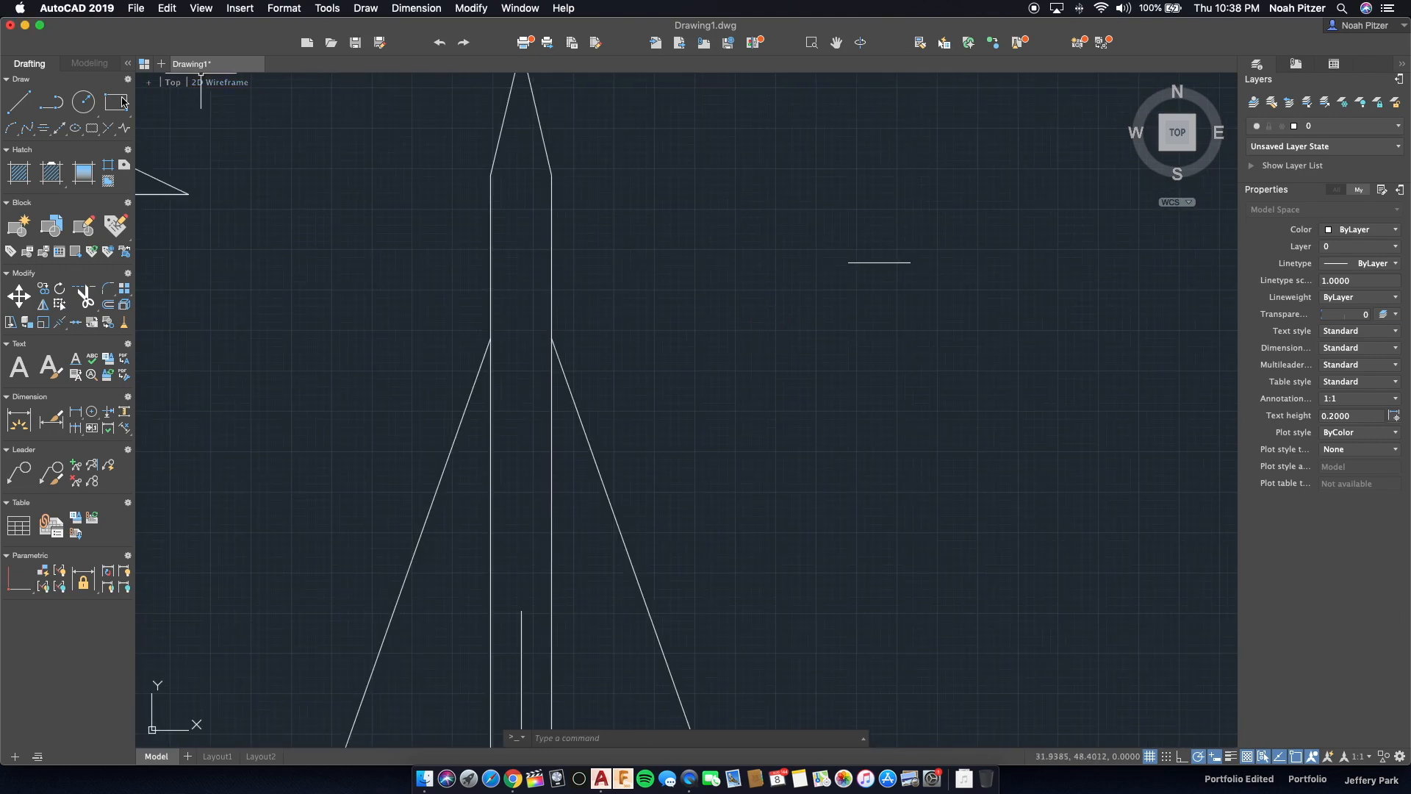
Draw a circle centred above the short line, sized to touch it.
left_click(82, 101)
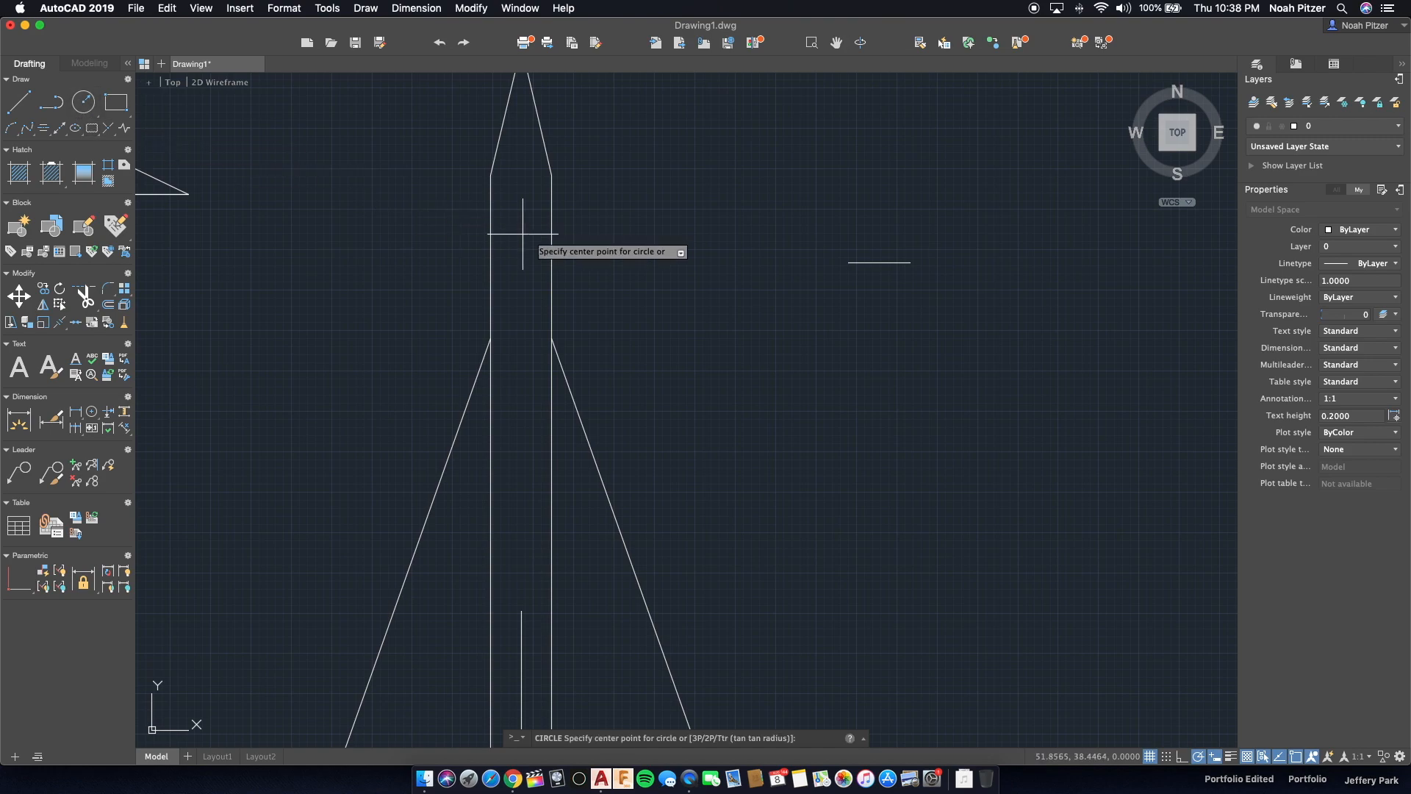
mouse_move(869, 266)
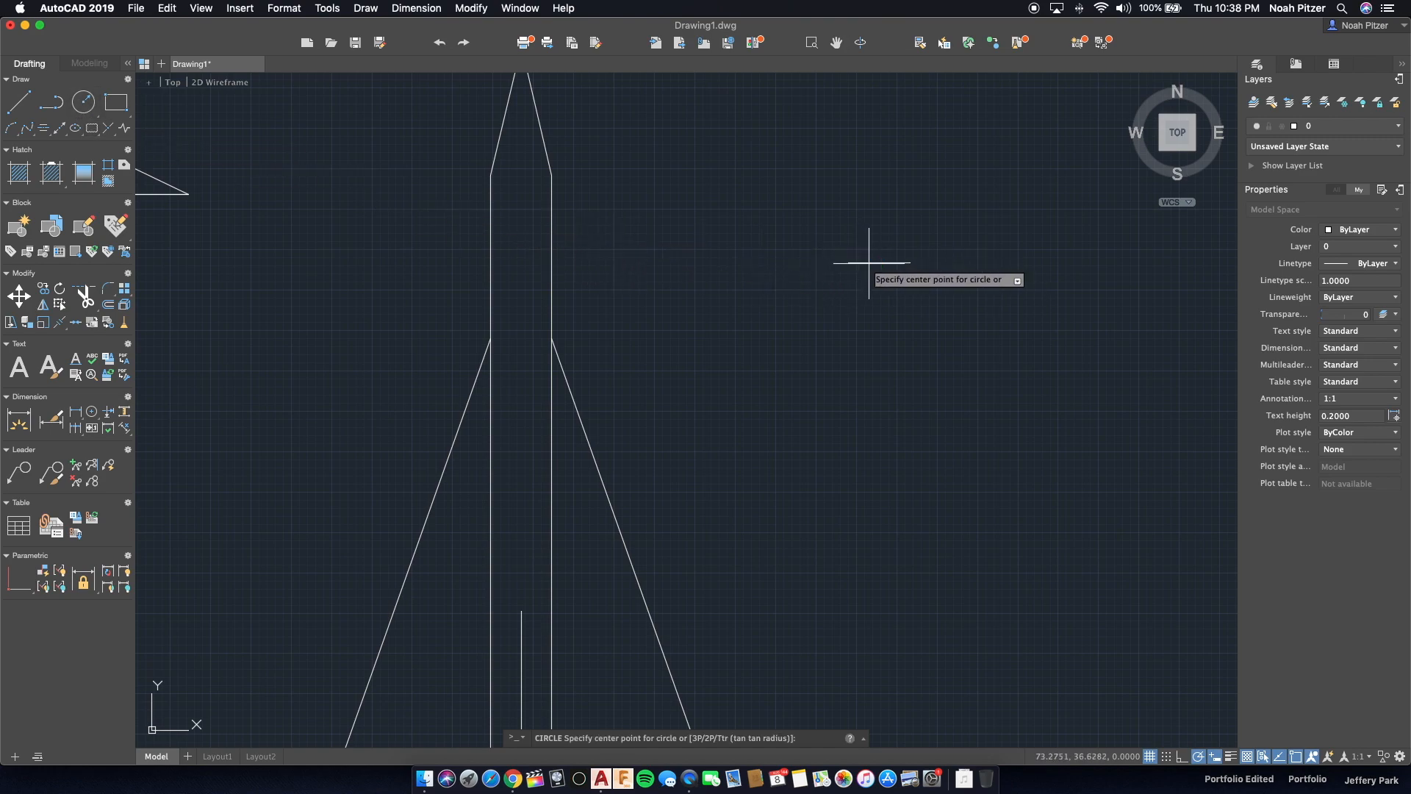
left_click(869, 261)
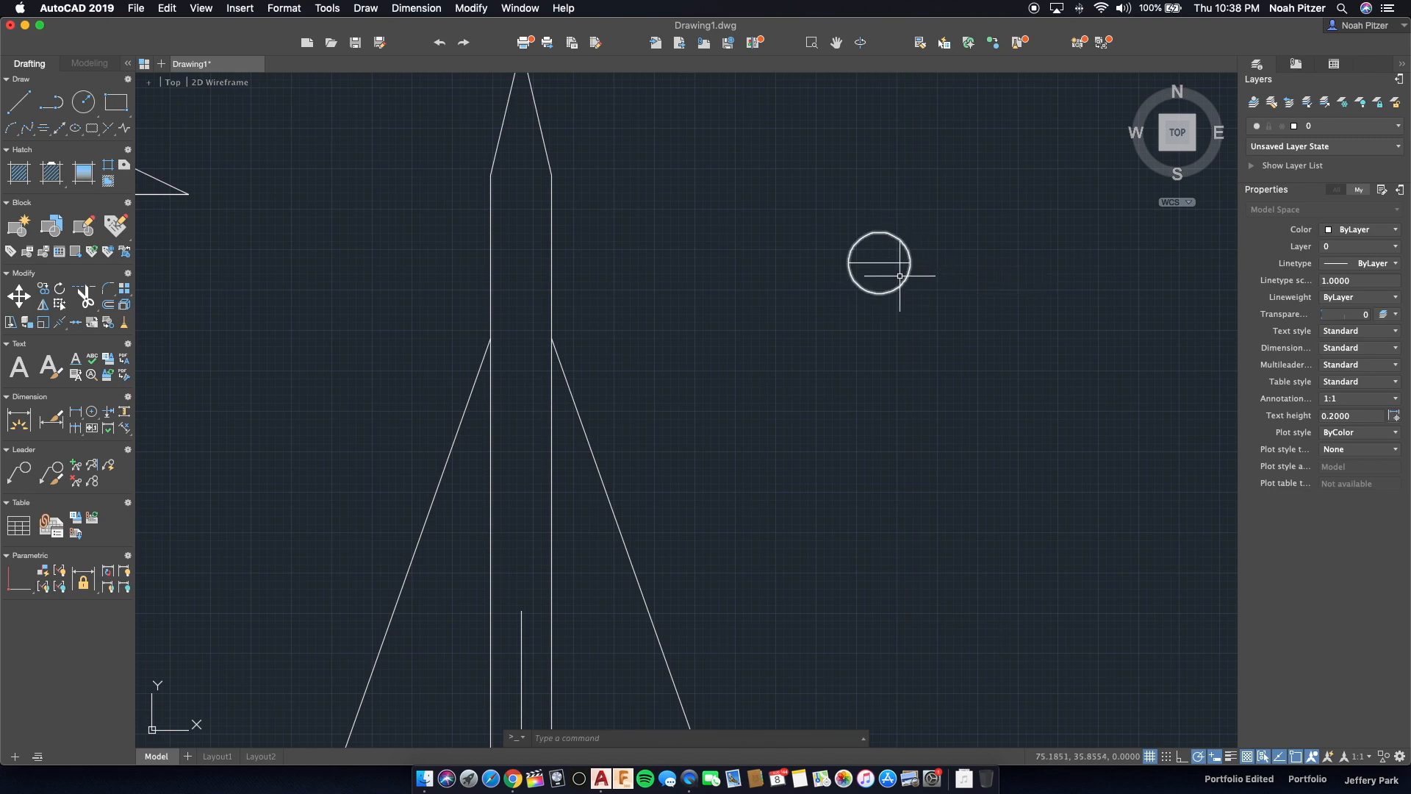
left_click(879, 264)
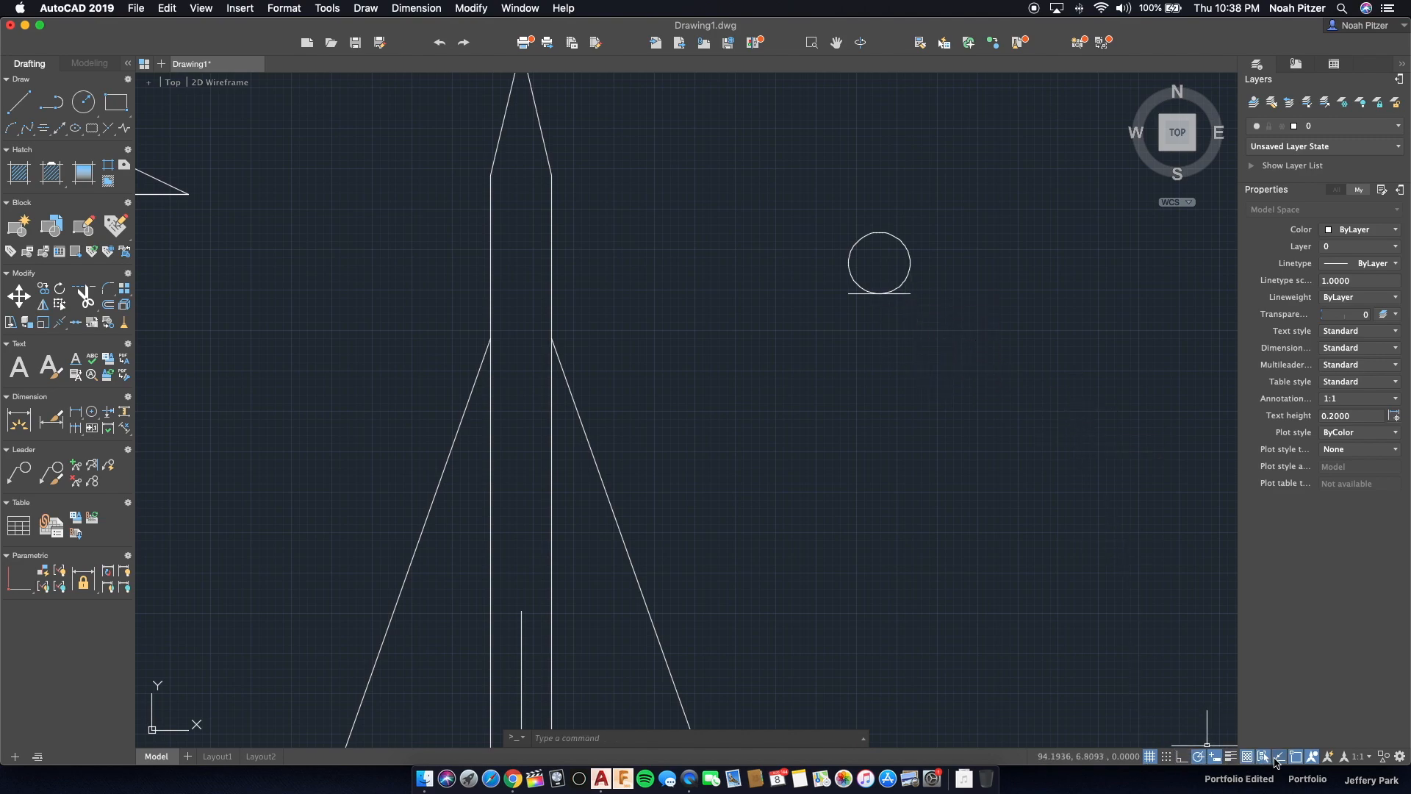
Adjust object snaps, draw fuselage side lines to the base, and trim the circle's lower half.
left_click(1264, 757)
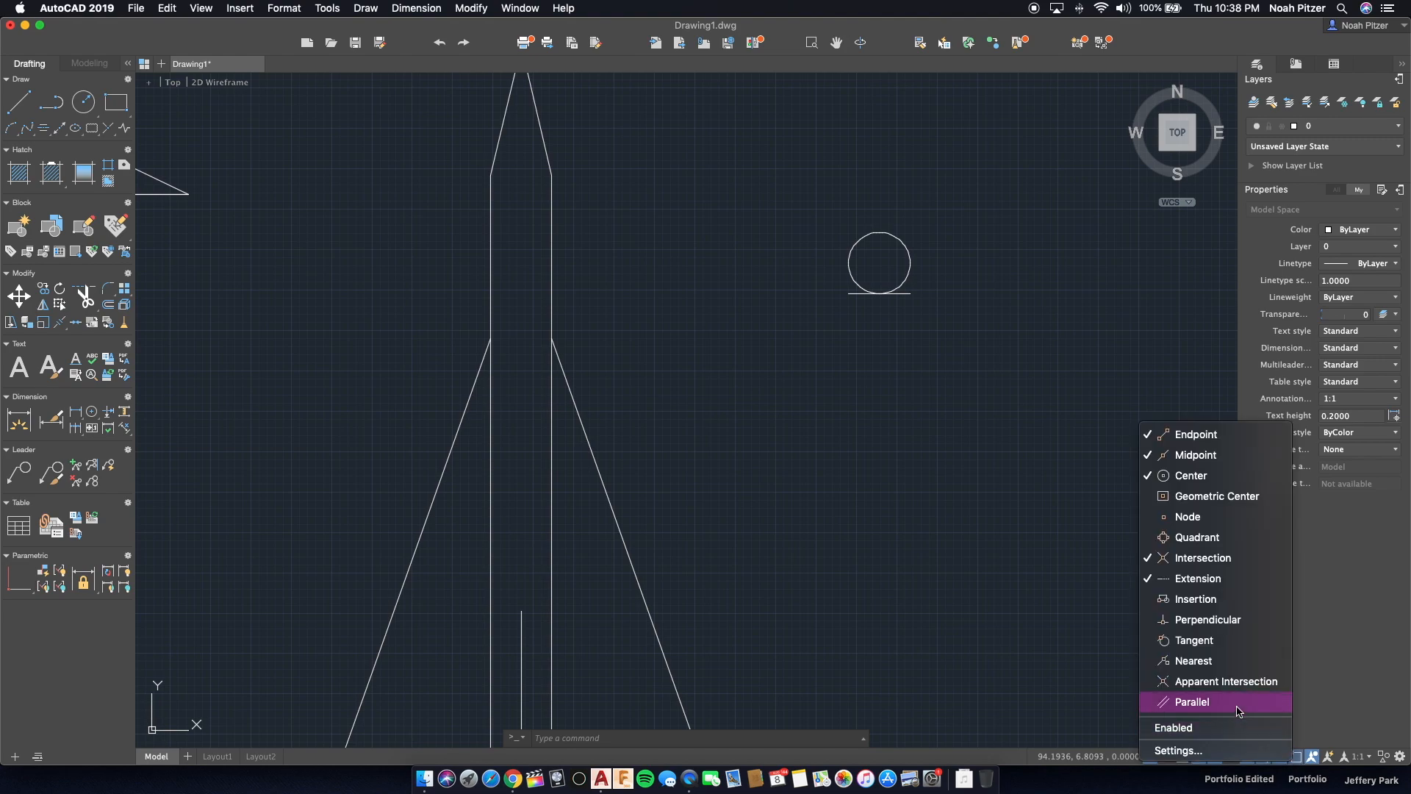
mouse_move(1197, 538)
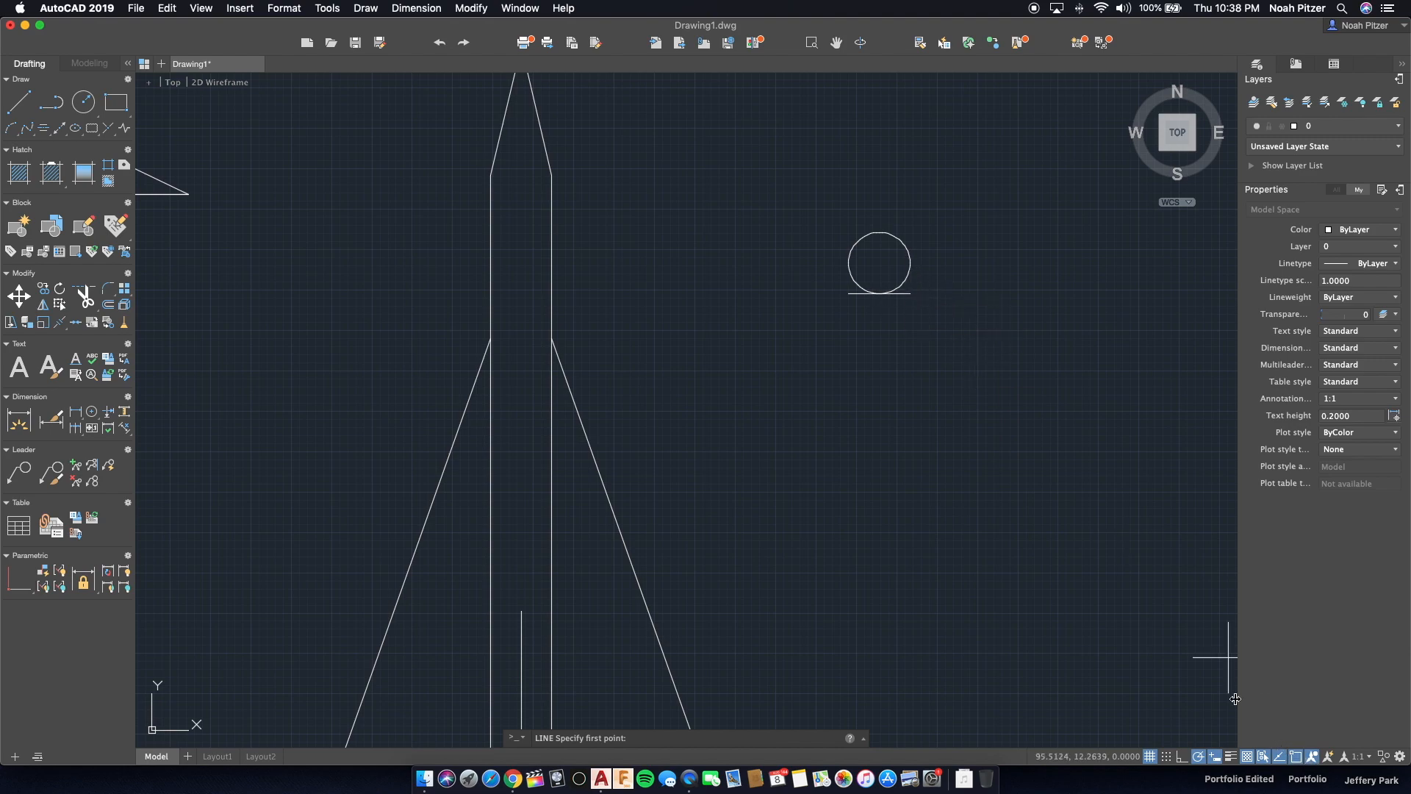
mouse_move(909, 294)
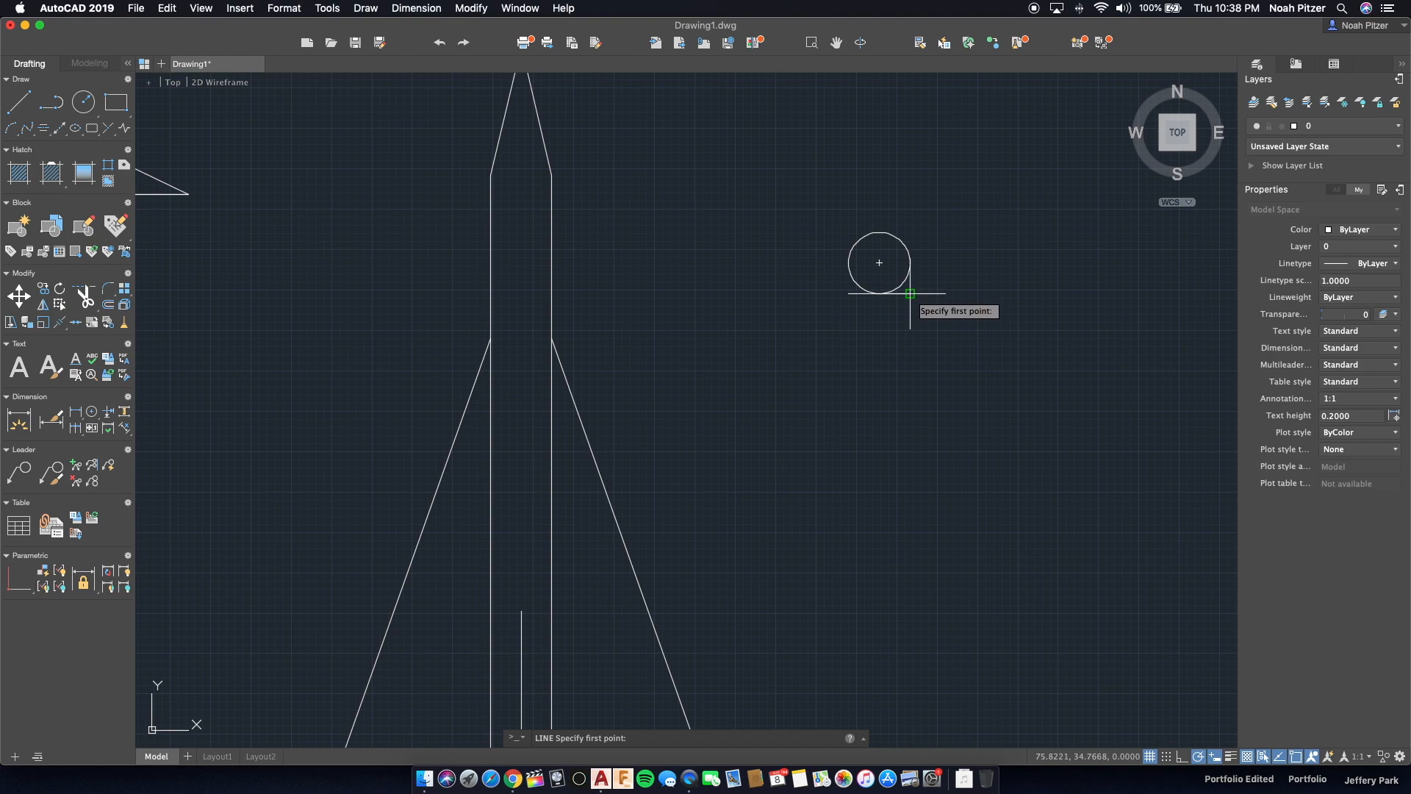
left_click(910, 294)
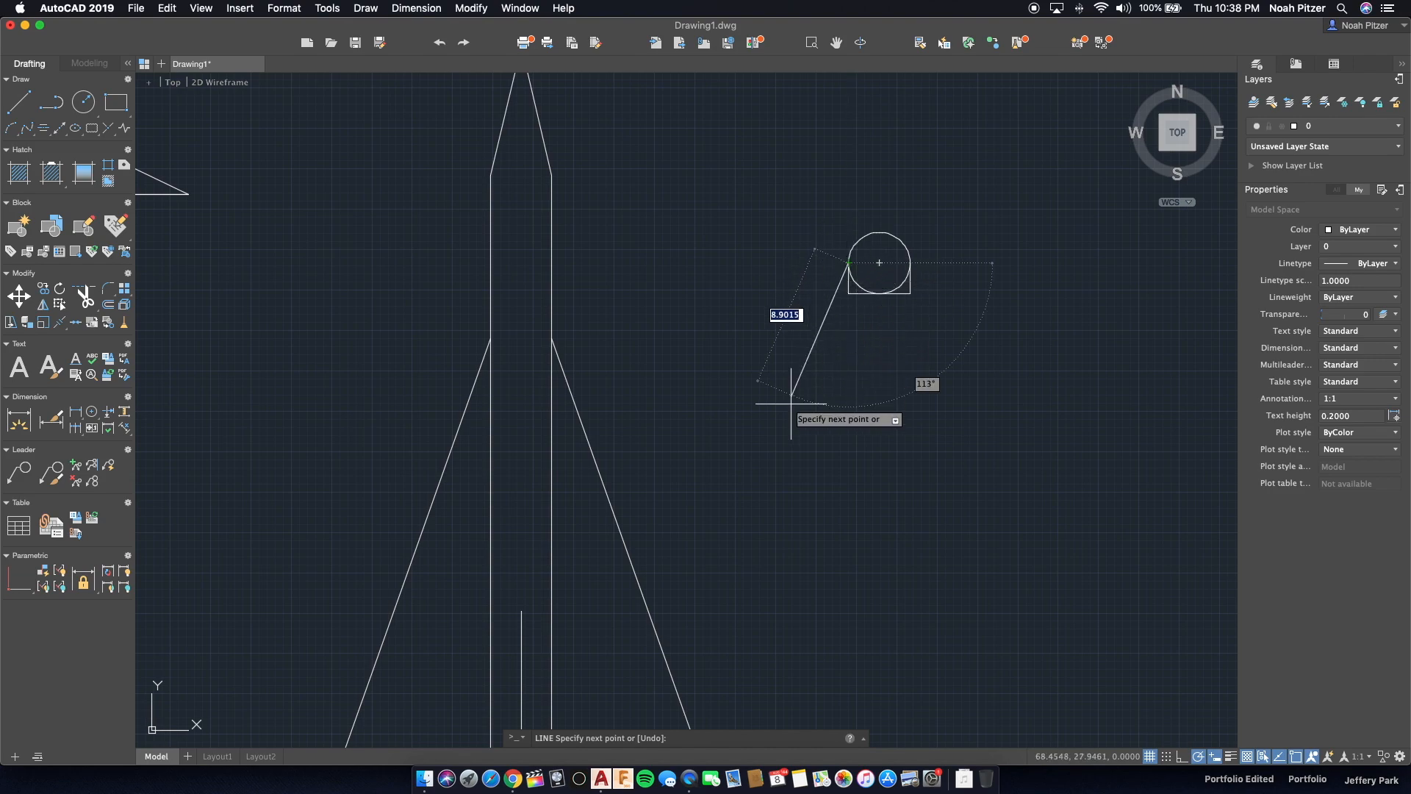
key("Escape")
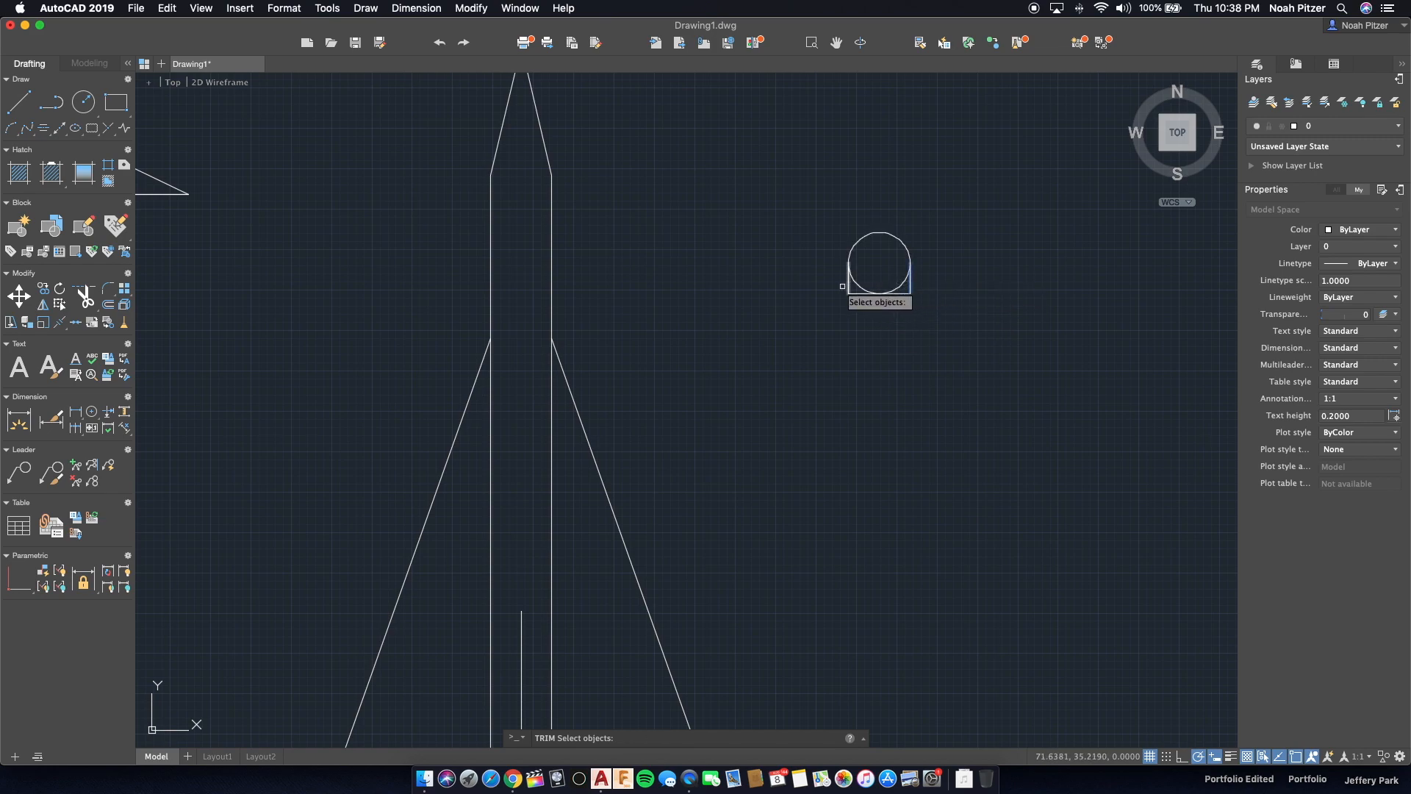
left_click(842, 285)
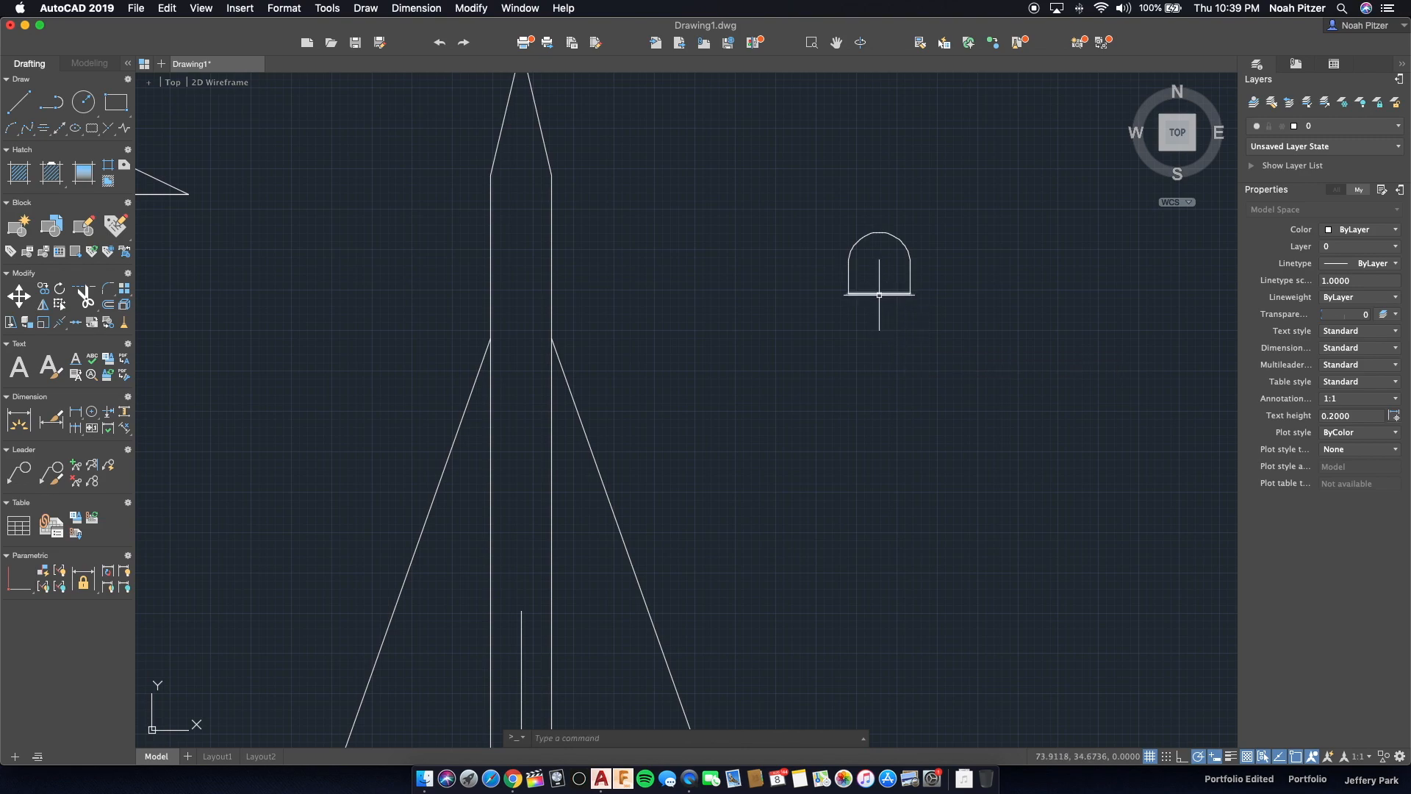
mouse_move(886, 291)
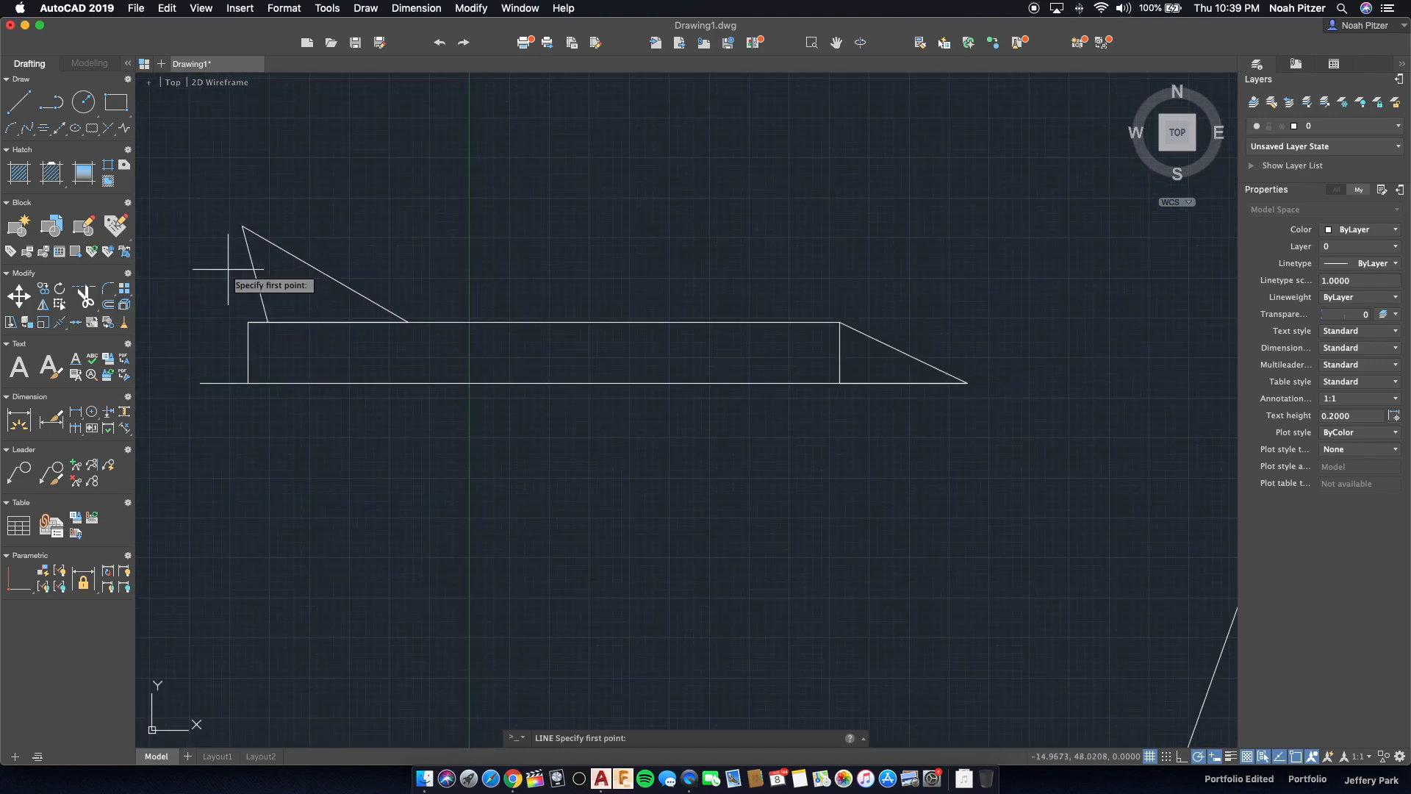
Draw a 6.020-unit vertical tail line from the dome top, then a horizontal wing line.
left_click(243, 228)
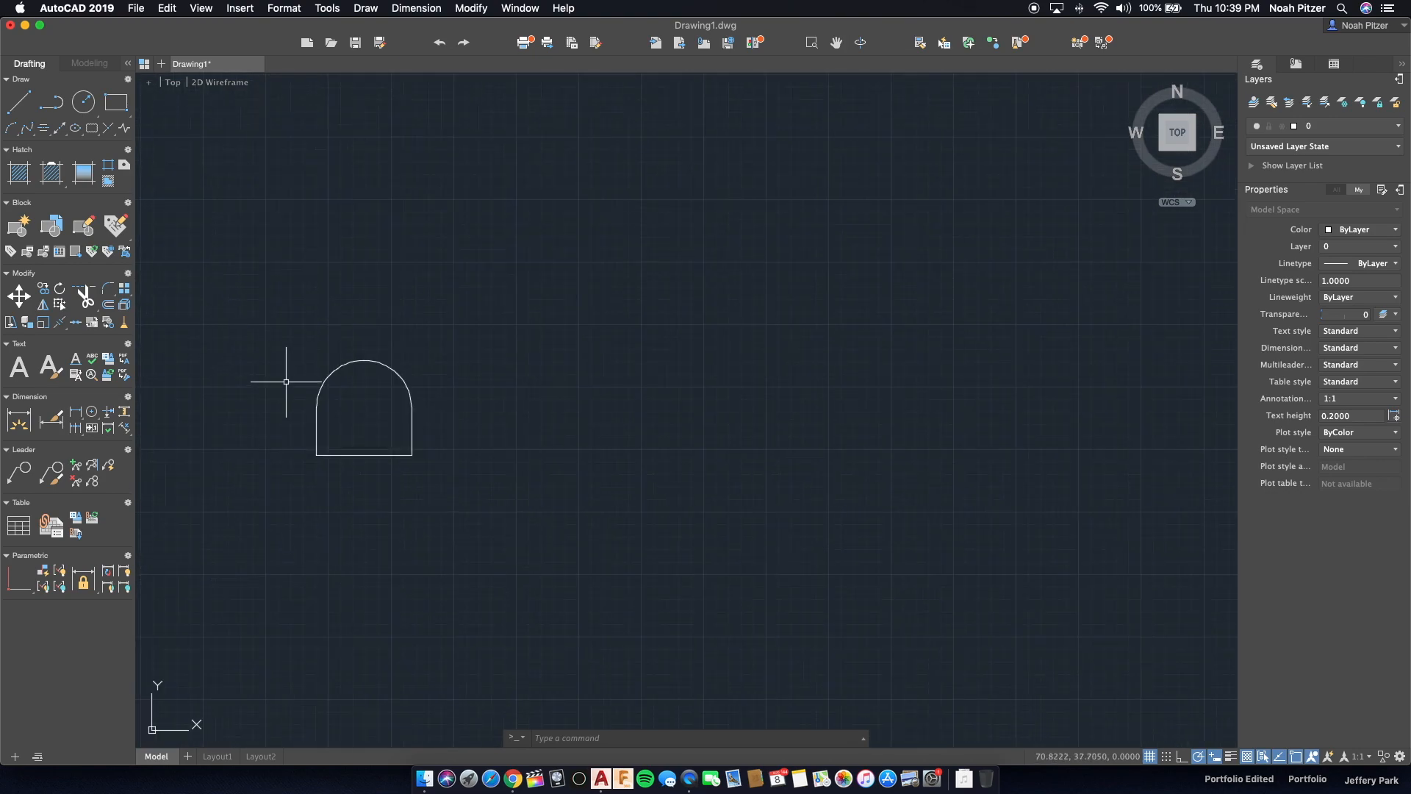
left_click(17, 101)
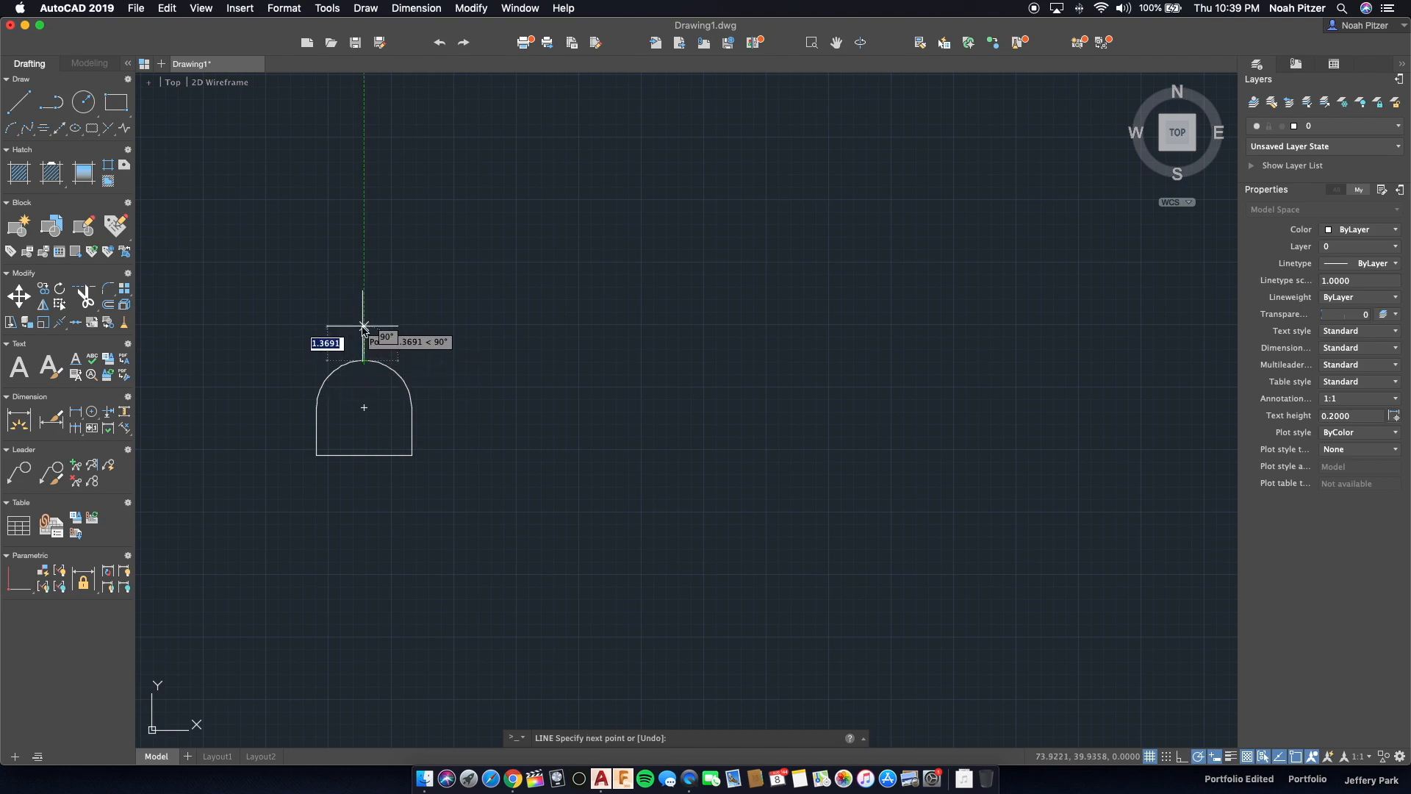
type("6.020")
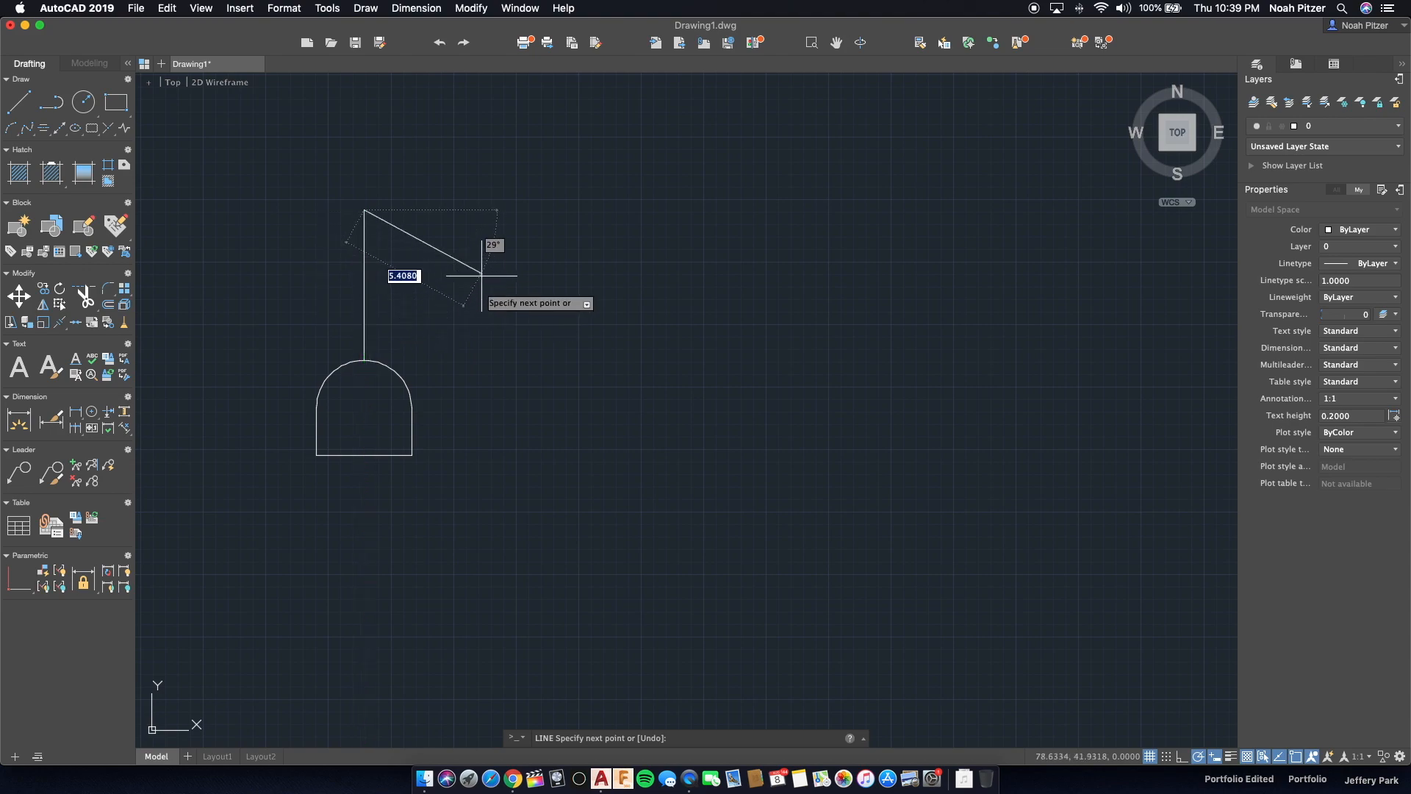
key("Escape")
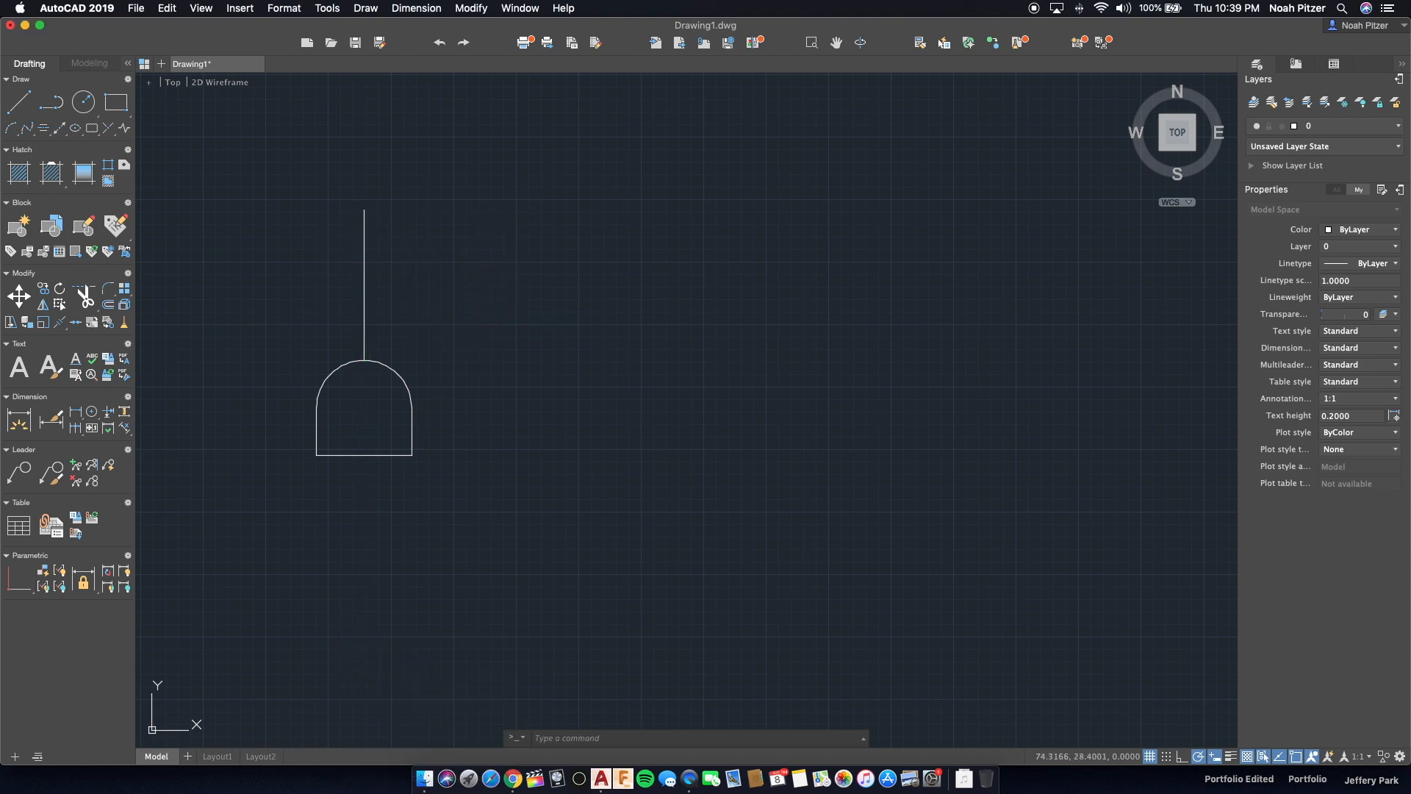
mouse_move(410, 470)
type("1")
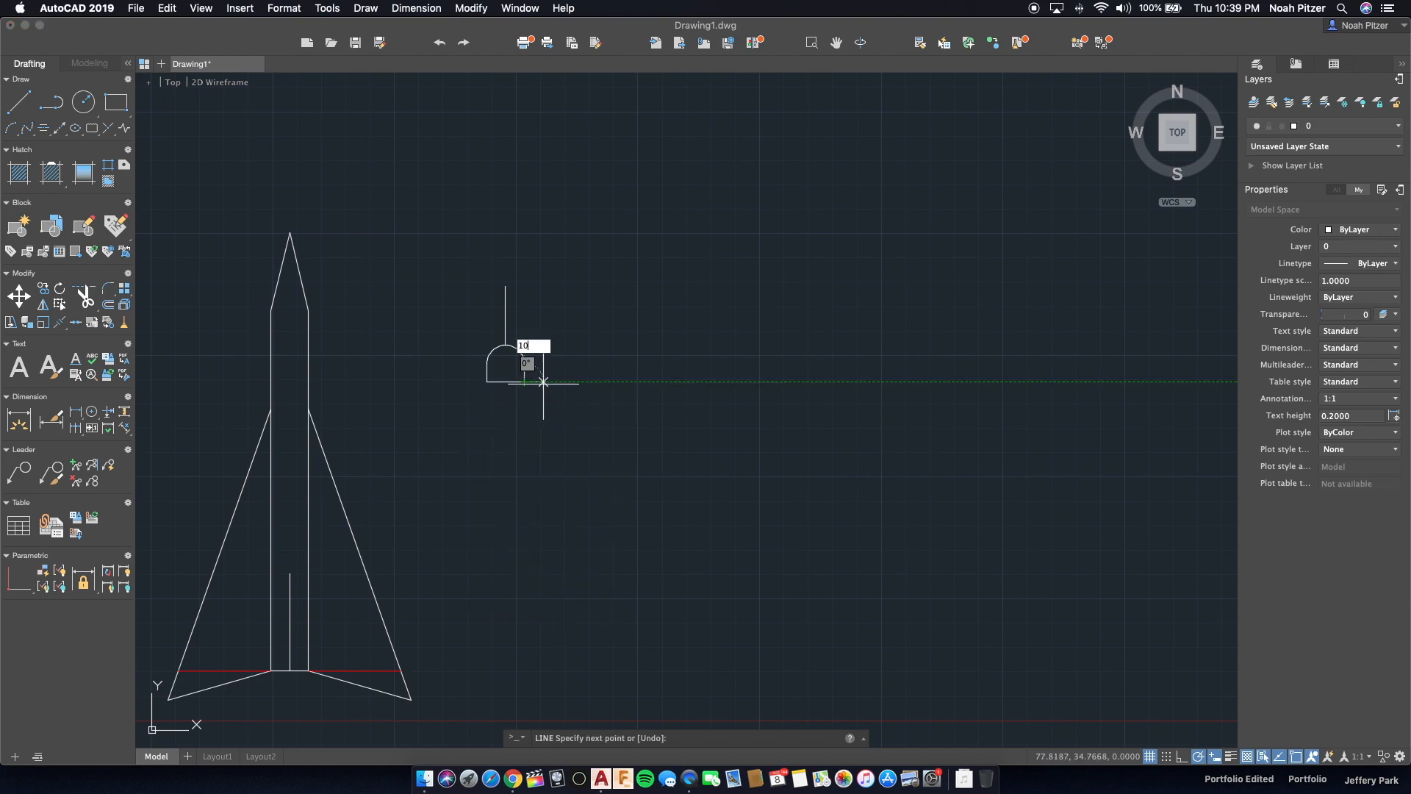
type("0.")
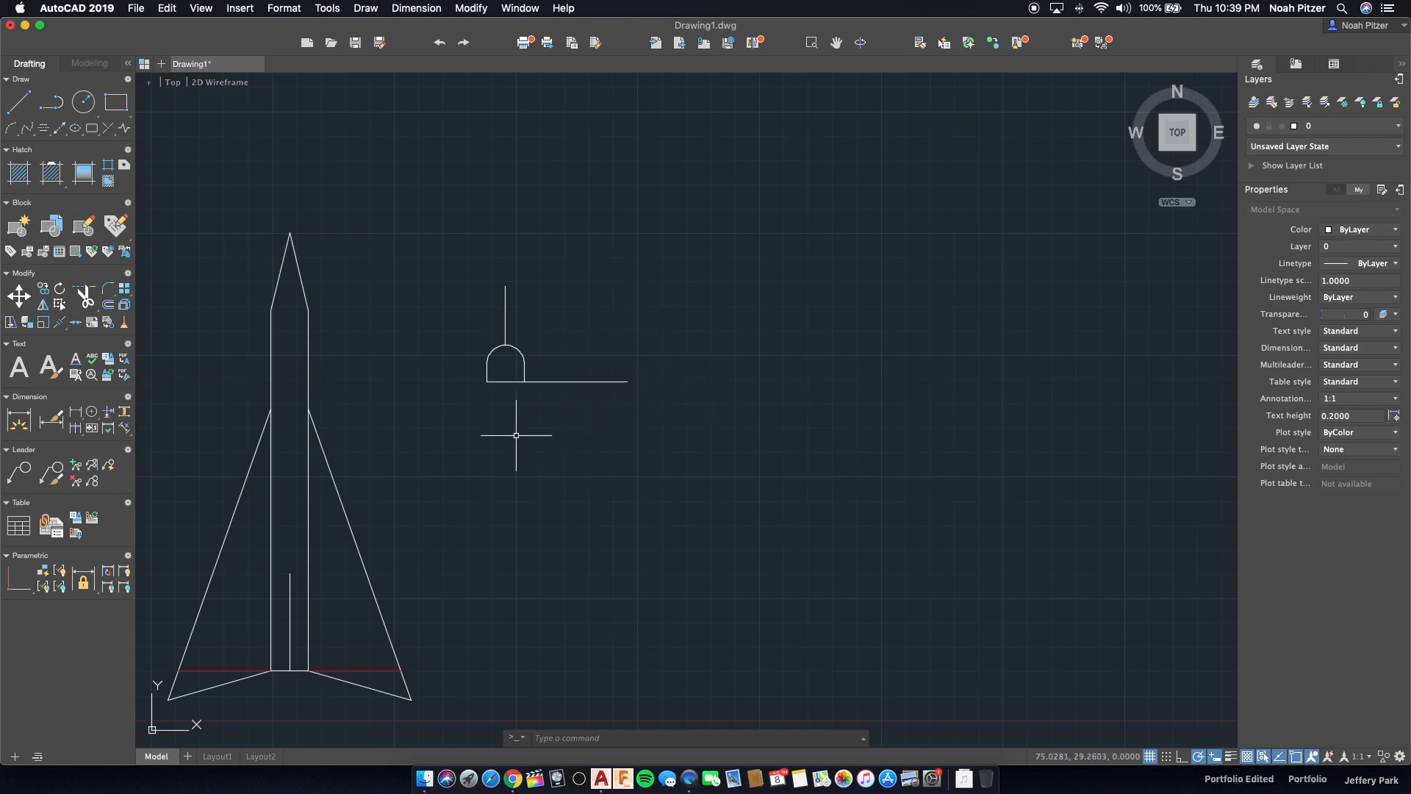
Mirror the wing line with MI across the axis from dome top to base centre.
type("mi")
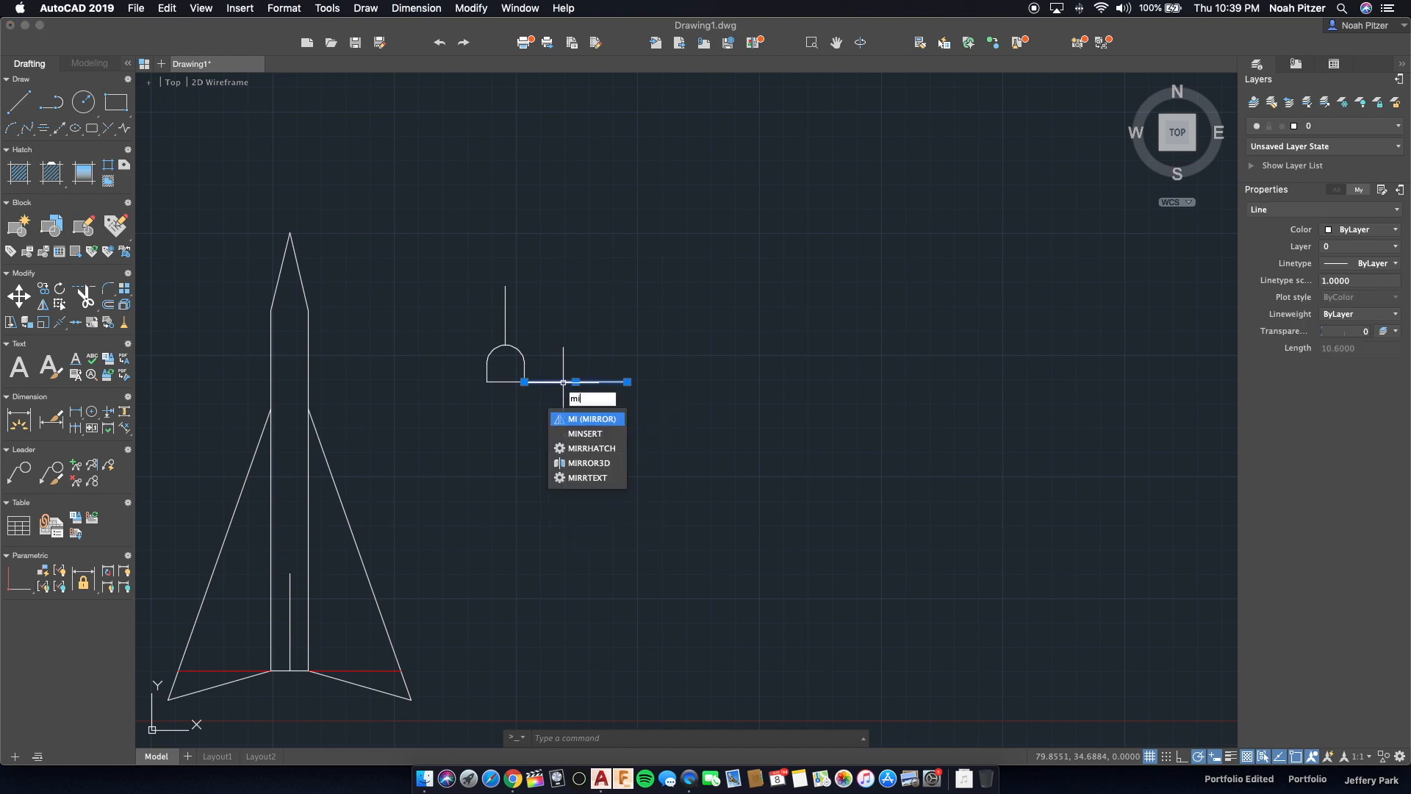
key("Return")
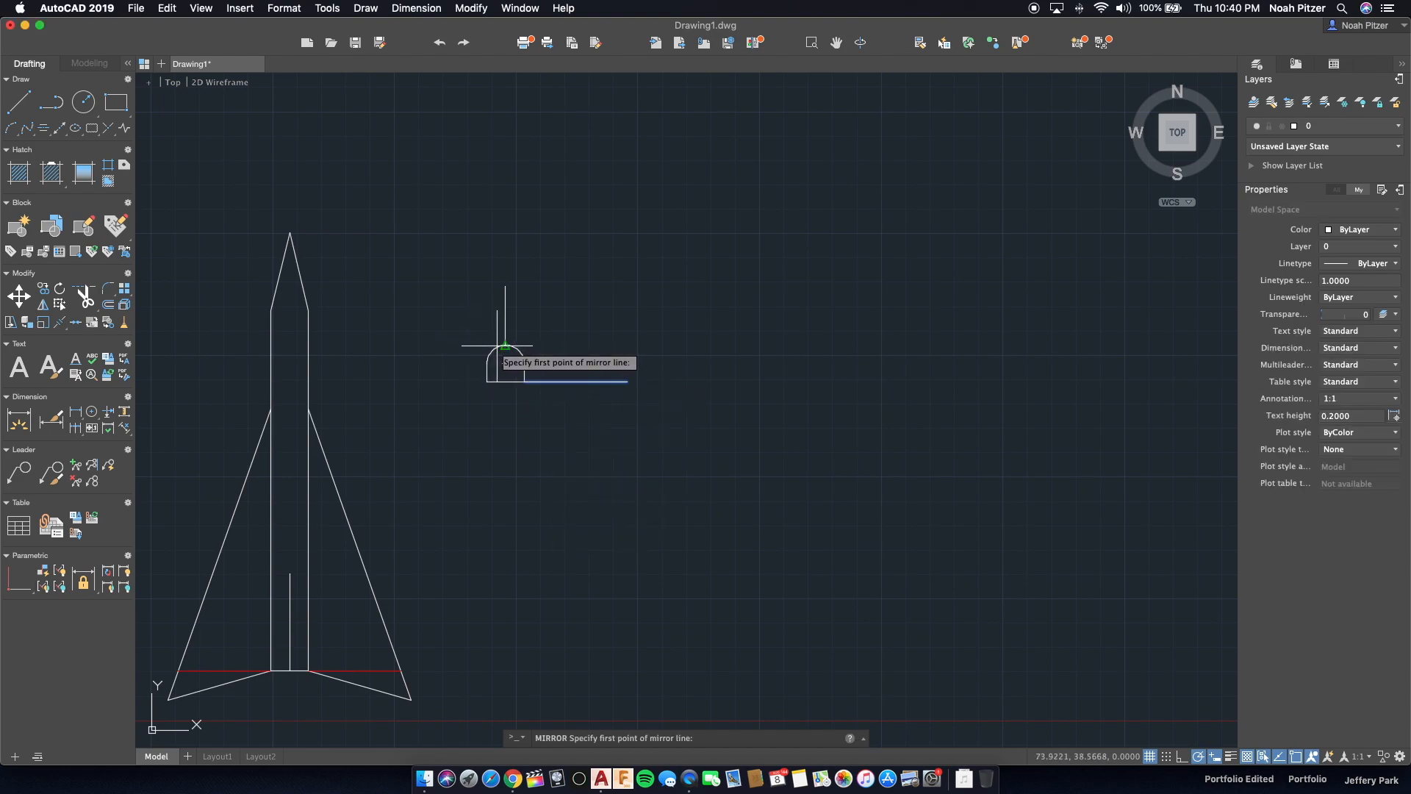
left_click(506, 346)
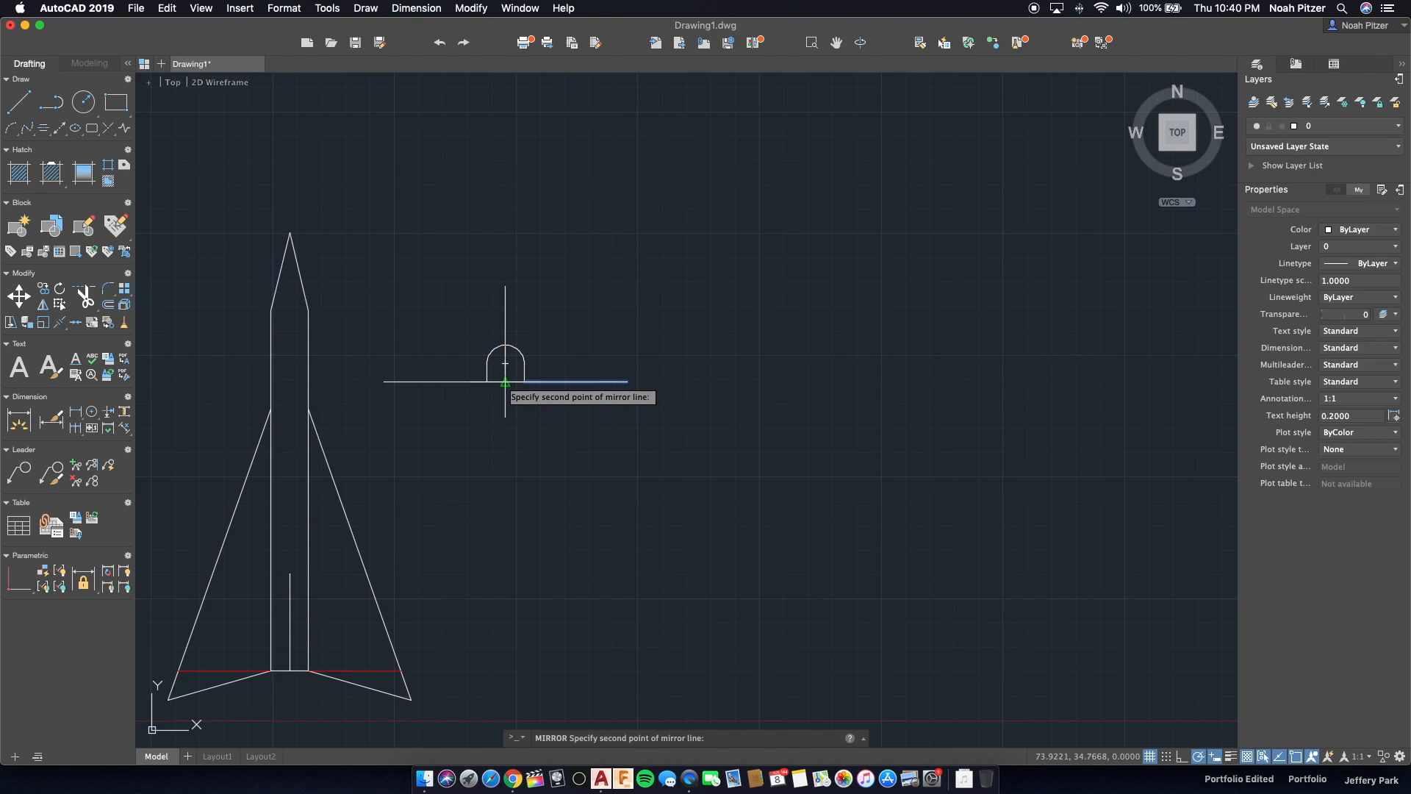
left_click(505, 382)
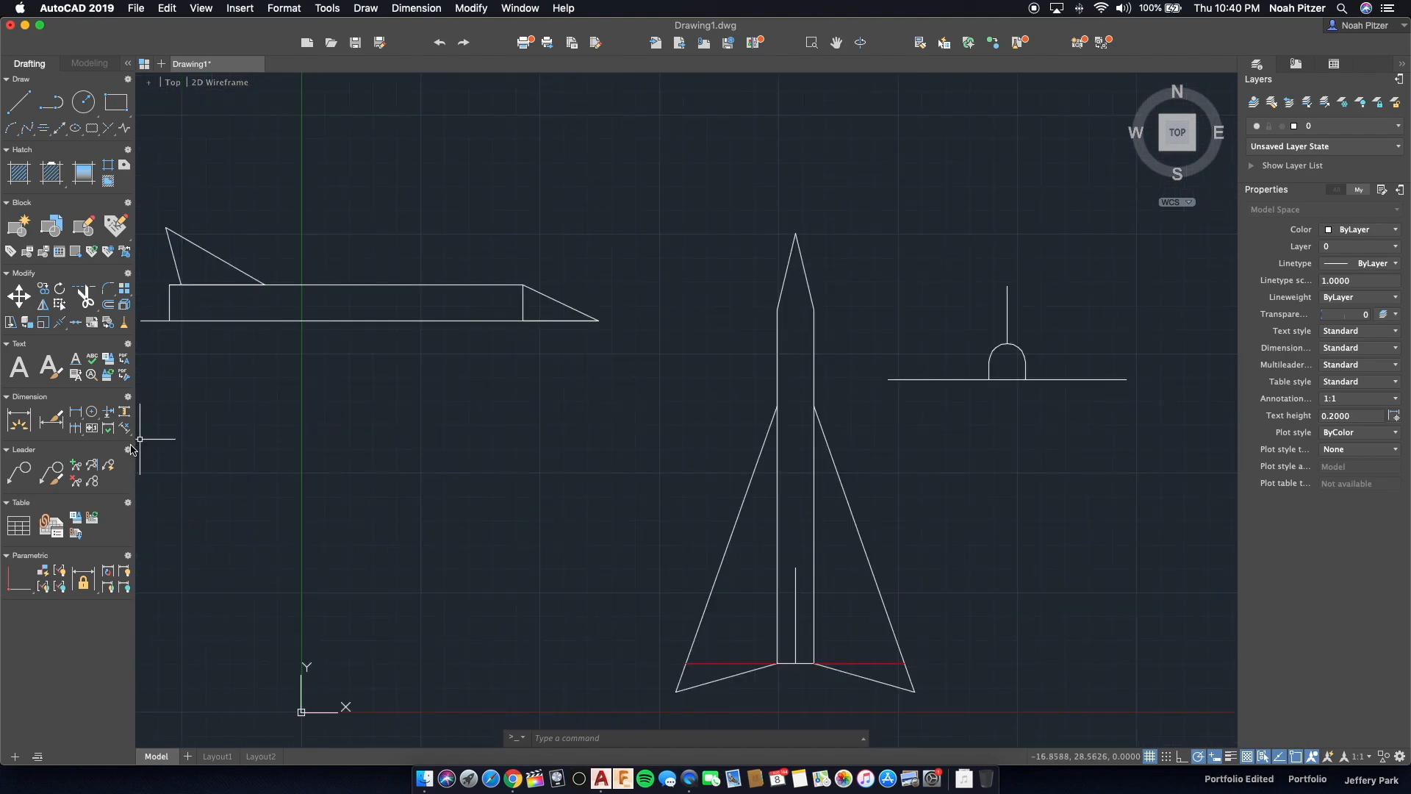
mouse_move(129, 448)
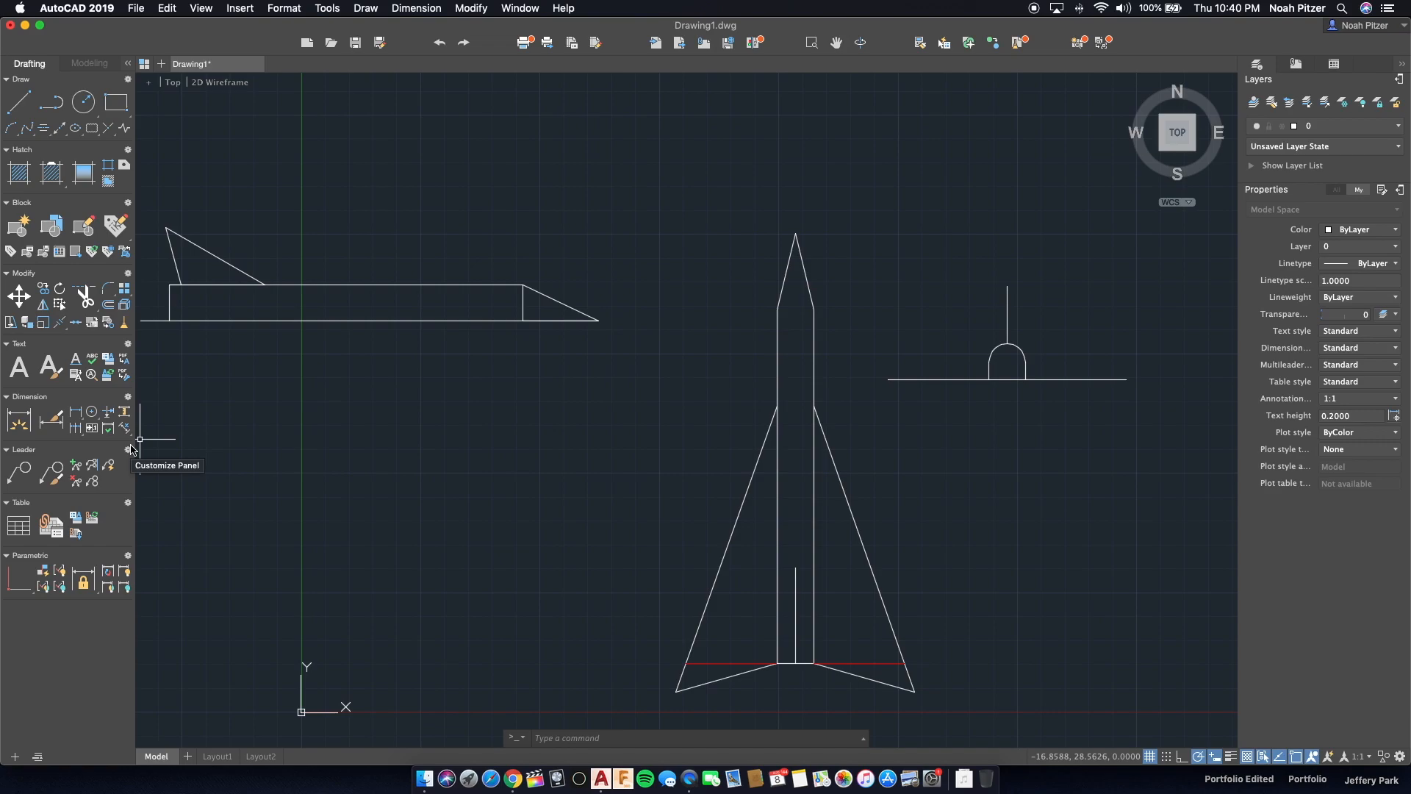
mouse_move(152, 461)
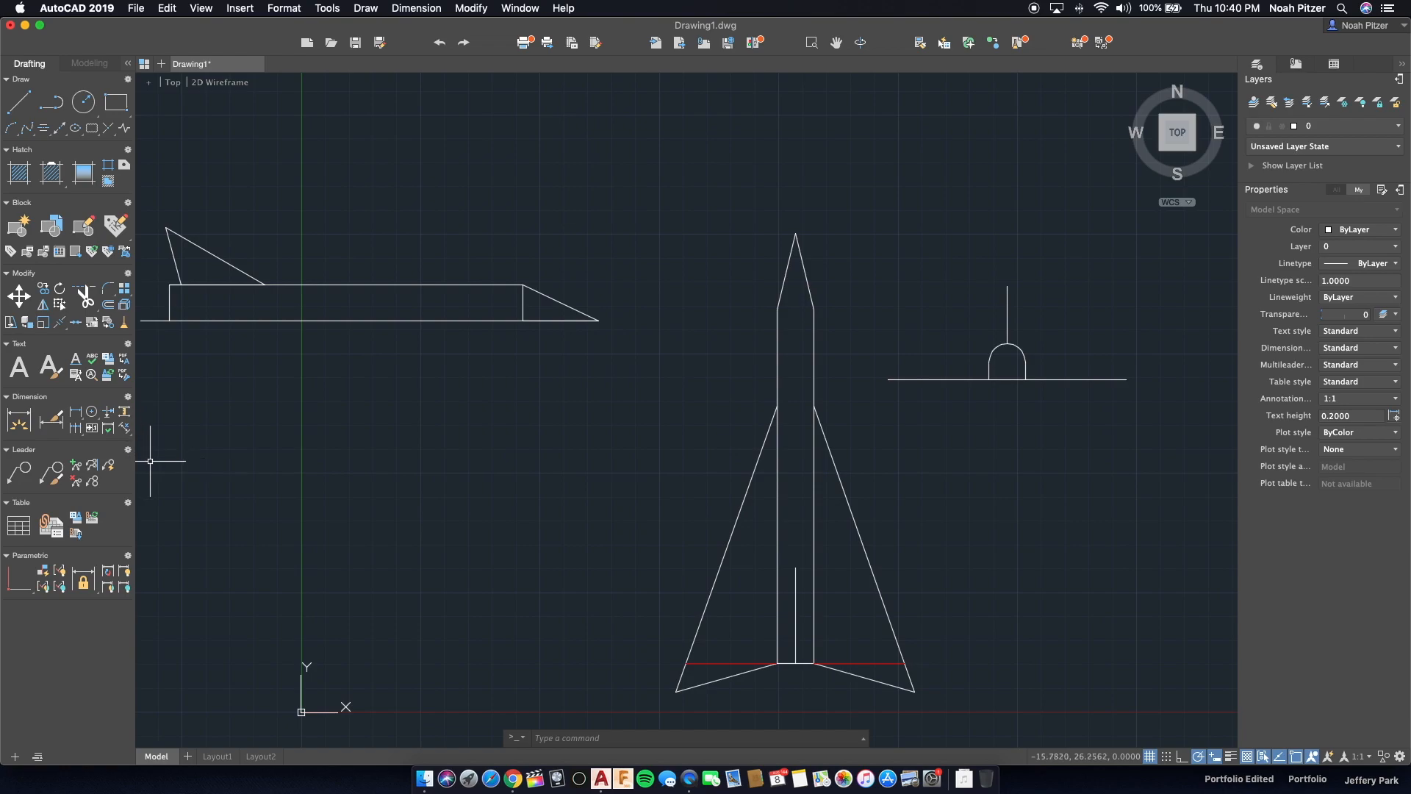